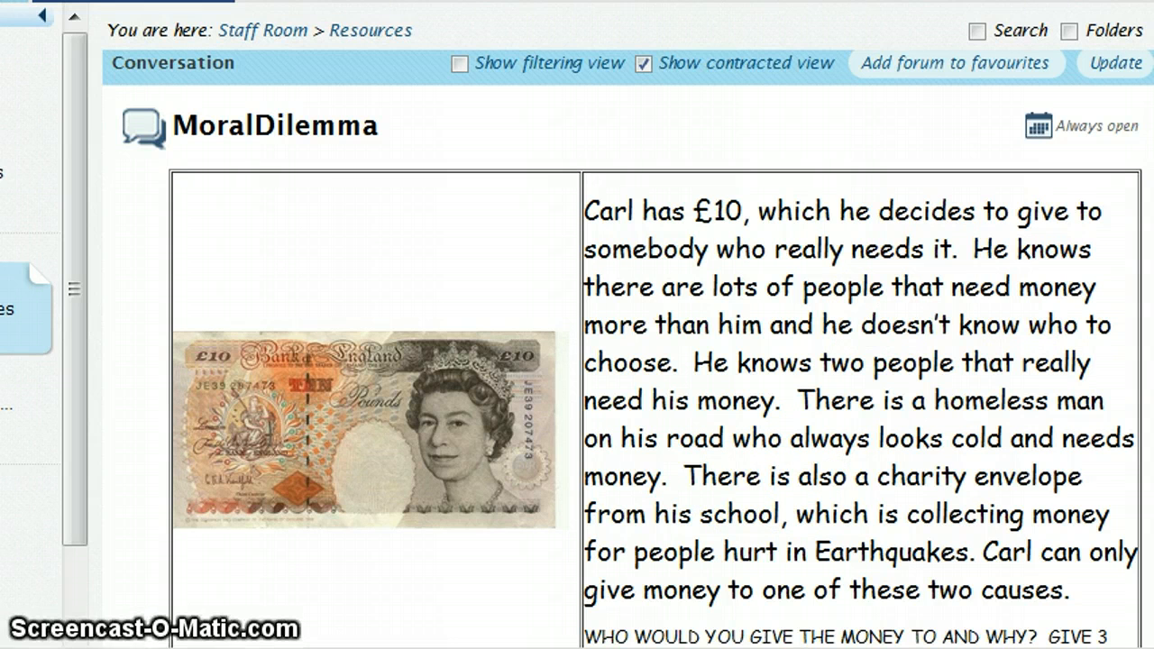
- Start a new discussion forum from the Staff Room Resources area
scroll(down, 3)
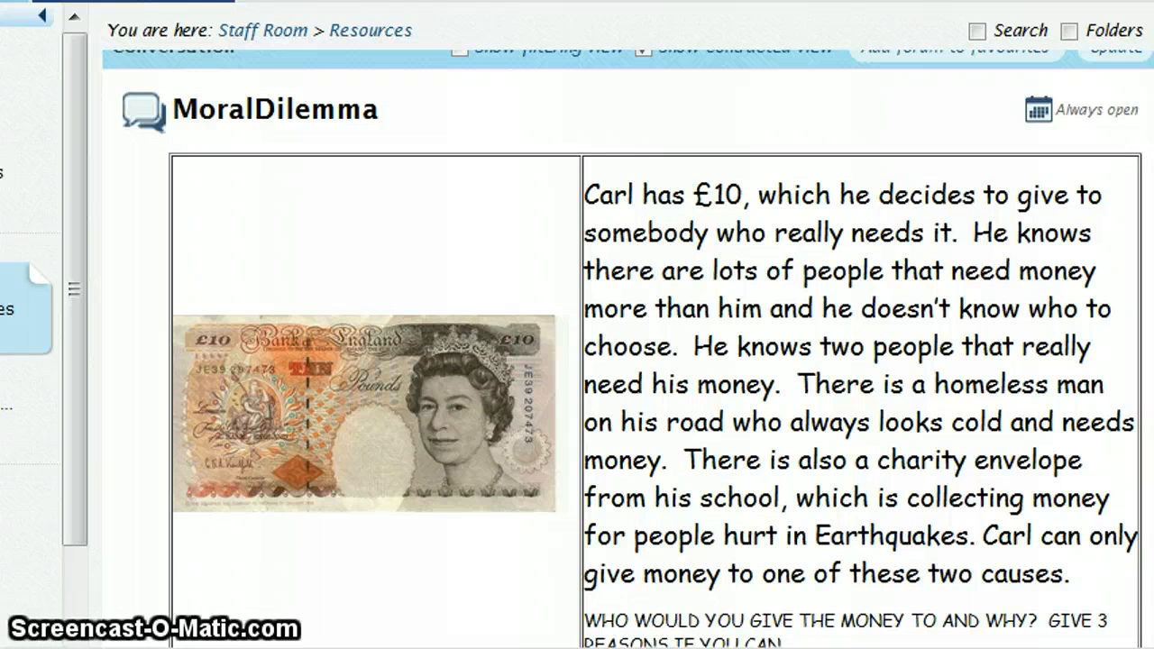
scroll(down, 3)
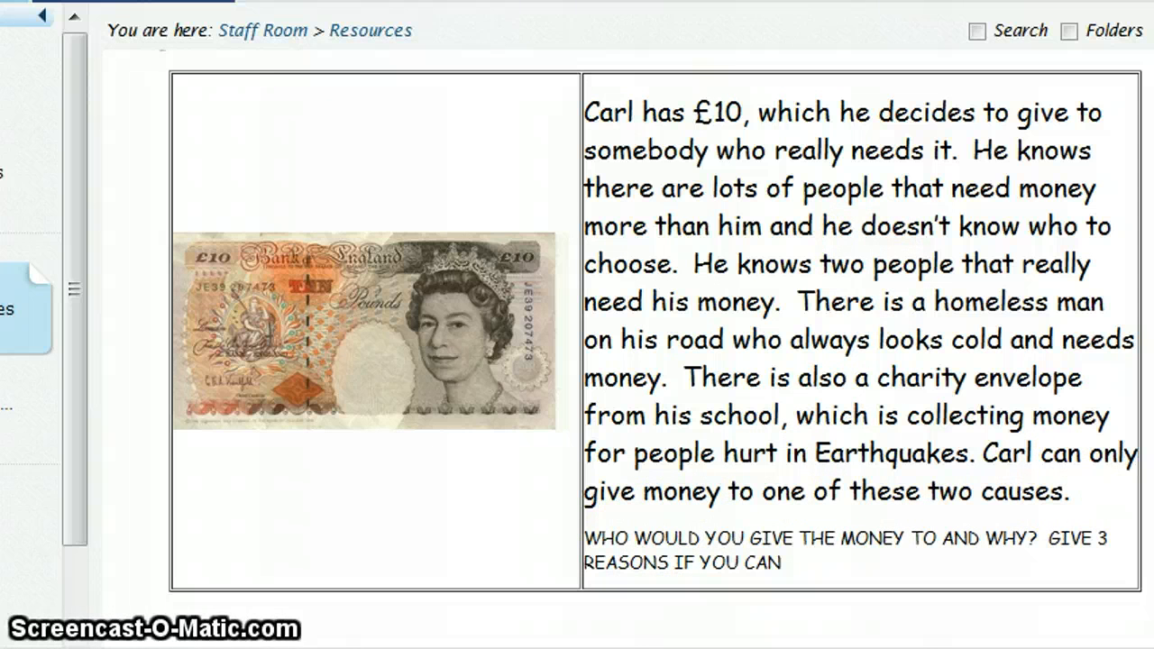
scroll(down, 3)
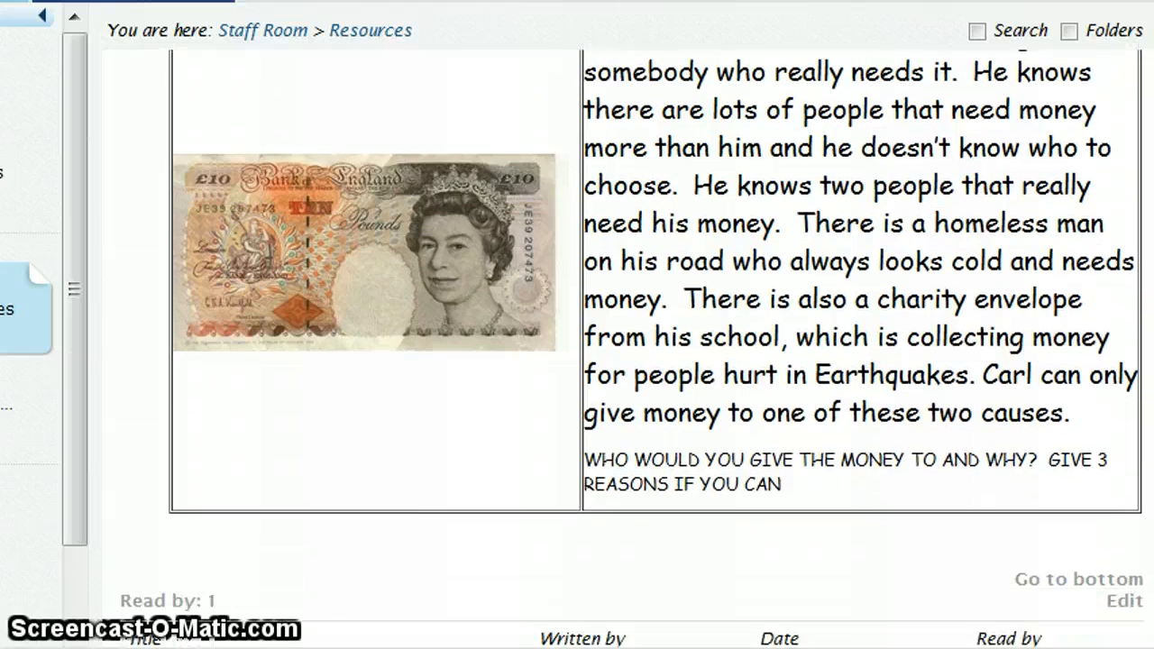
scroll(down, 3)
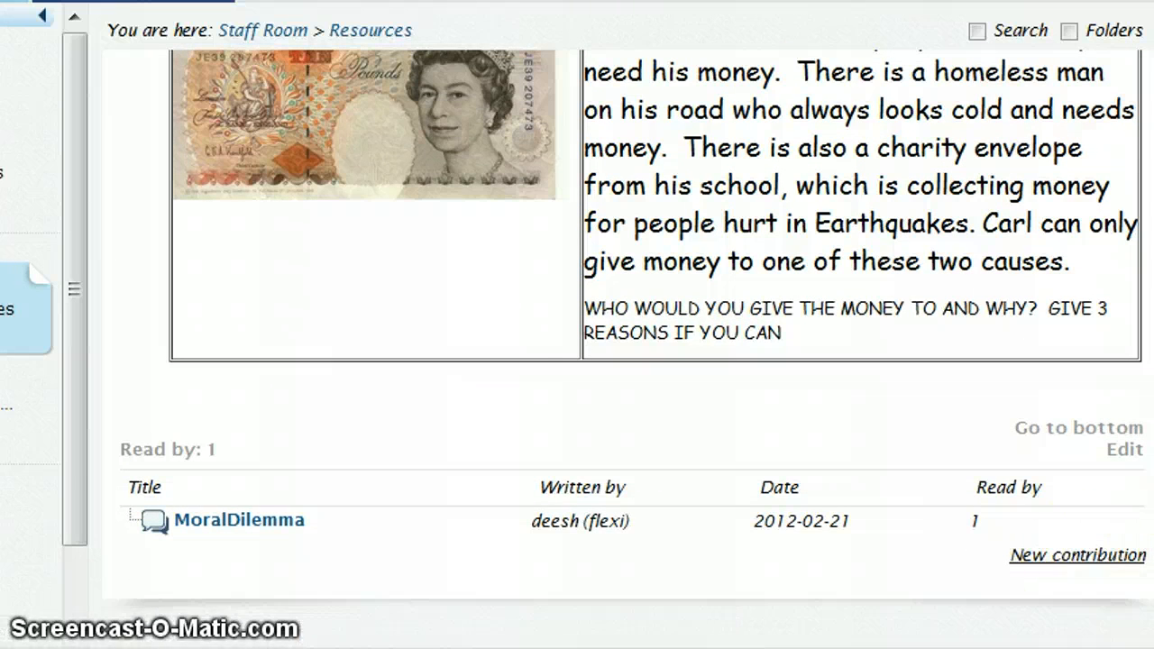
scroll(up, 3)
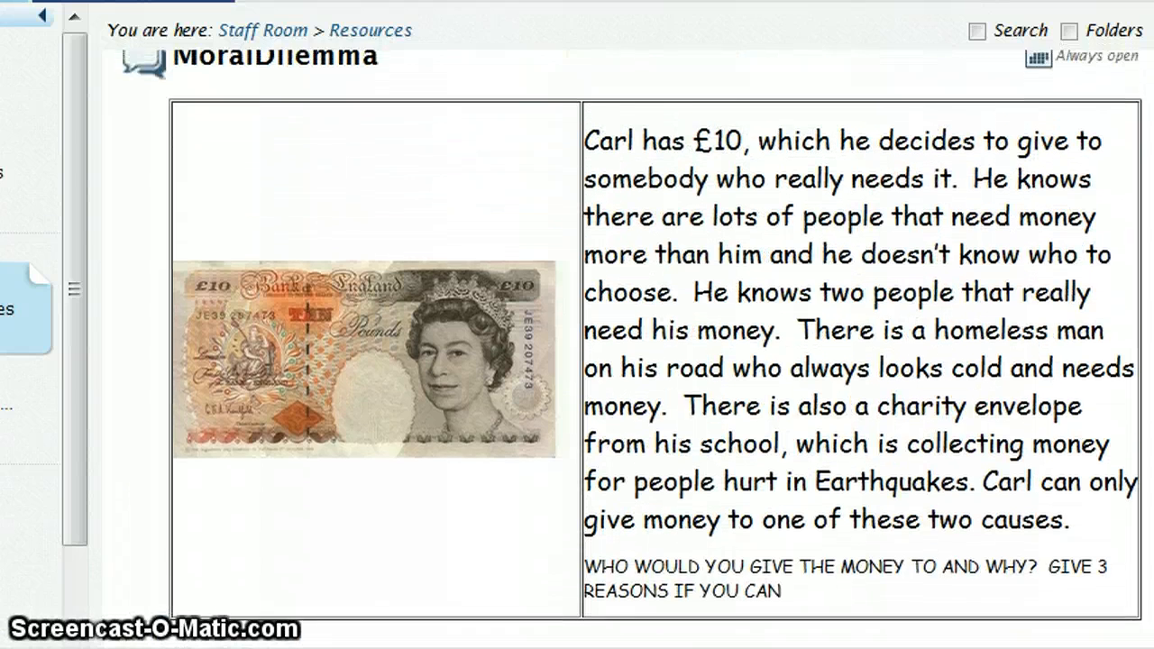
scroll(up, 3)
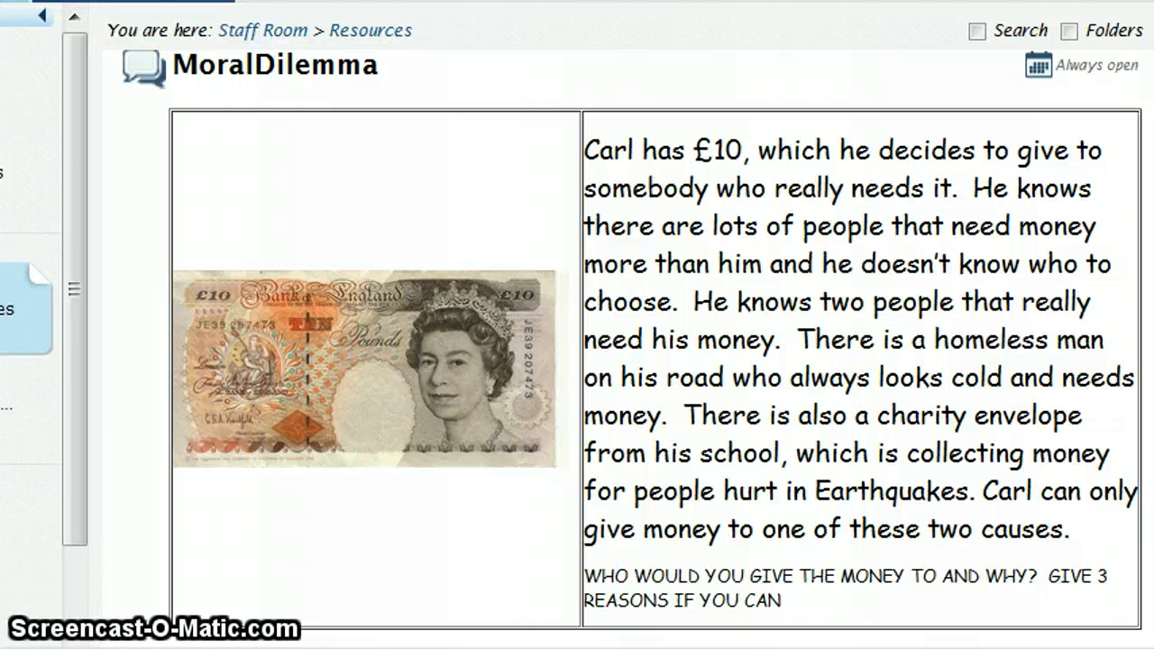
scroll(down, 3)
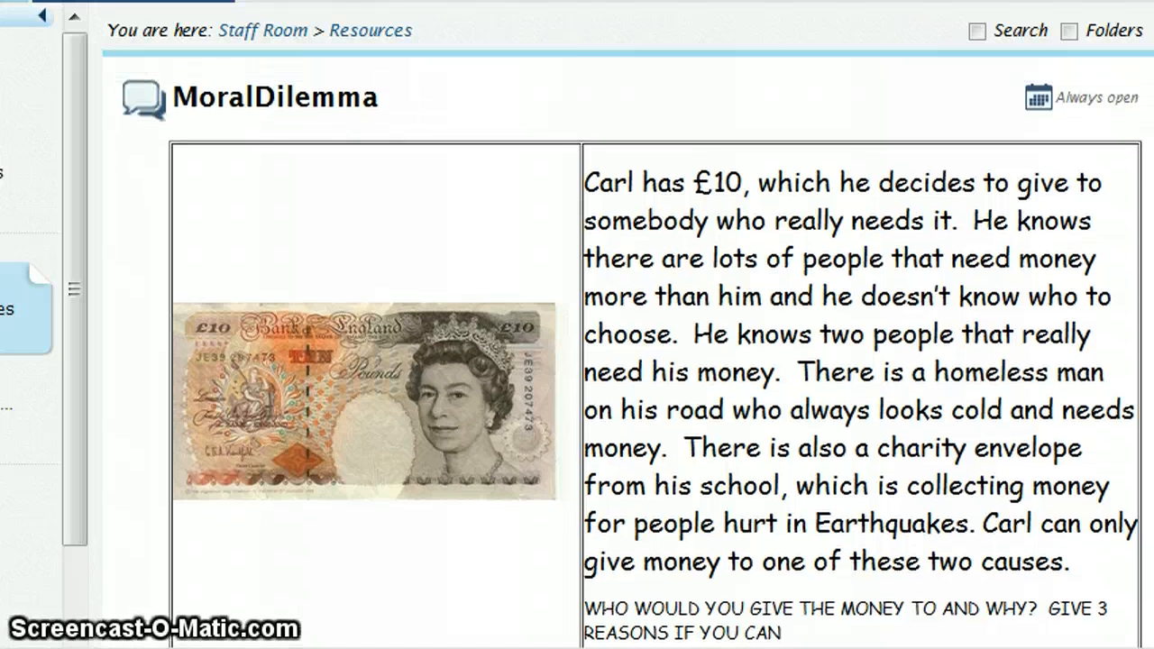
scroll(up, 3)
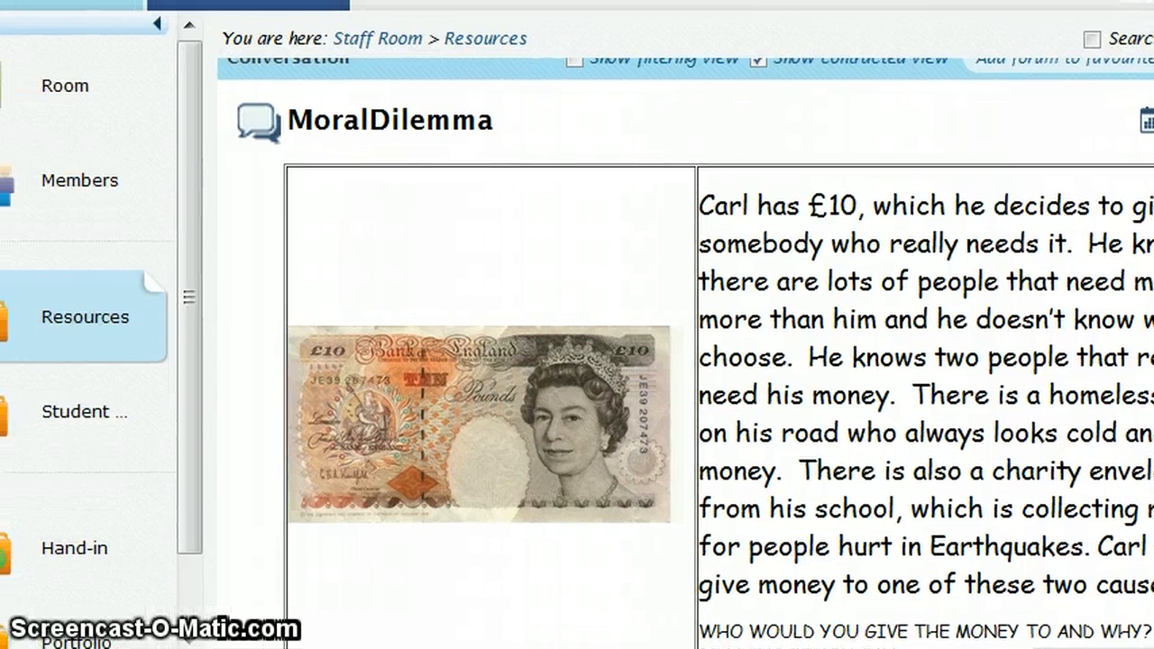
click(84, 317)
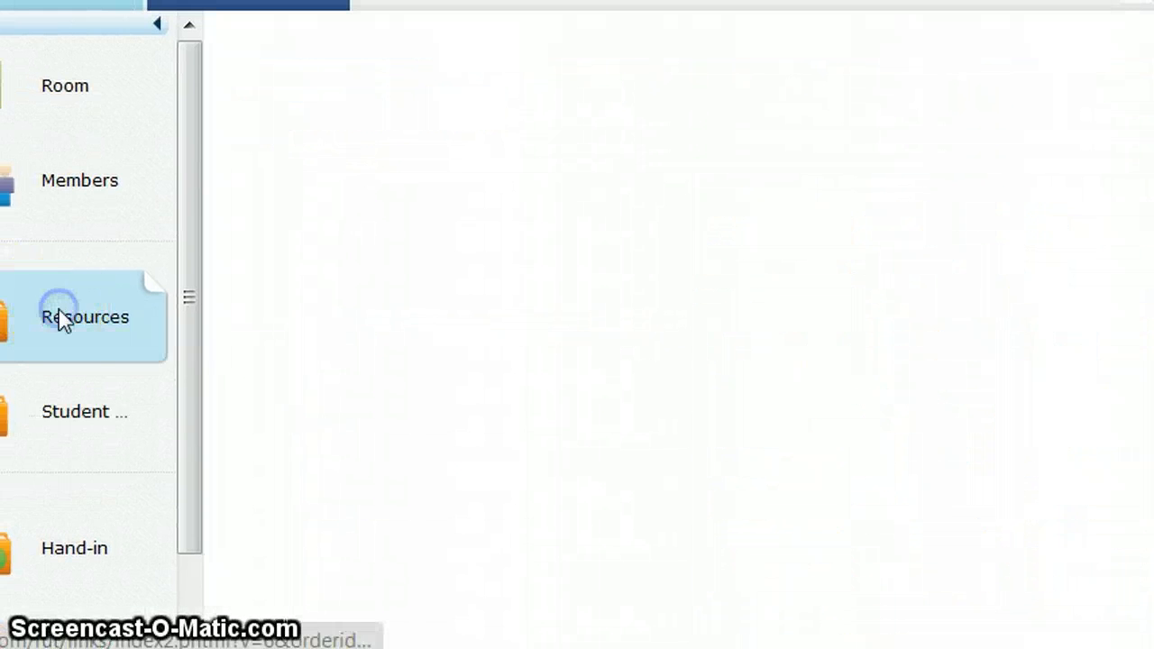
click(84, 316)
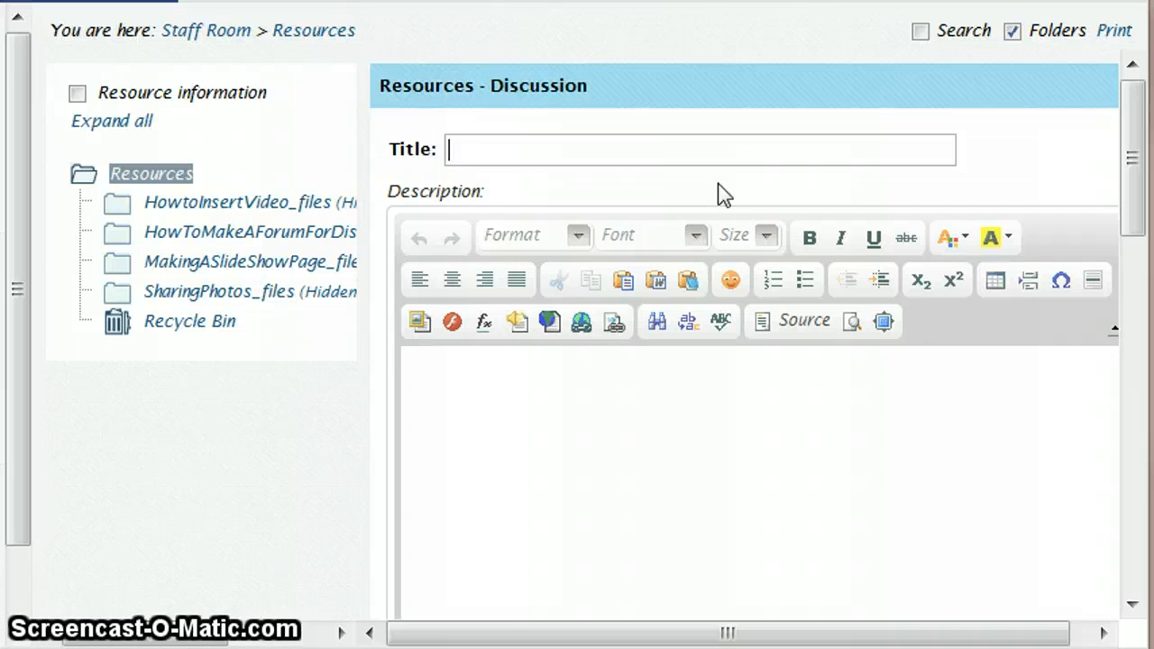
- Enter EatingFruitandVeg as the forum title
text(Eat)
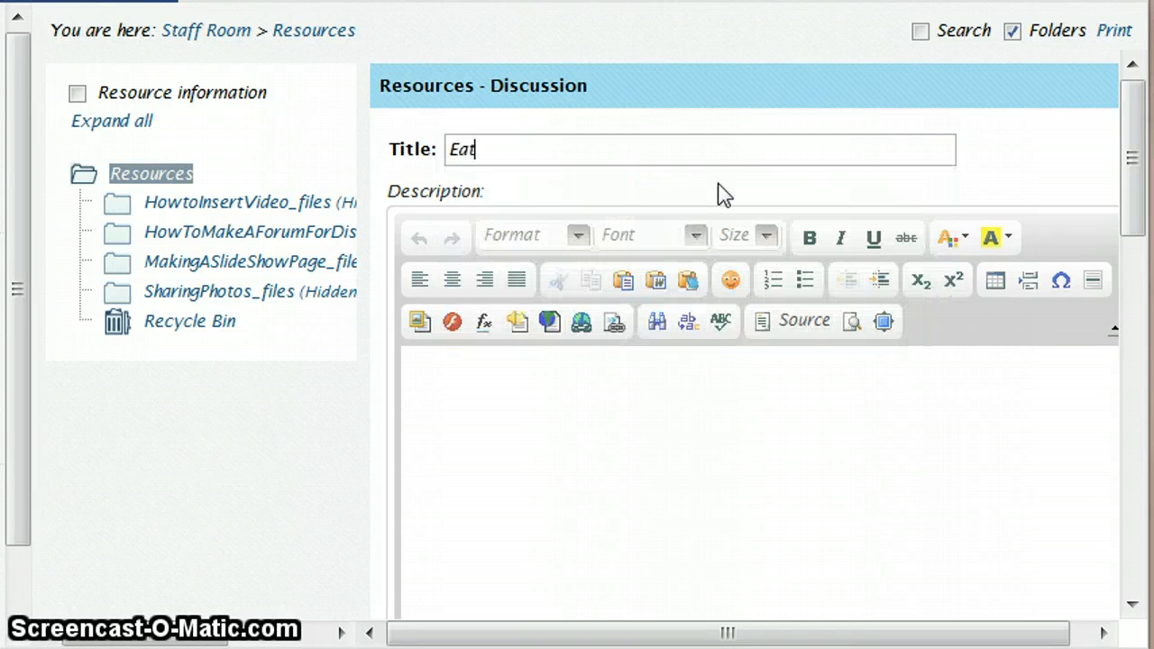
text(ingH)
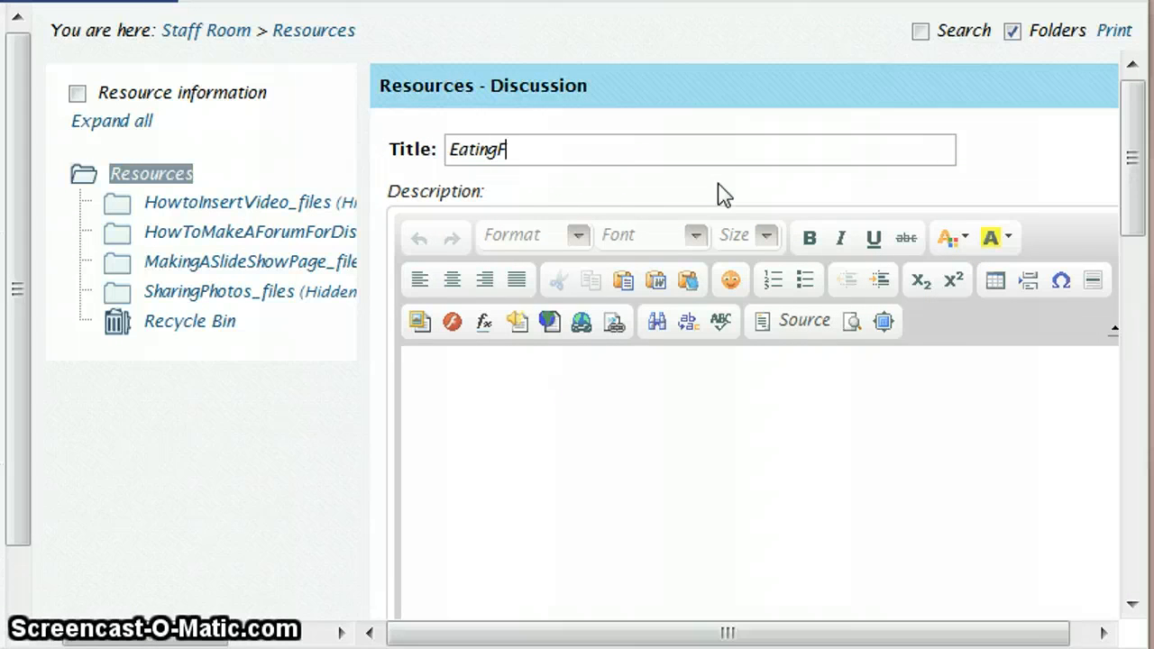
text(r)
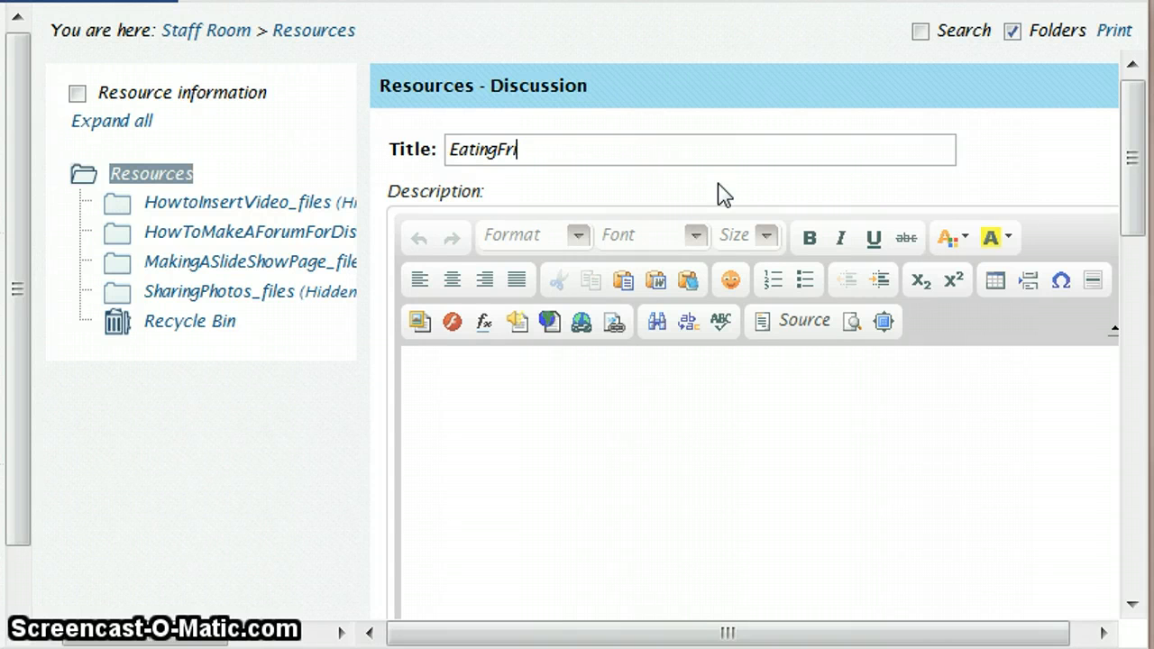
text(uitand)
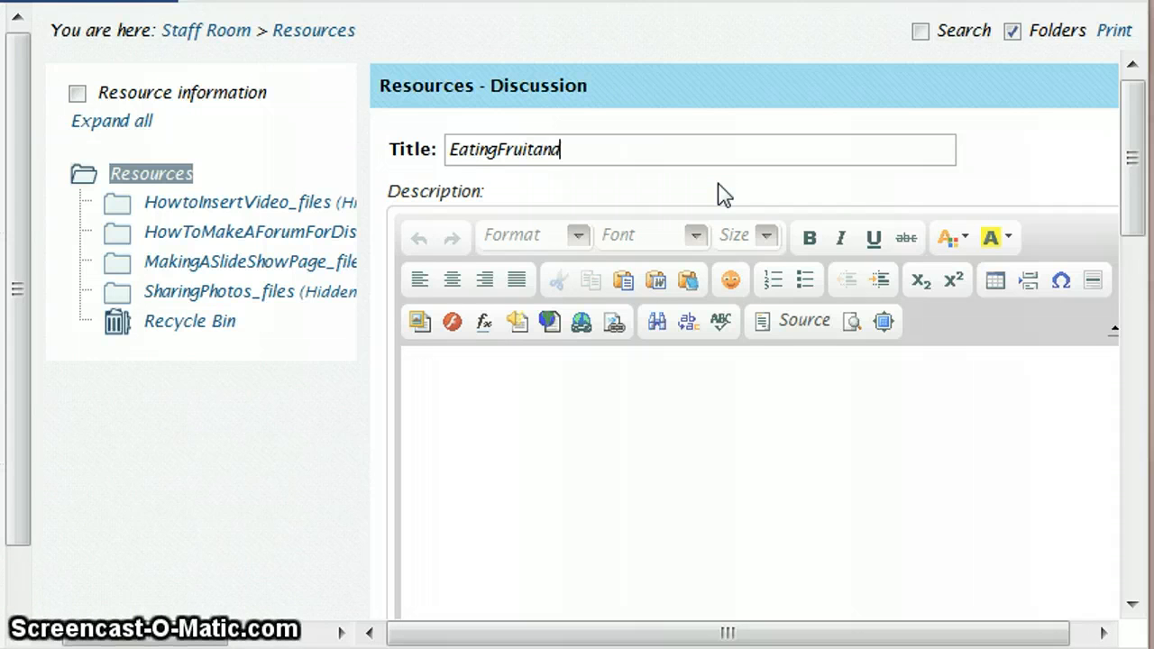
text(Veg)
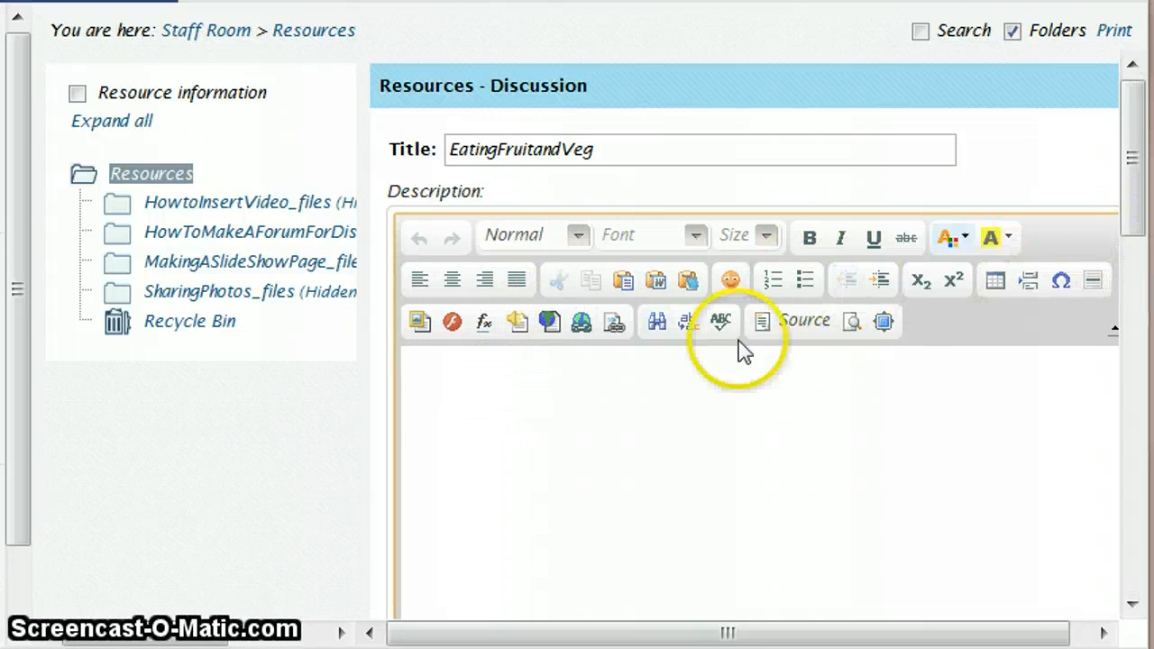
mouse_move(981, 381)
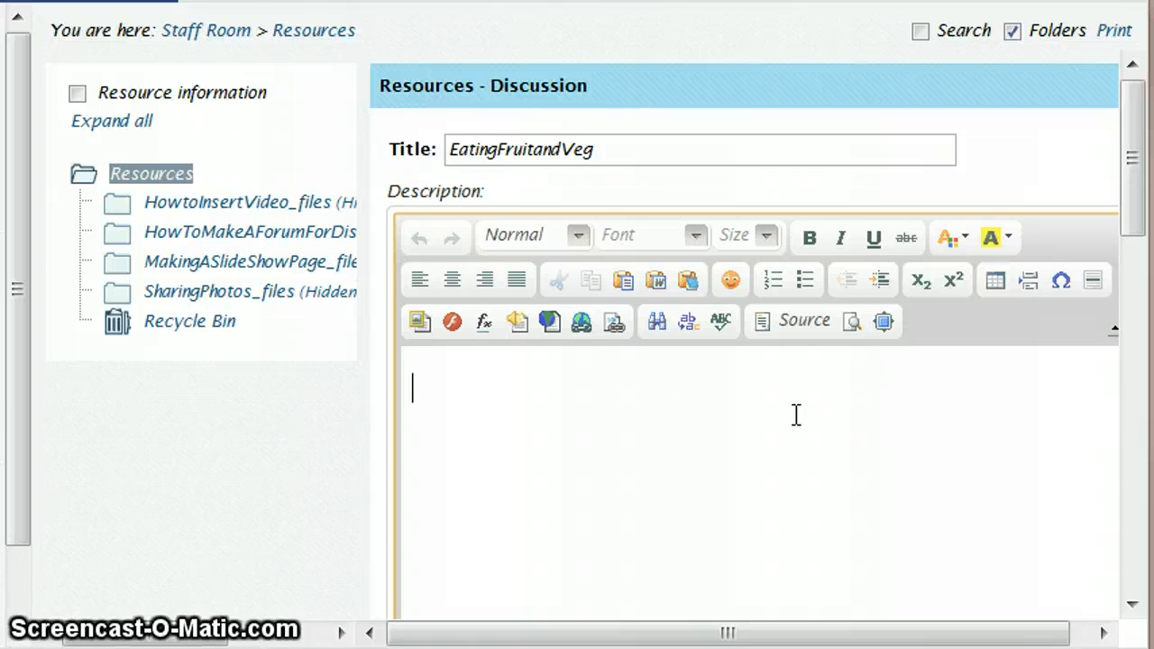
- Type the description 'Give at least two reasons why its a good idea to eat fruit and vegetables.'
text(Gi)
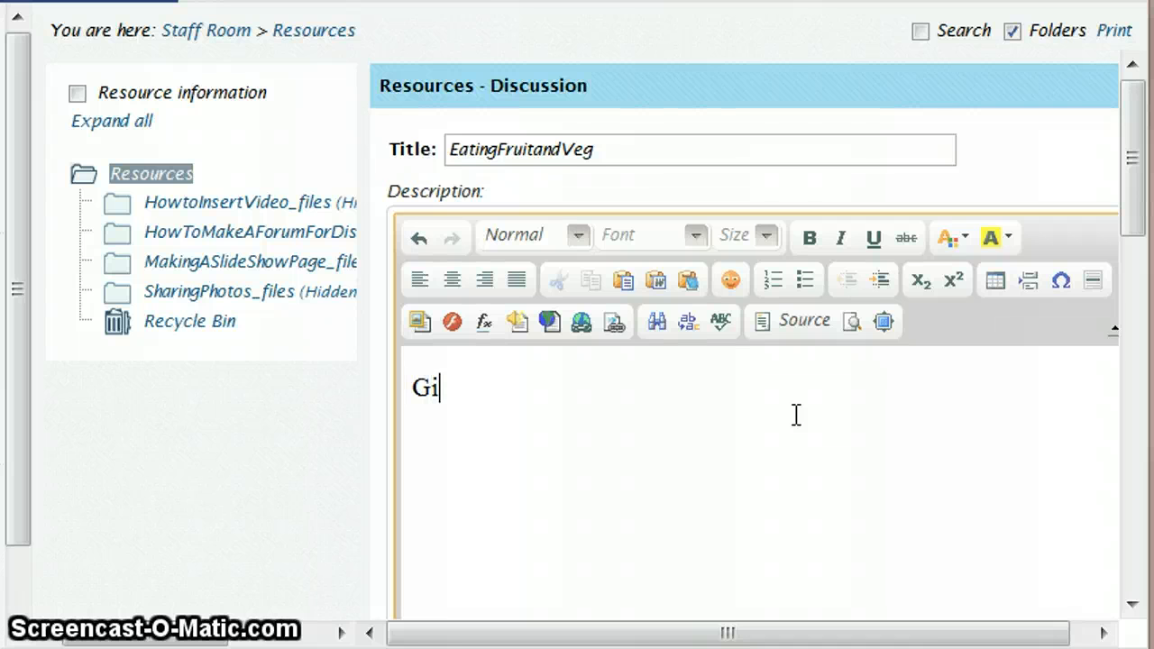
text(ve at le)
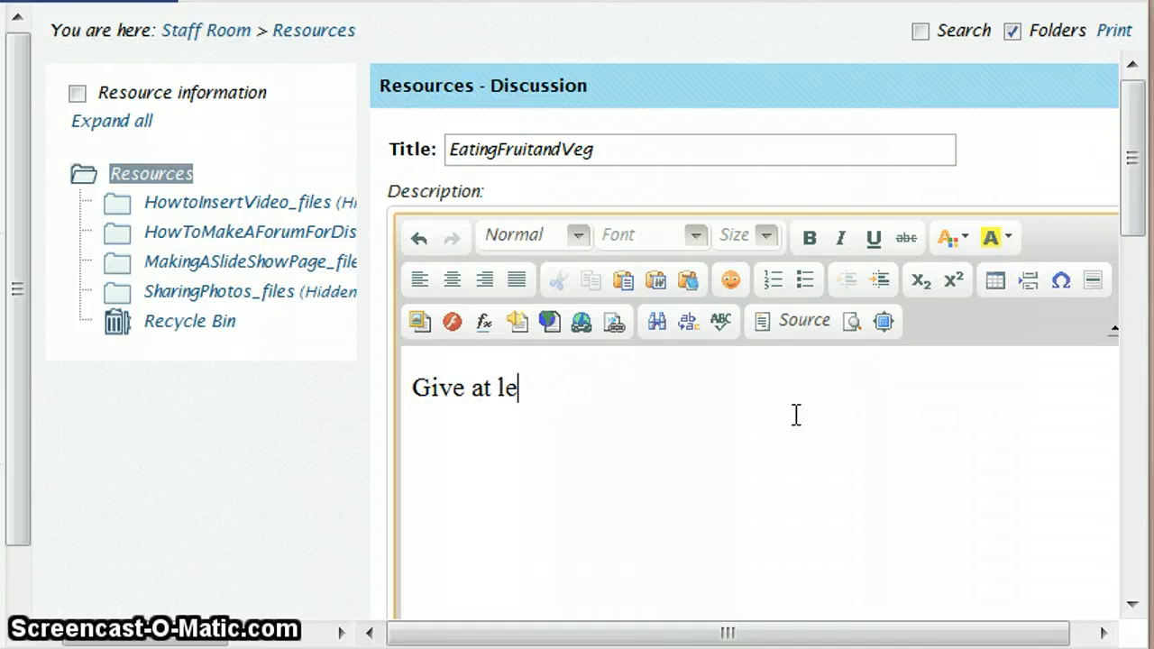
text(ast tw)
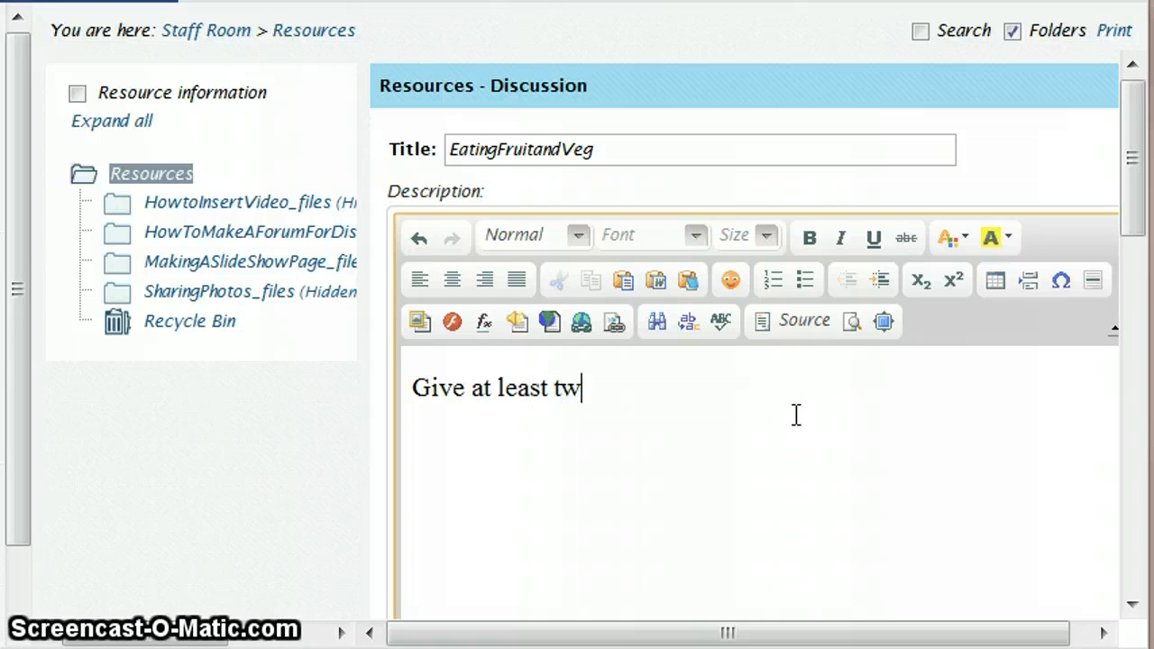
text(o reas)
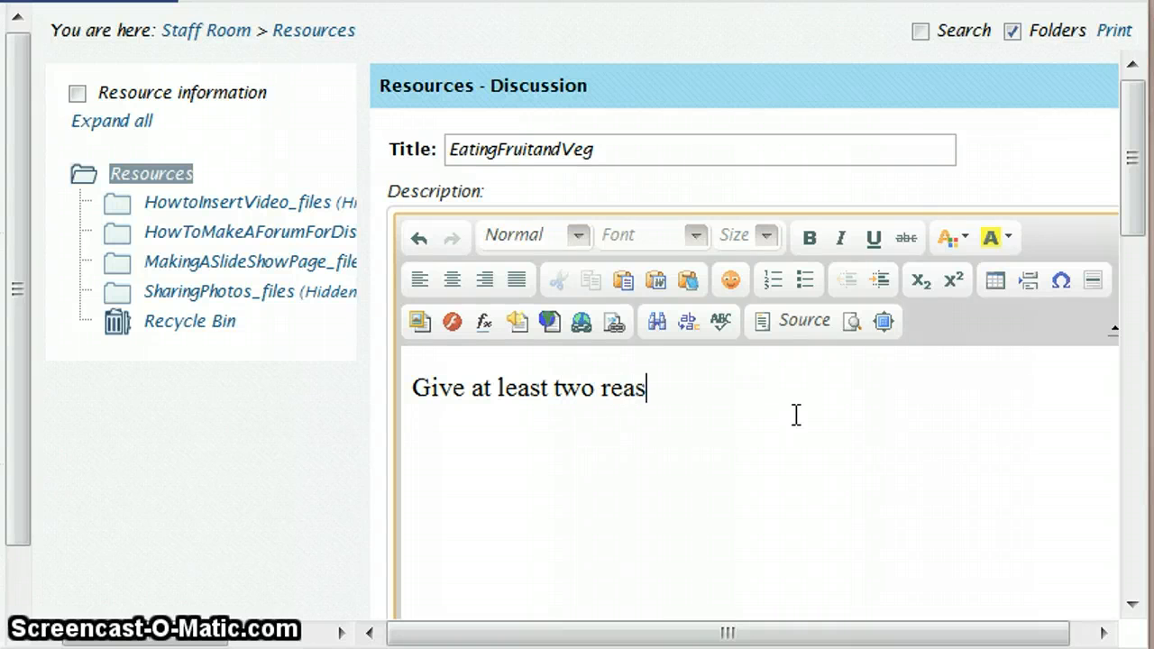
text(ons why)
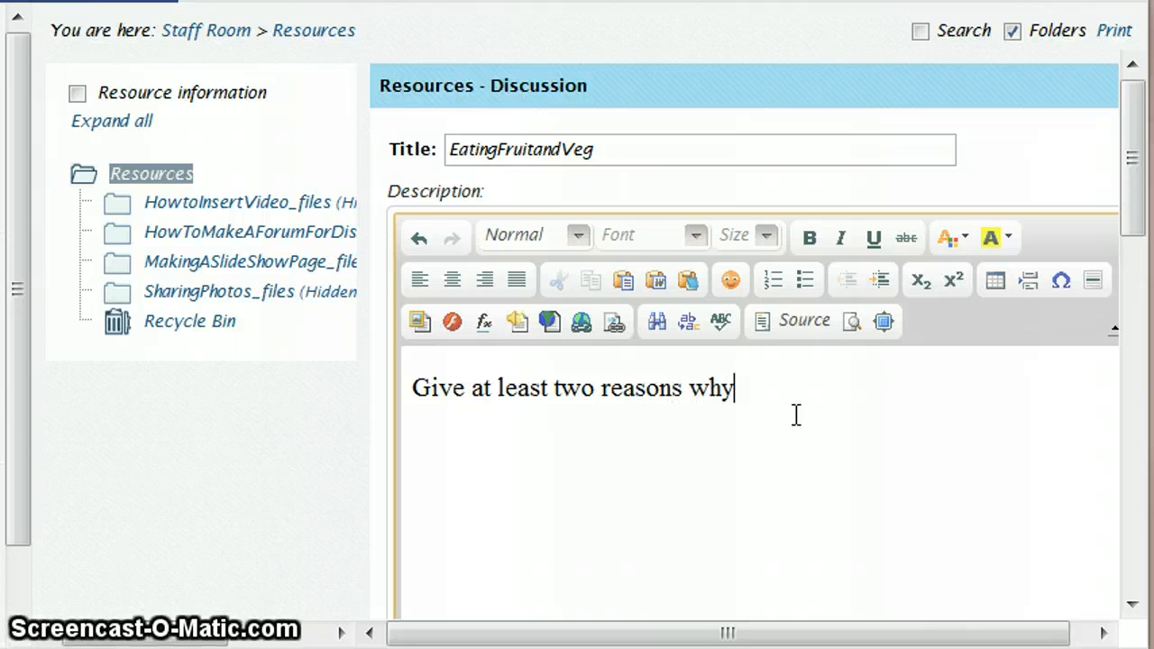
text(its a good)
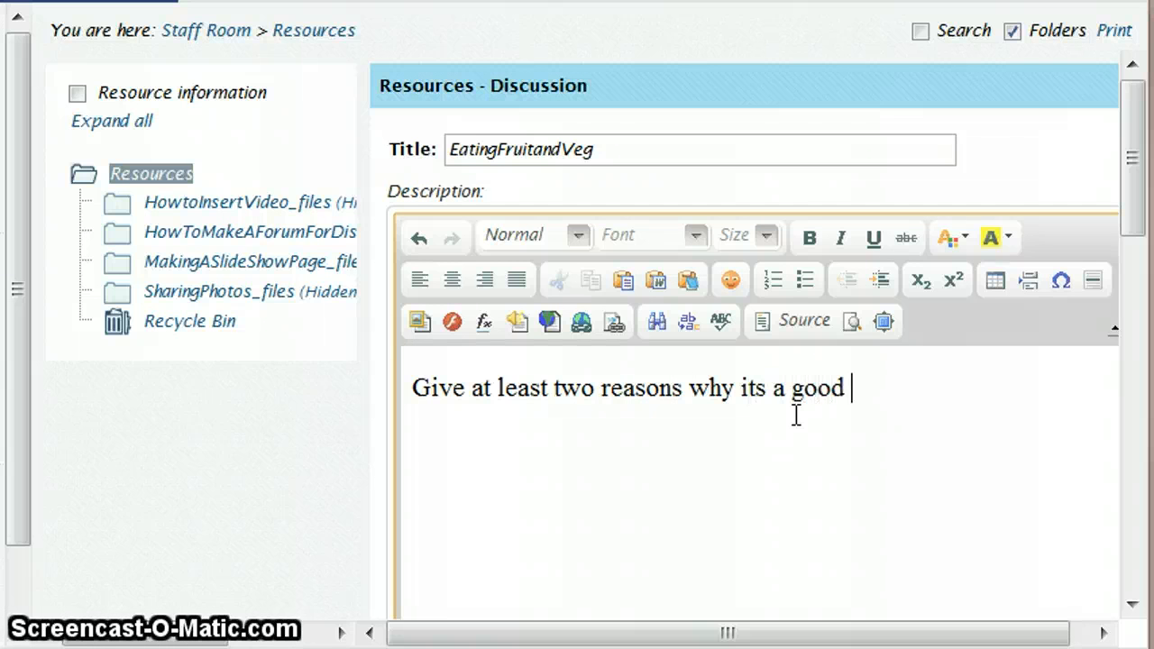
text(idea t)
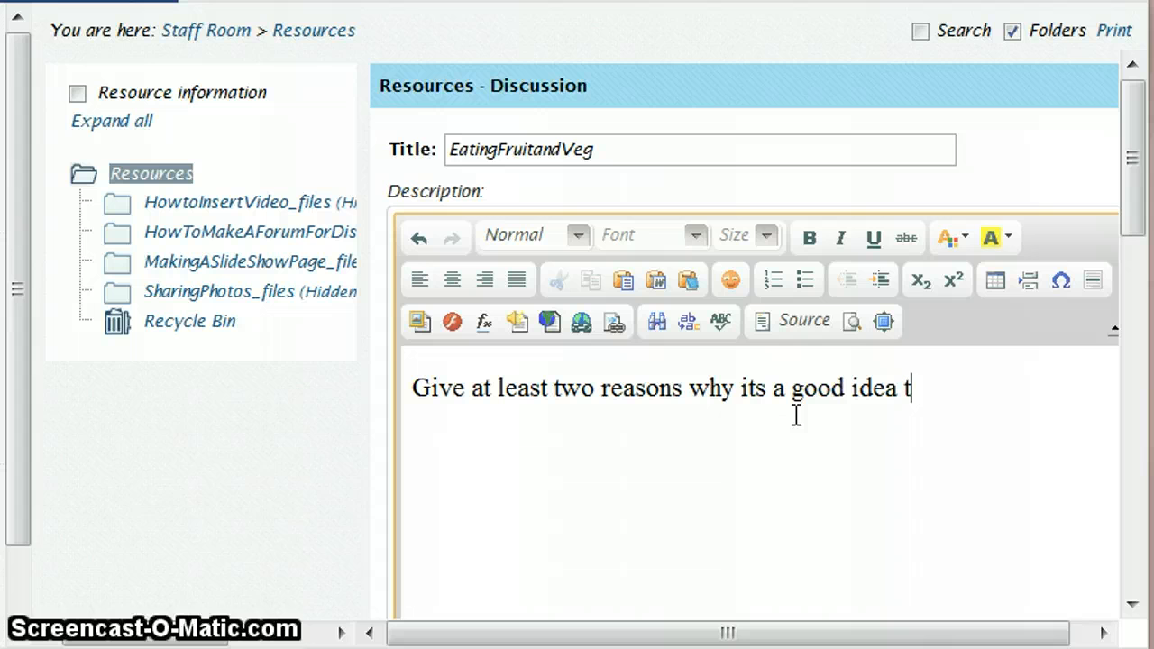
text(o eat)
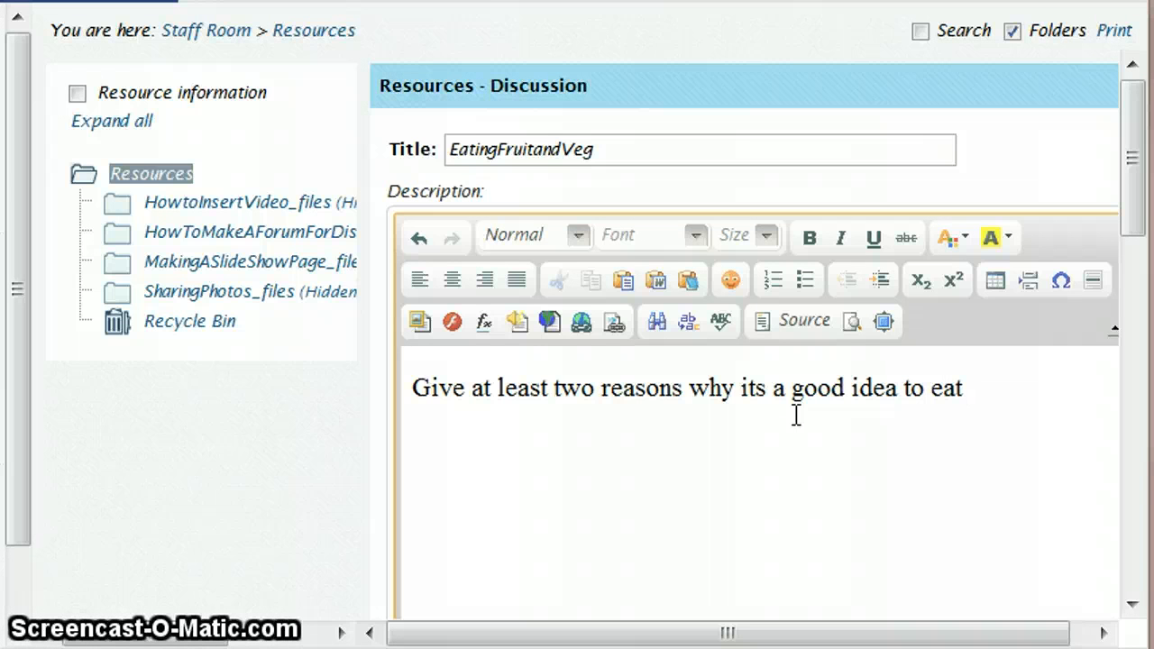
text(fr)
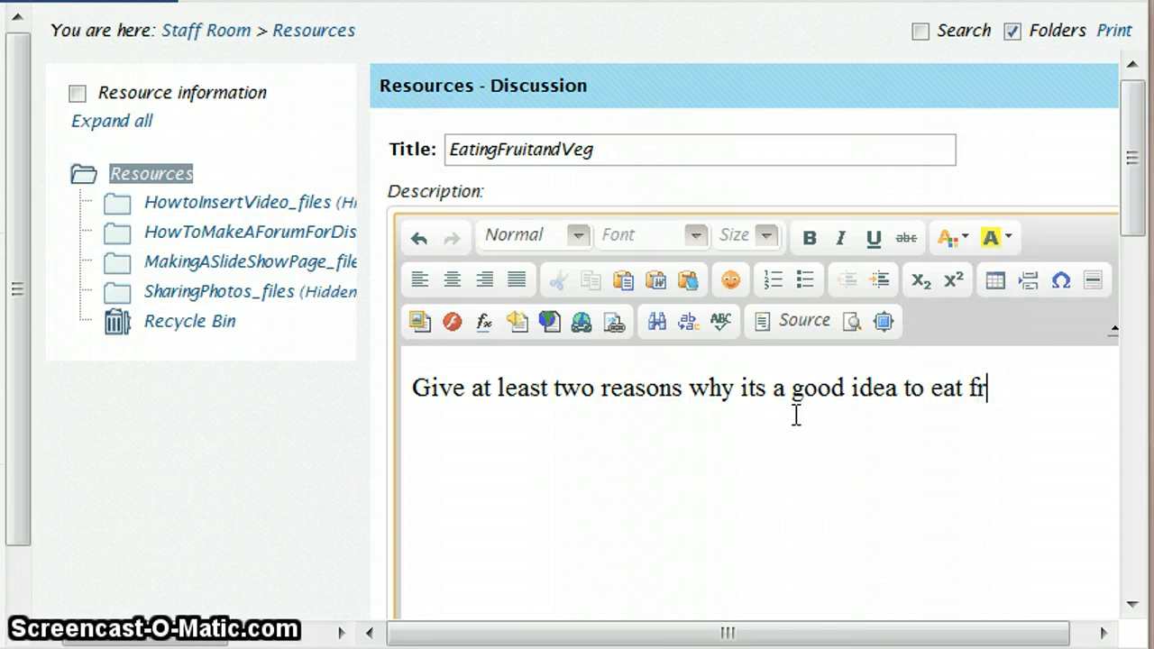
text(it and vege)
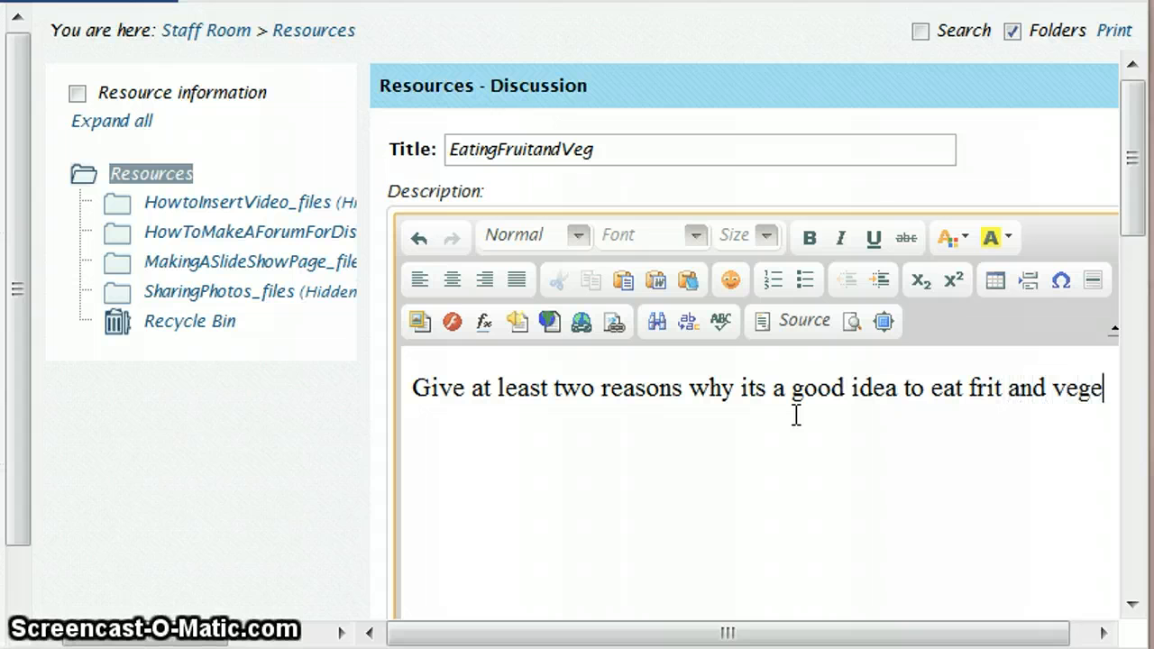
text(tables)
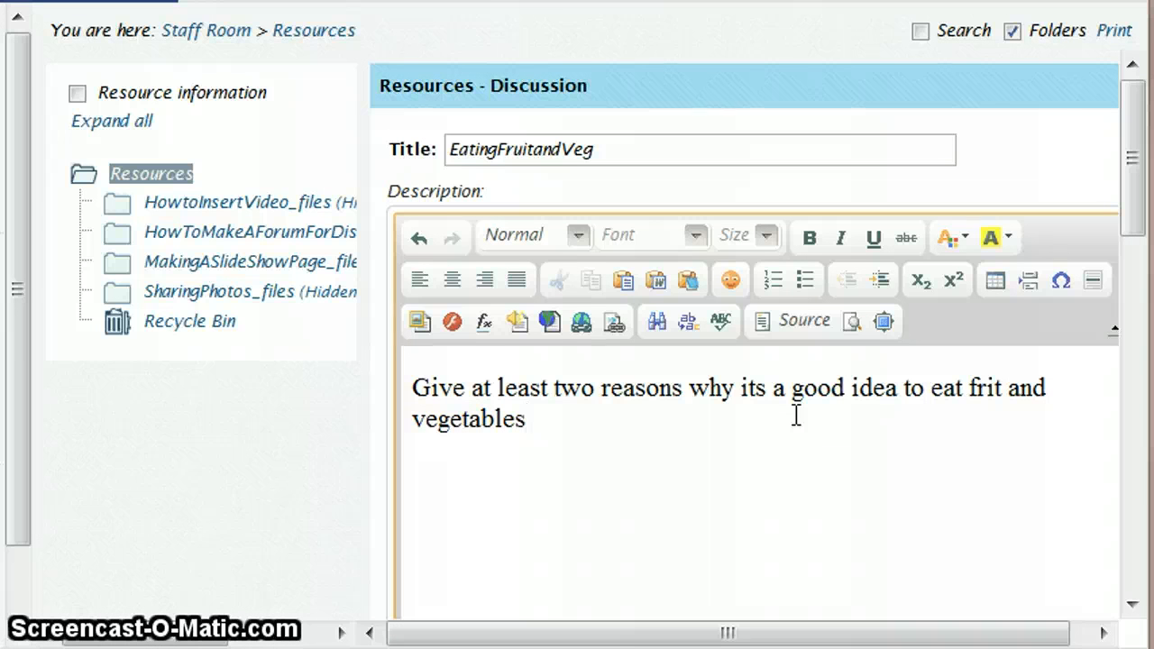
text(.)
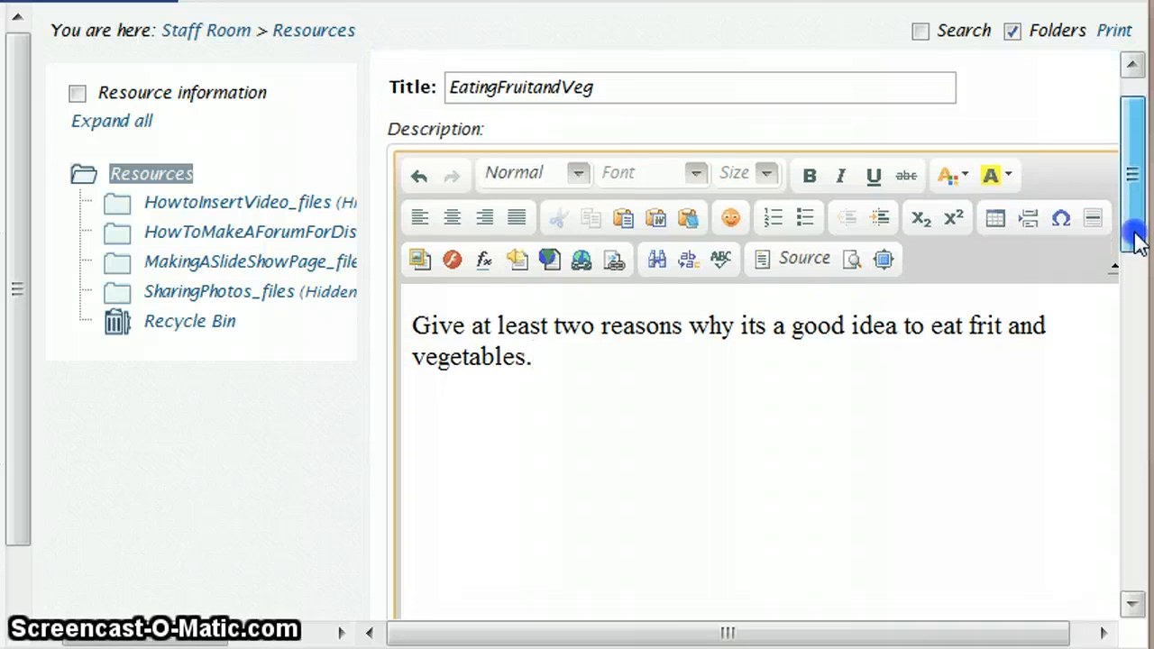
- Set the forum communication type to Conversation and scroll down to the Save button
scroll(down, 3)
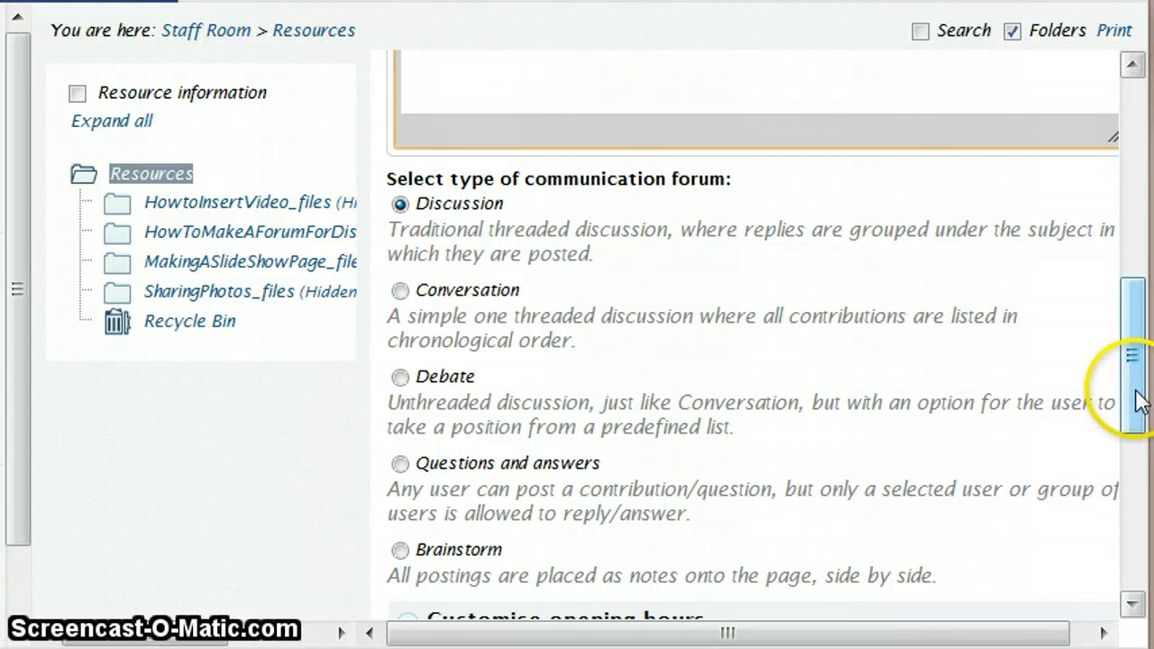
scroll(down, 3)
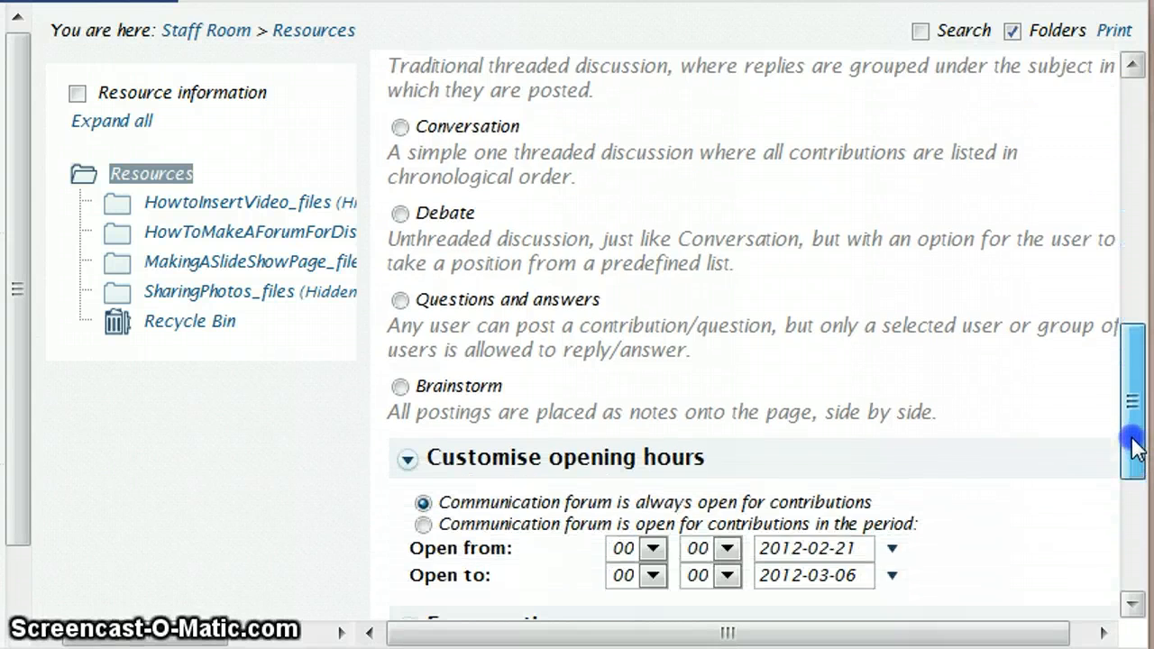
scroll(up, 3)
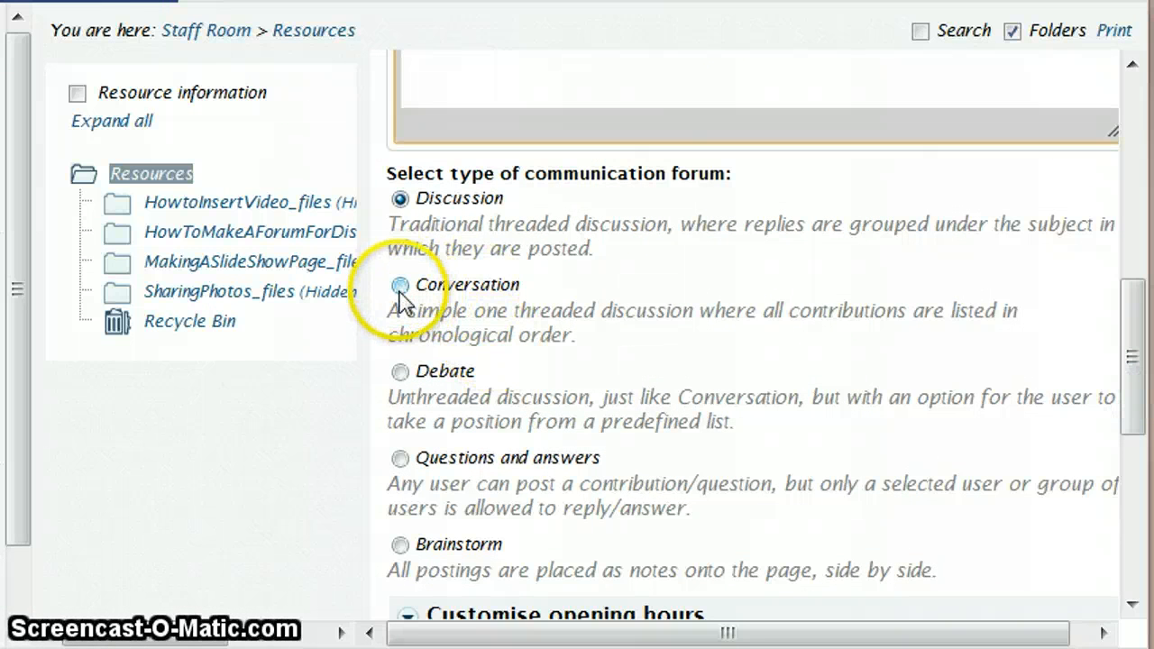
click(400, 285)
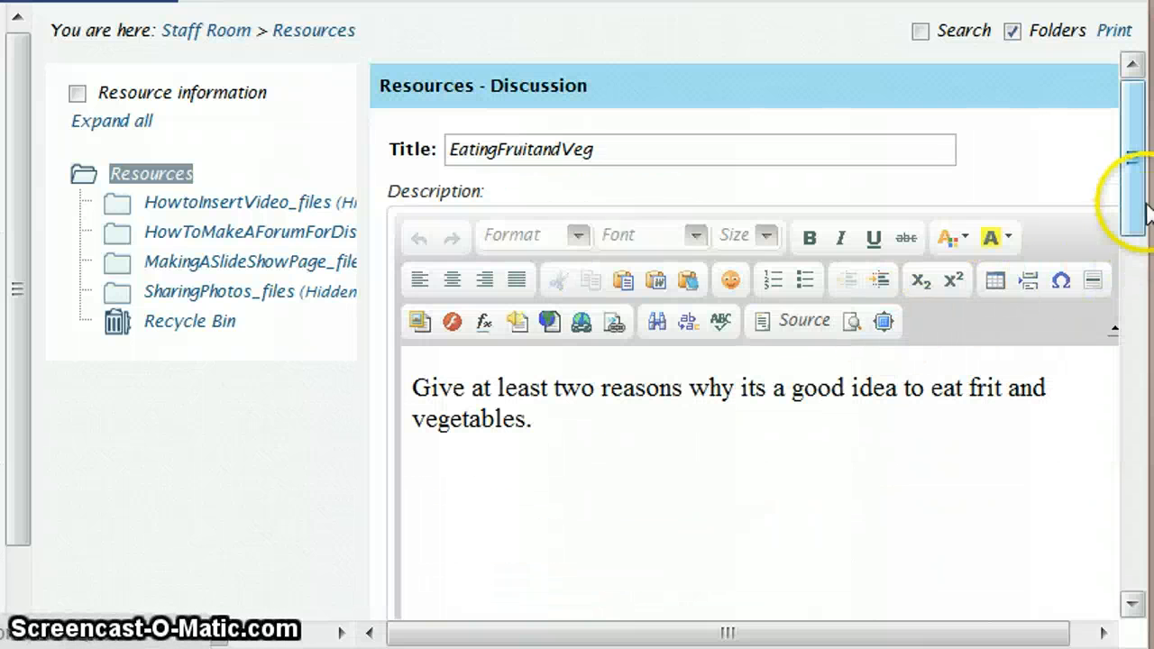
scroll(down, 3)
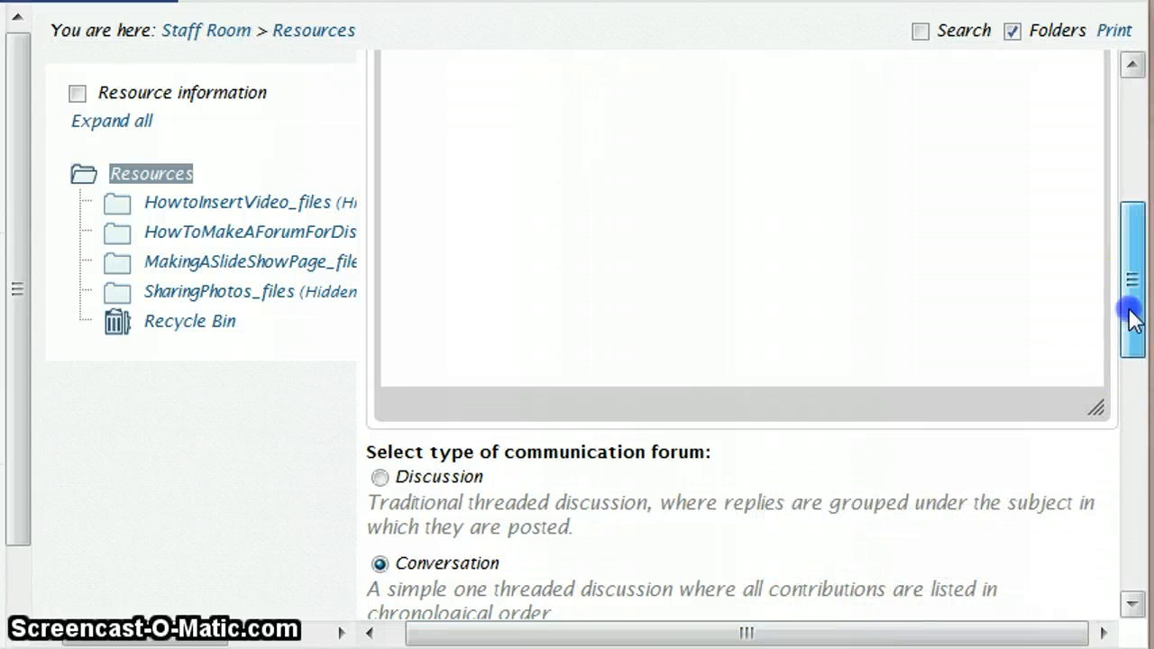
scroll(down, 3)
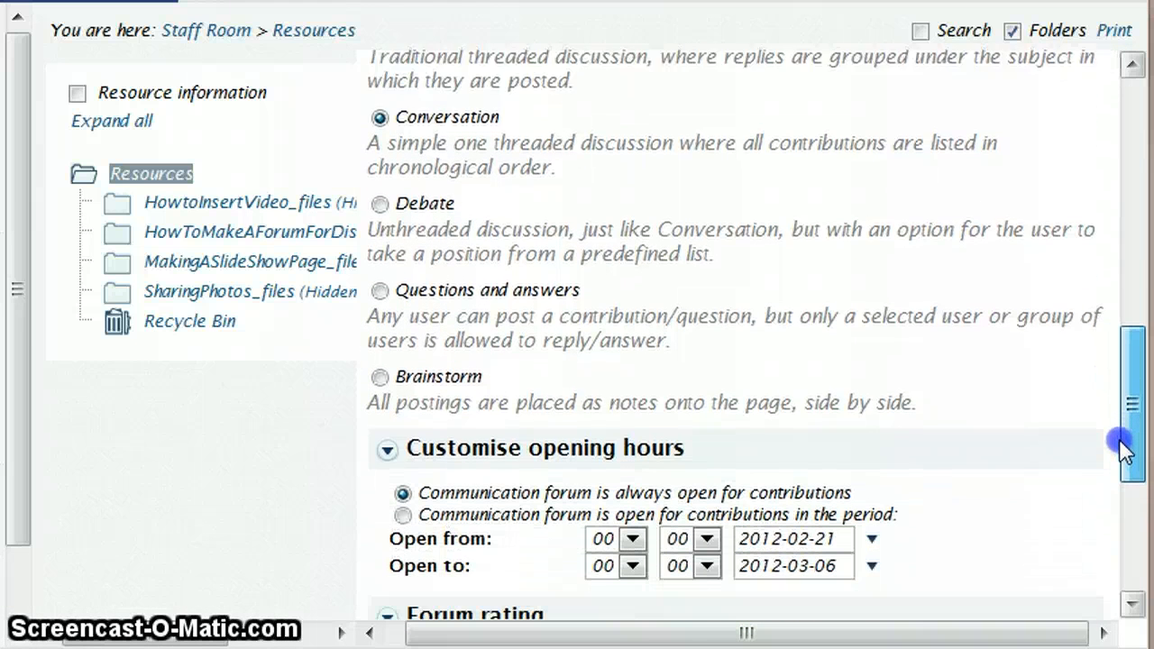
scroll(down, 3)
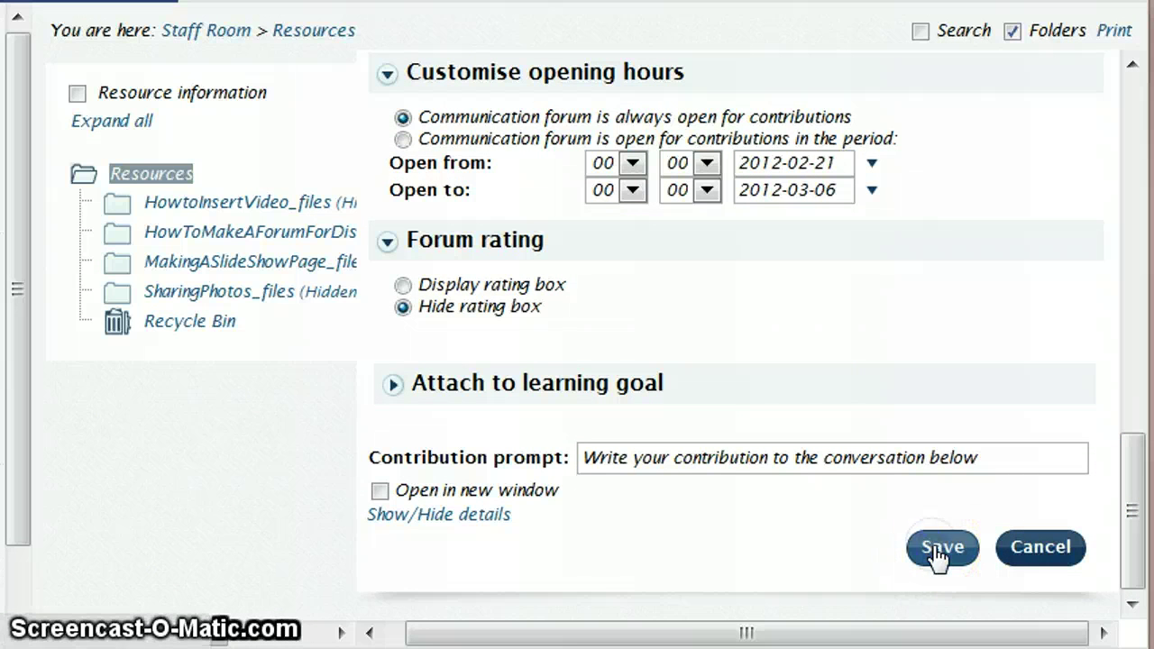
- Save the forum and review the resulting EatingFruitandVeg Conversation page
click(941, 548)
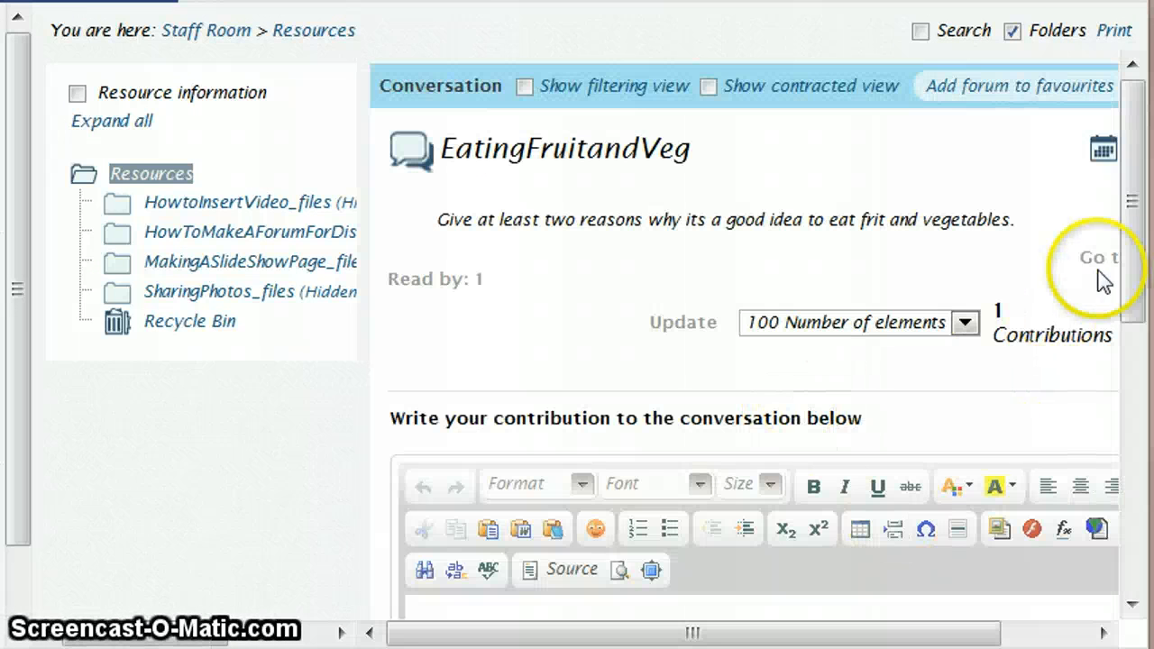
scroll(down, 3)
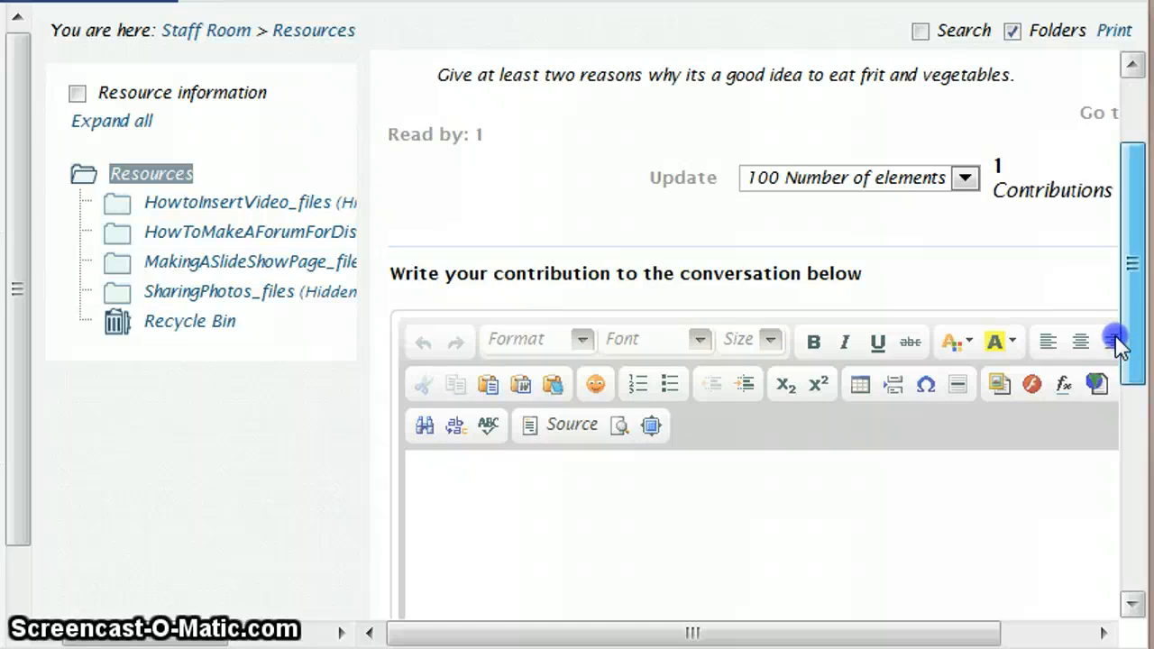
scroll(up, 3)
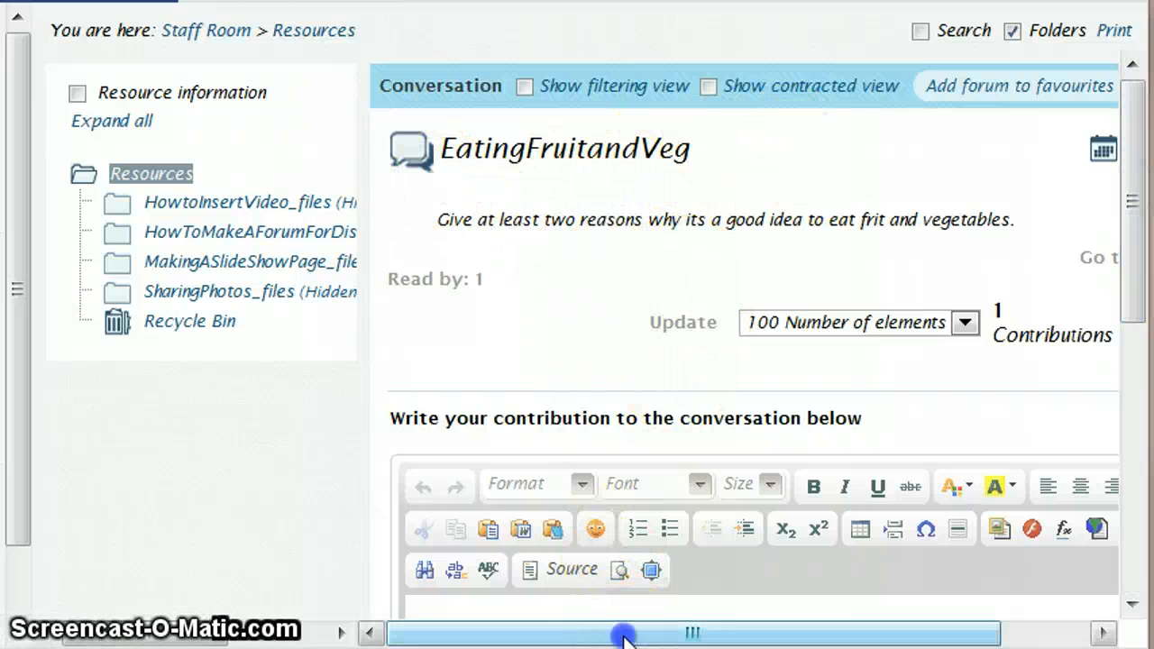
drag(625, 633, 636, 634)
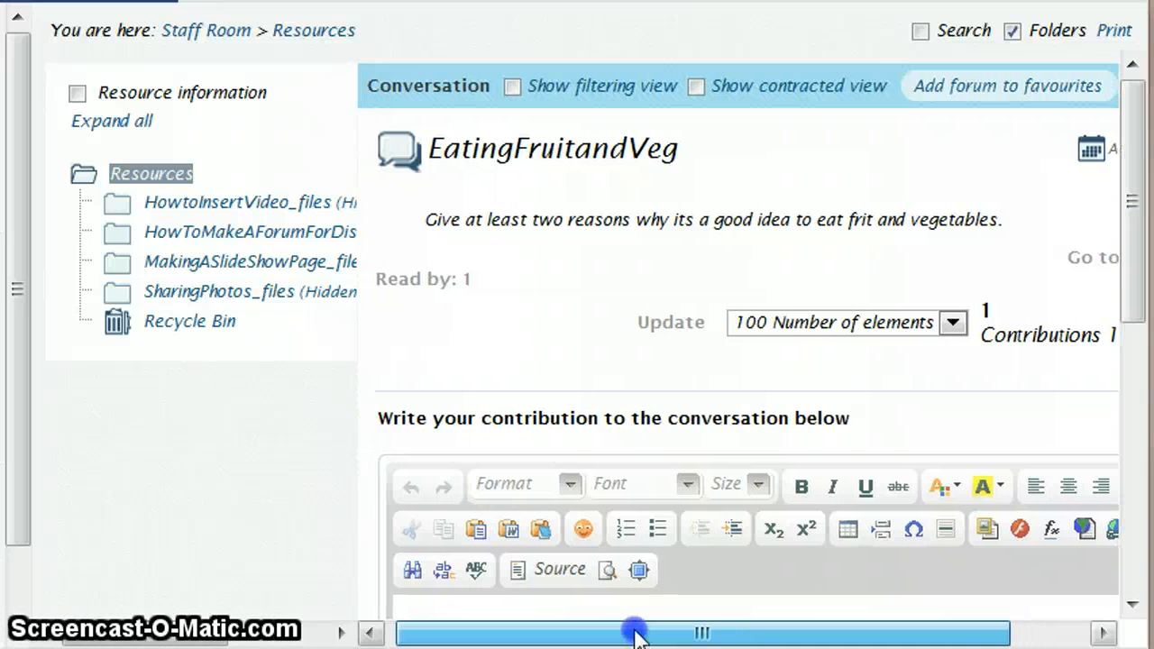
scroll(right, 3)
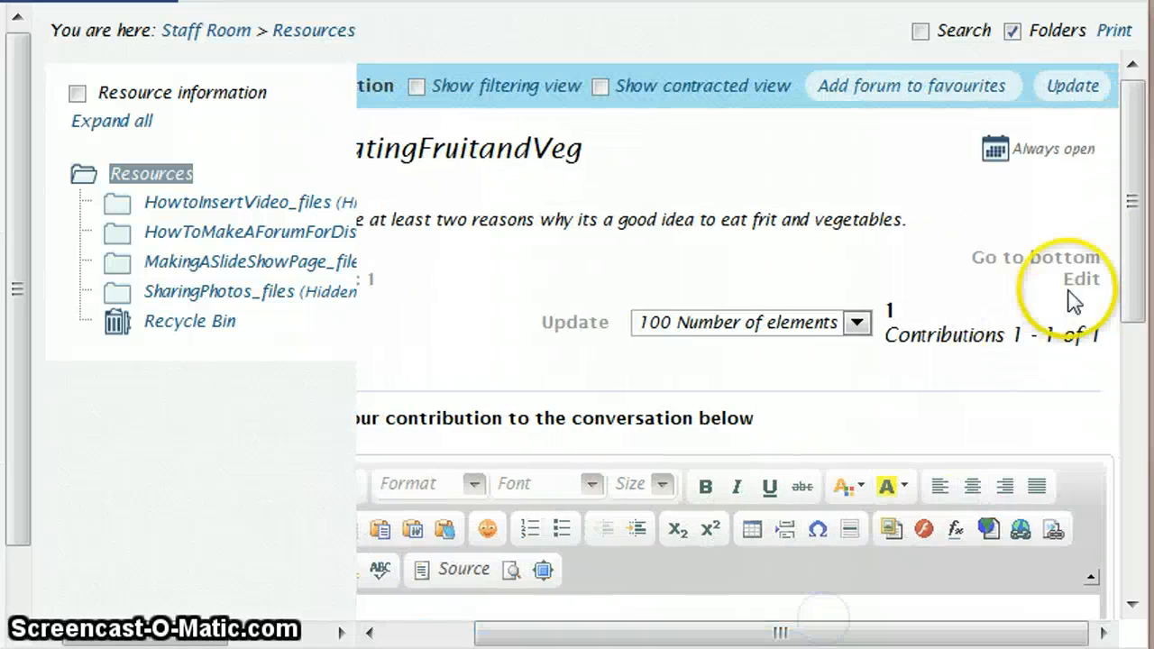
mouse_move(979, 236)
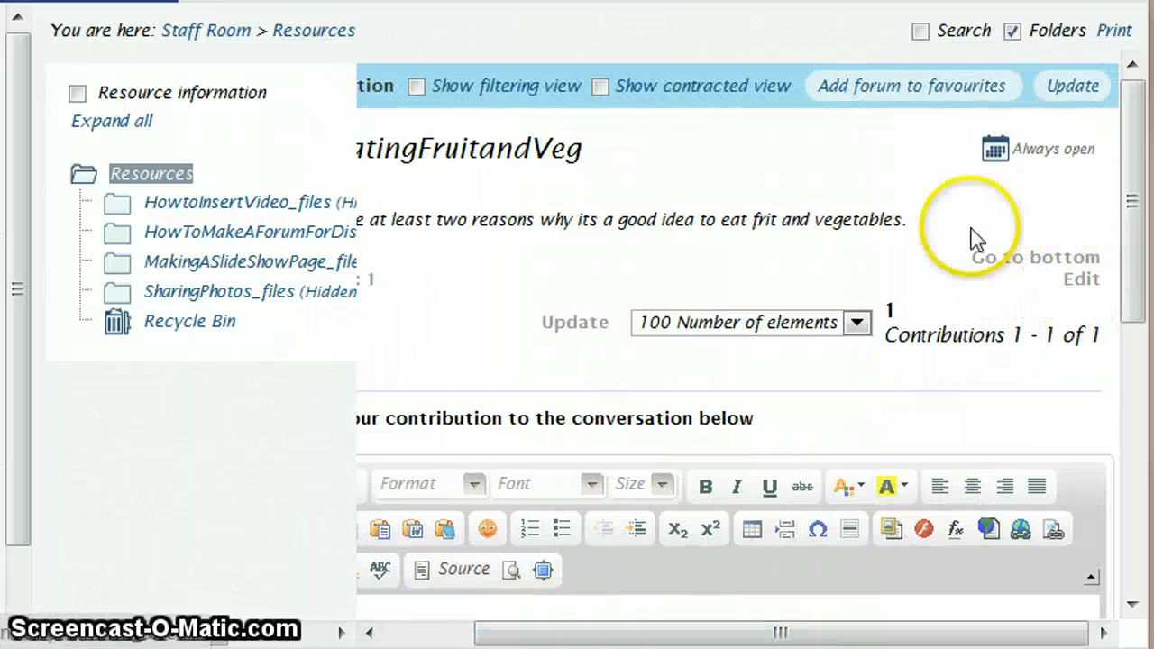
mouse_move(1081, 279)
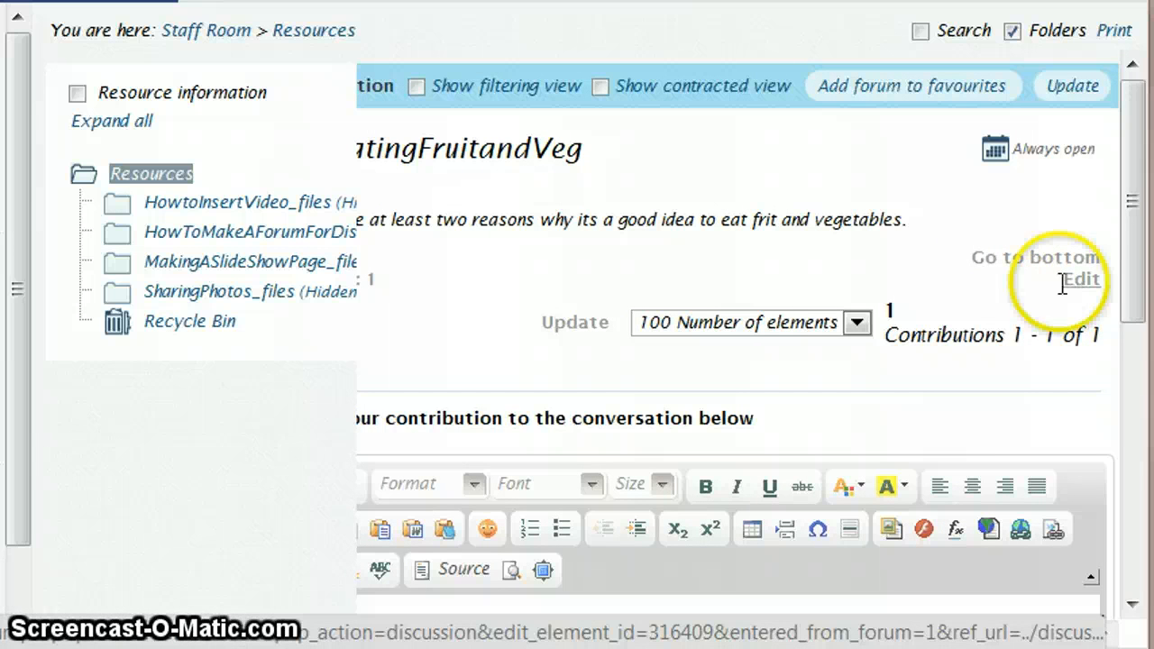
scroll(down, 3)
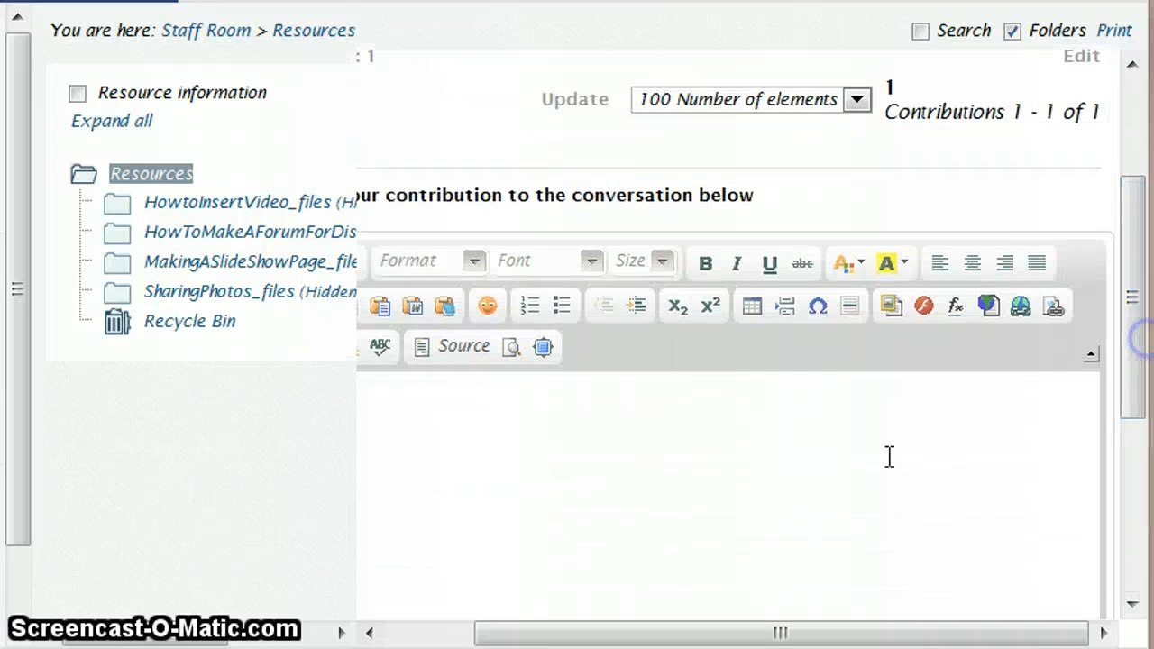
scroll(up, 3)
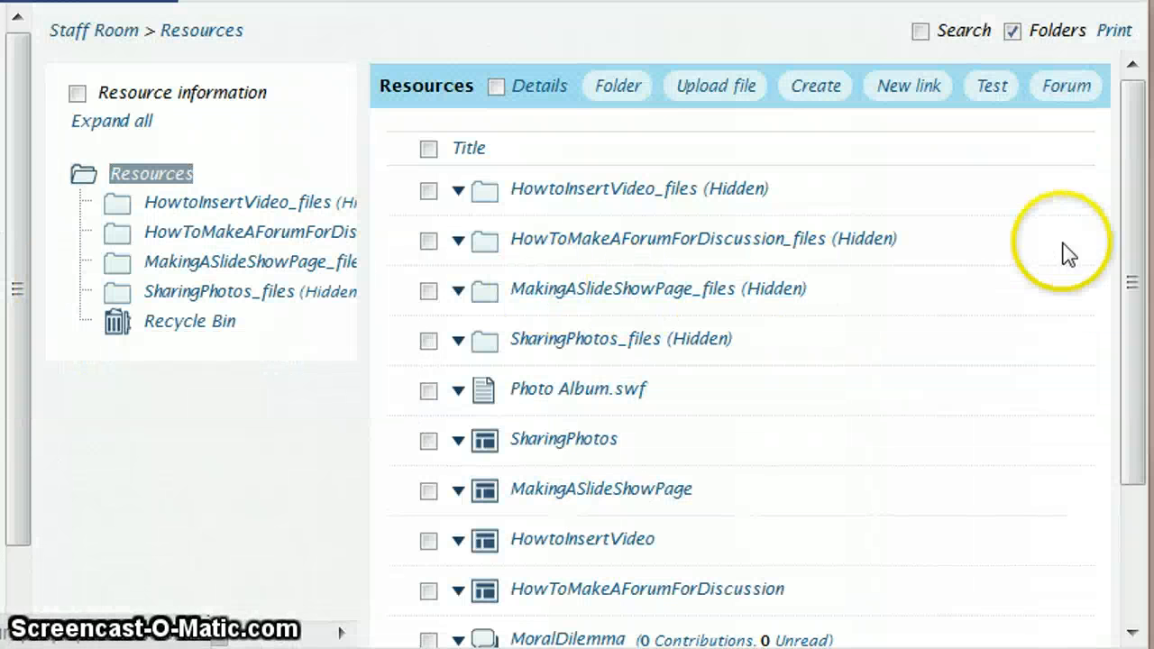
- Open the EatingFruitandVeg forum from the Resources listing
scroll(down, 3)
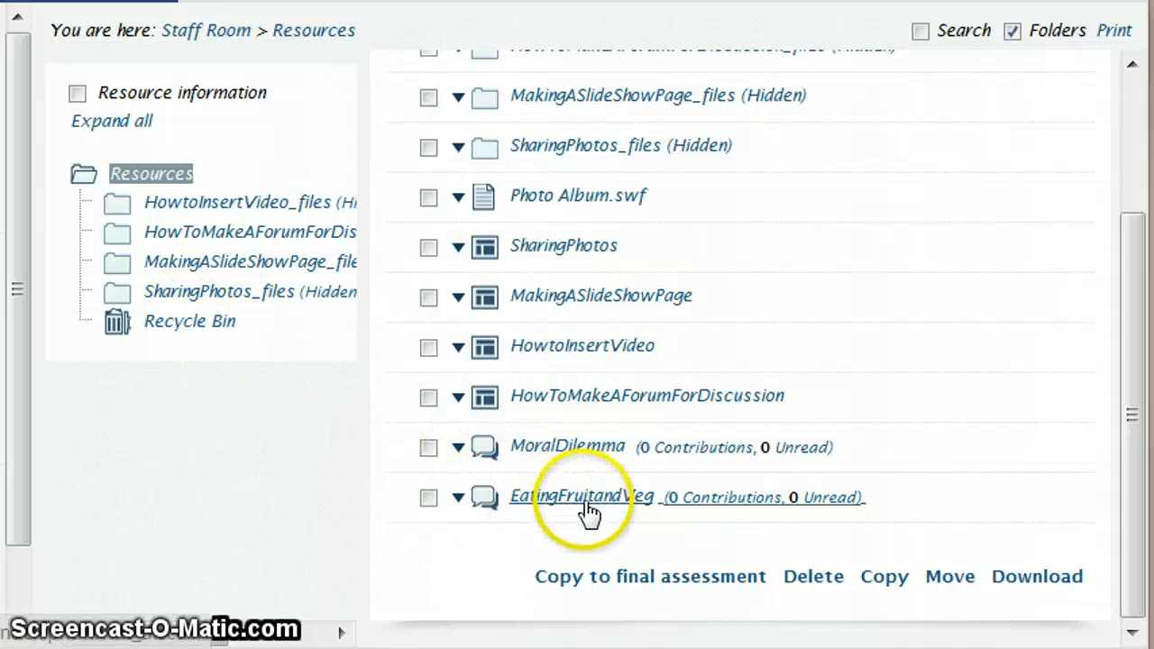
click(582, 496)
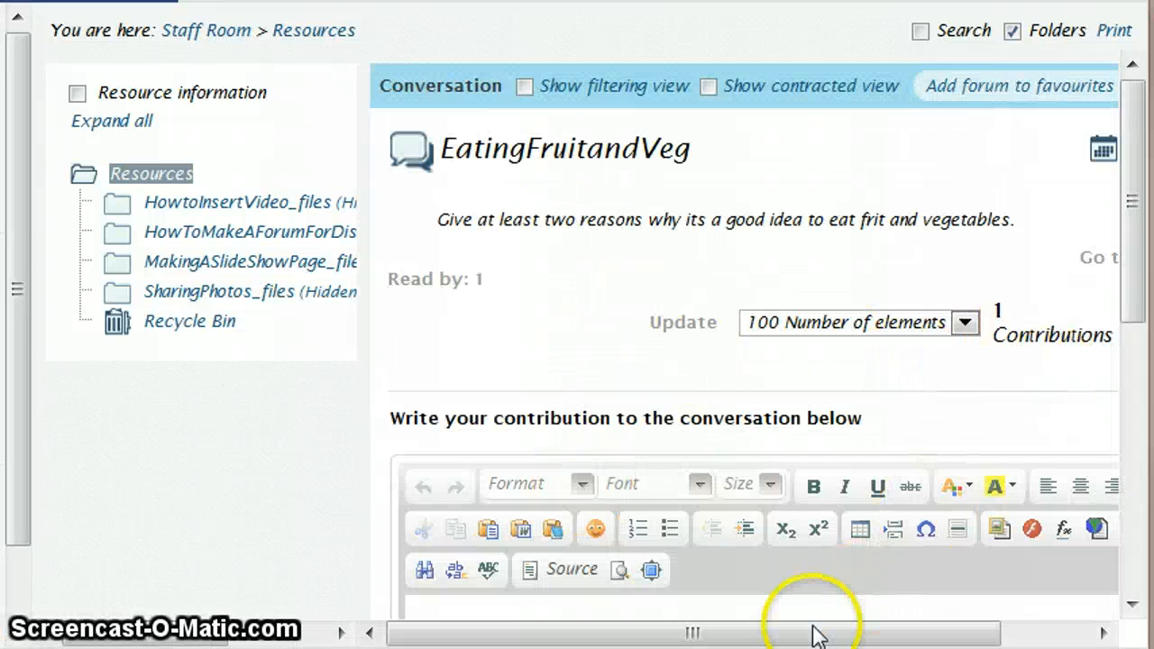
scroll(right, 3)
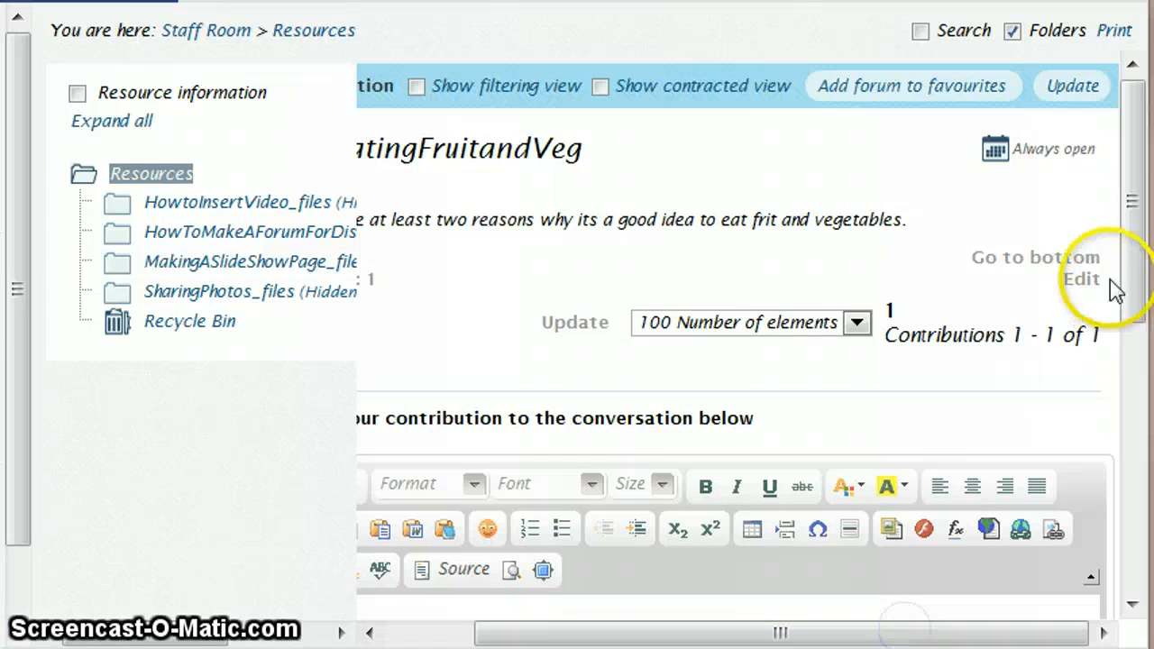
- Rename the forum to EatingFruitandVegForum, save, and reopen it from Resources
click(1080, 279)
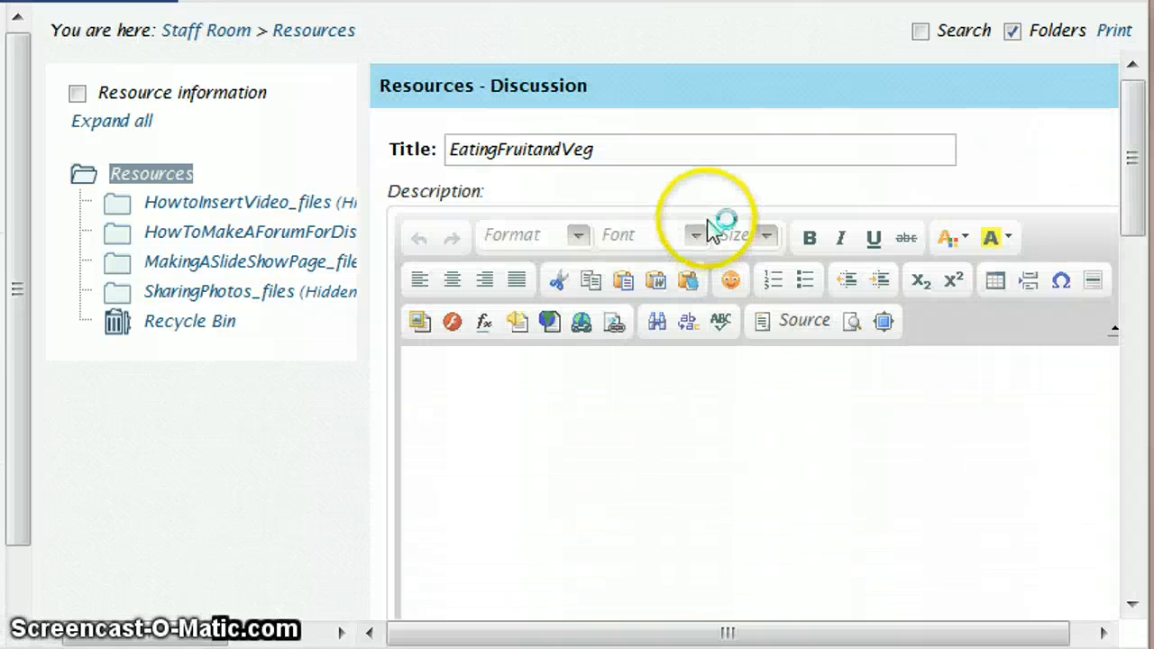
text(Give at least two reasons why its a good idea to eat frit and vegetables.)
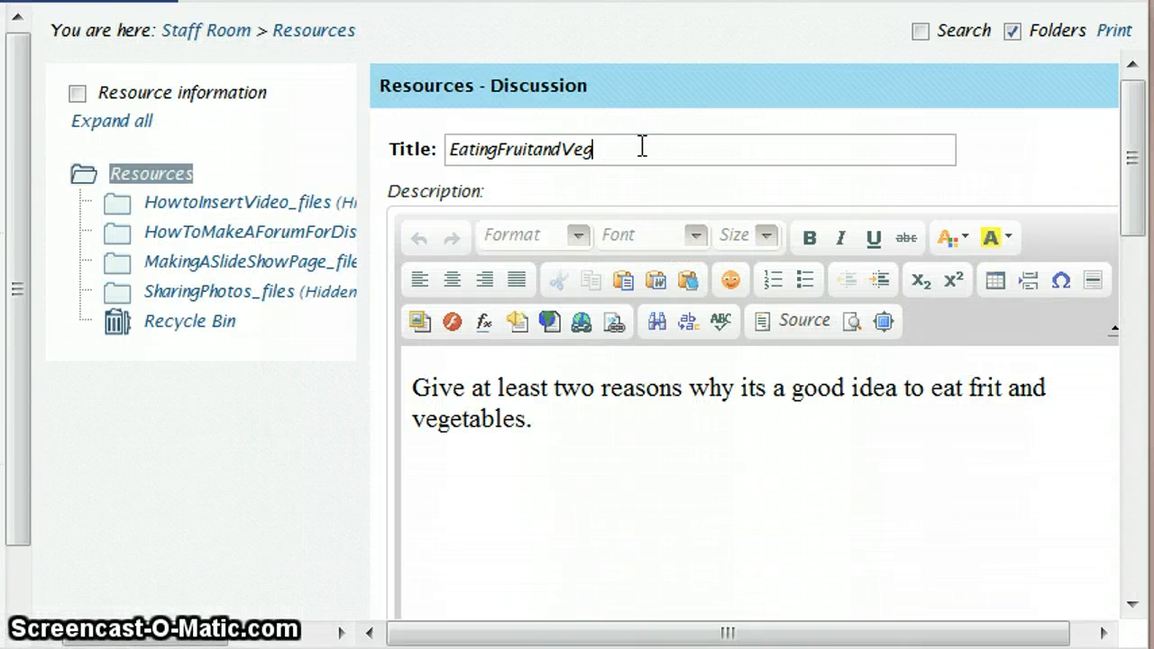
text(Forum)
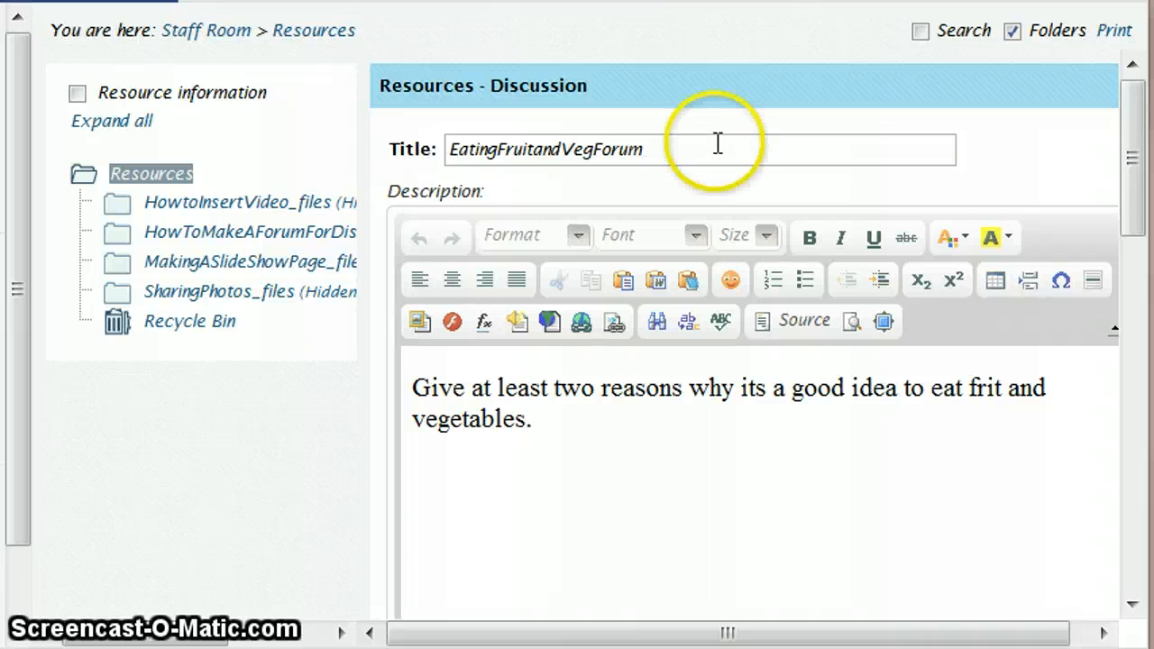
scroll(down, 3)
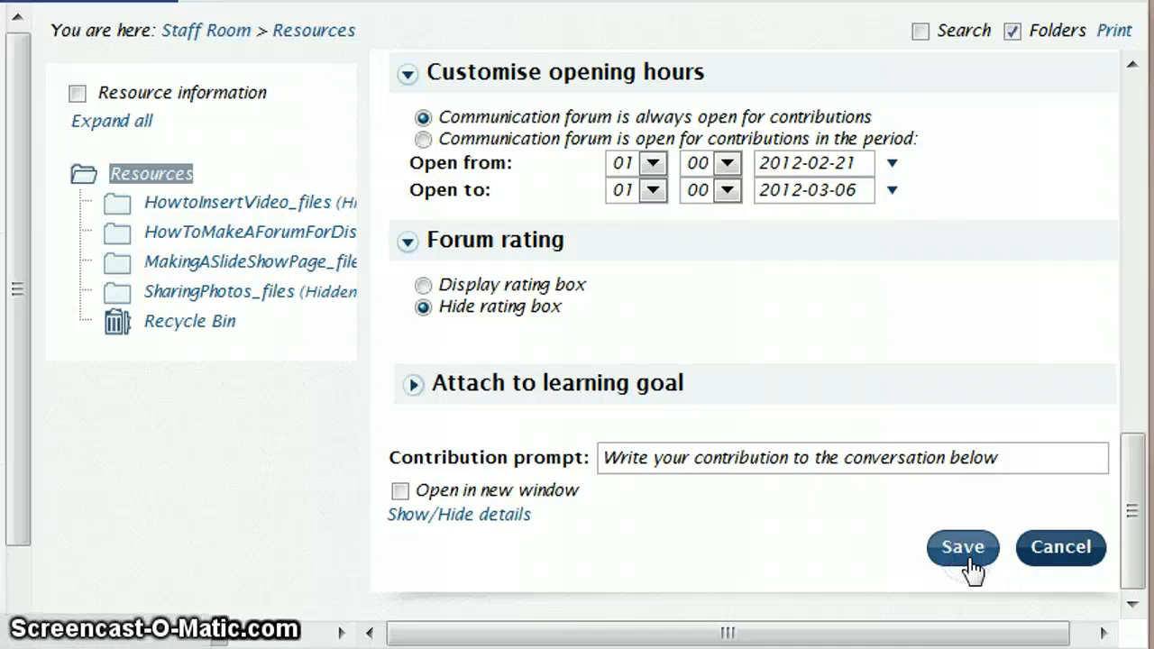
click(962, 548)
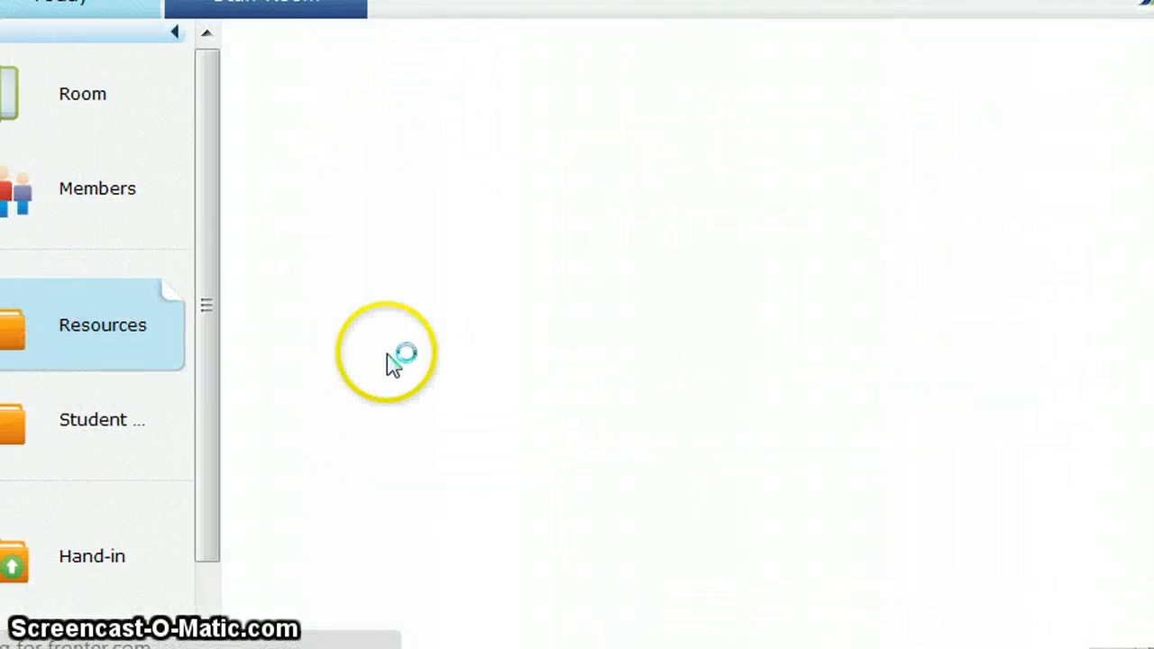
click(102, 325)
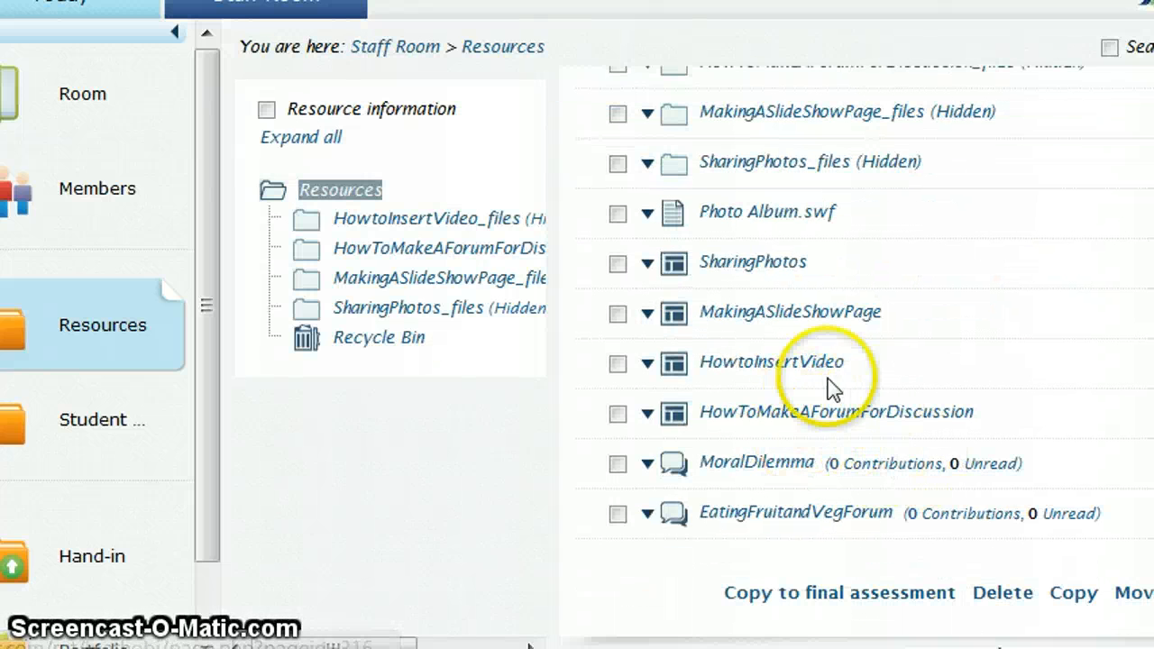
mouse_move(795, 512)
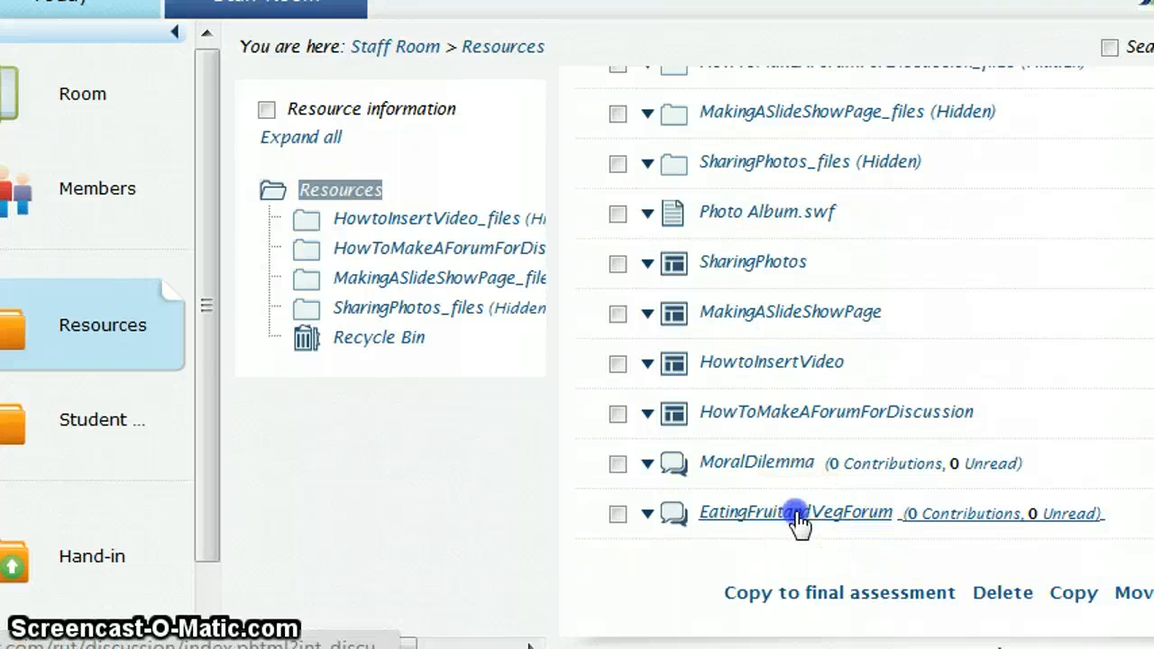
click(795, 512)
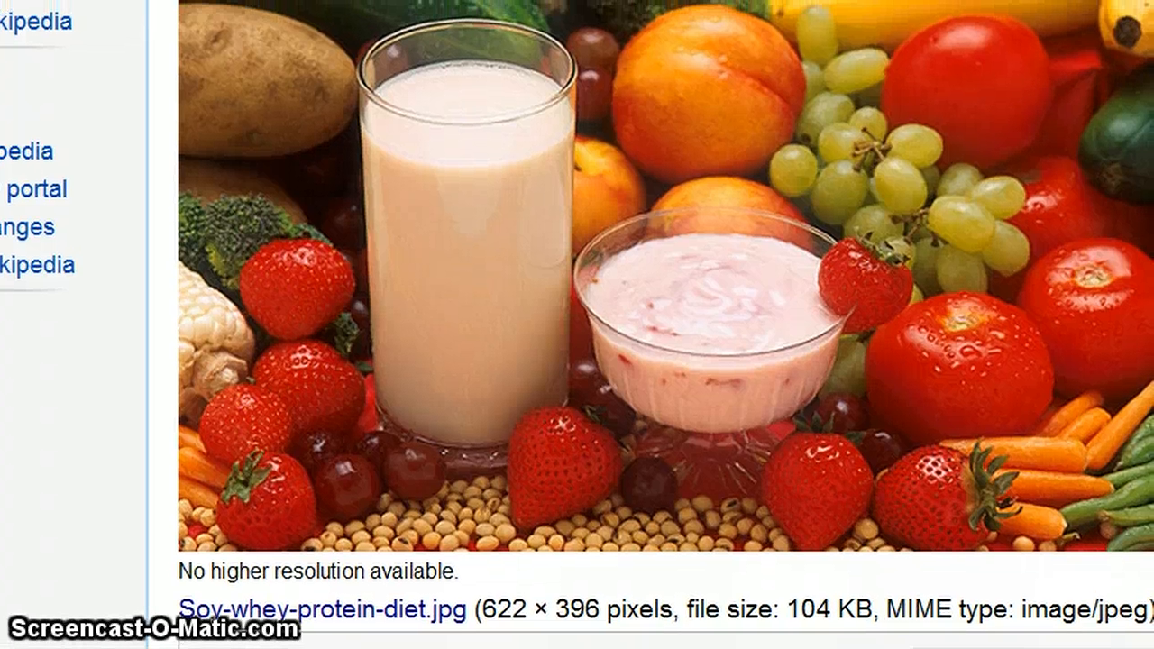
- Copy the soy-and-whey fruit and vegetable photo from the Wikipedia file page
scroll(down, 3)
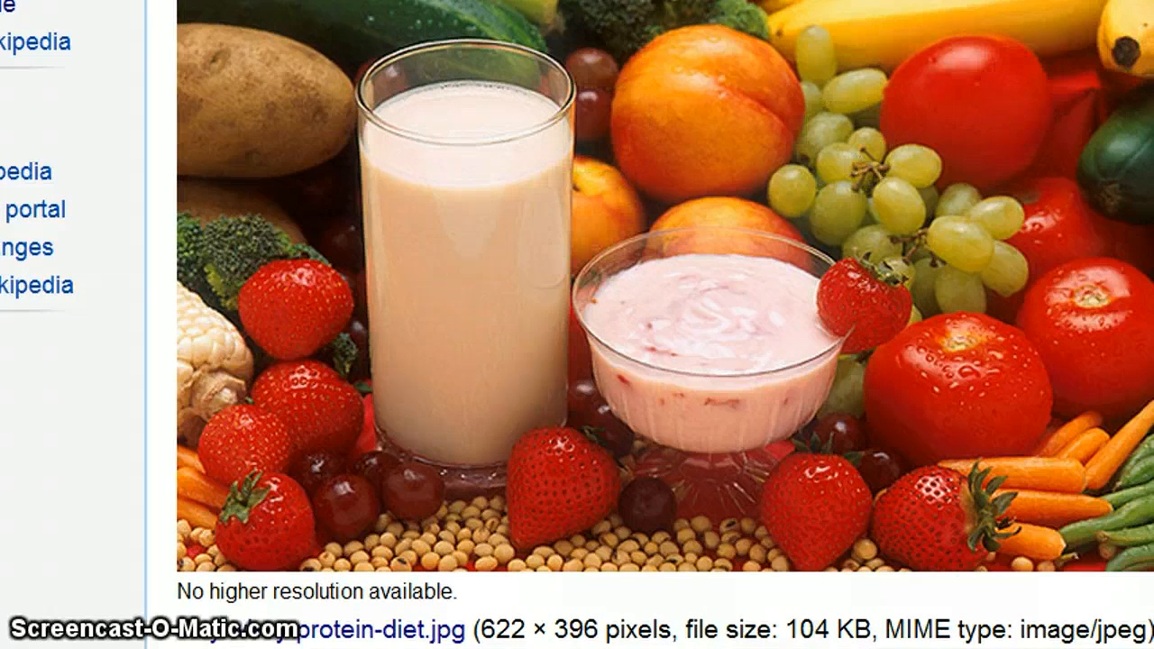
scroll(down, 3)
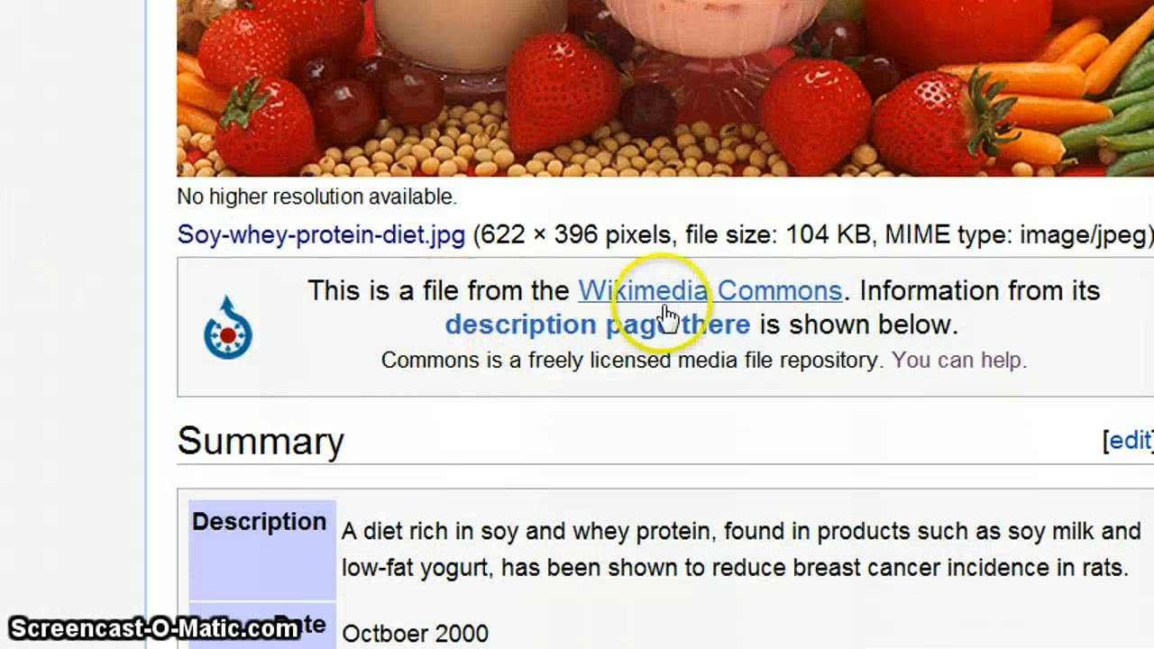
mouse_move(742, 297)
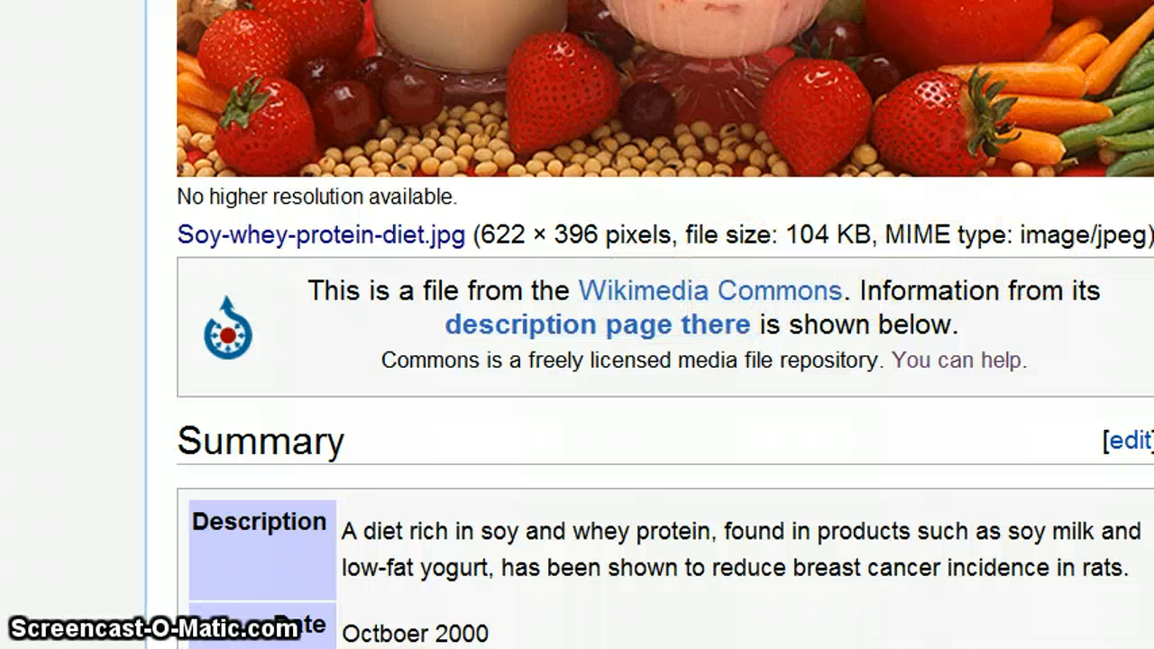
scroll(up, 3)
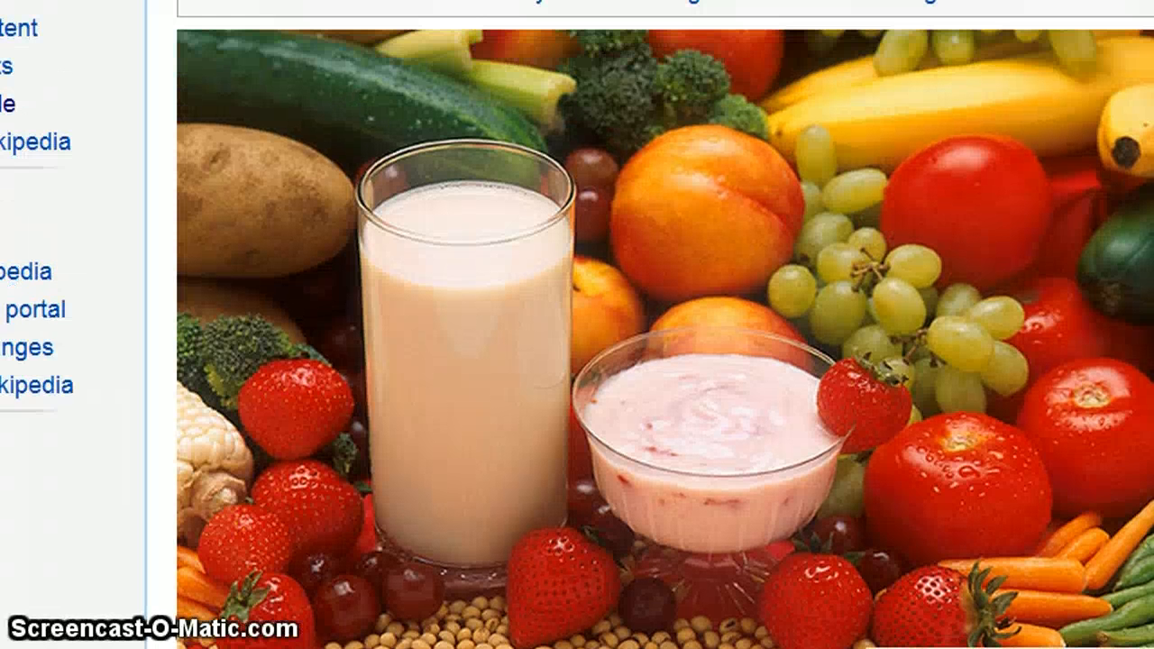
right_click(658, 311)
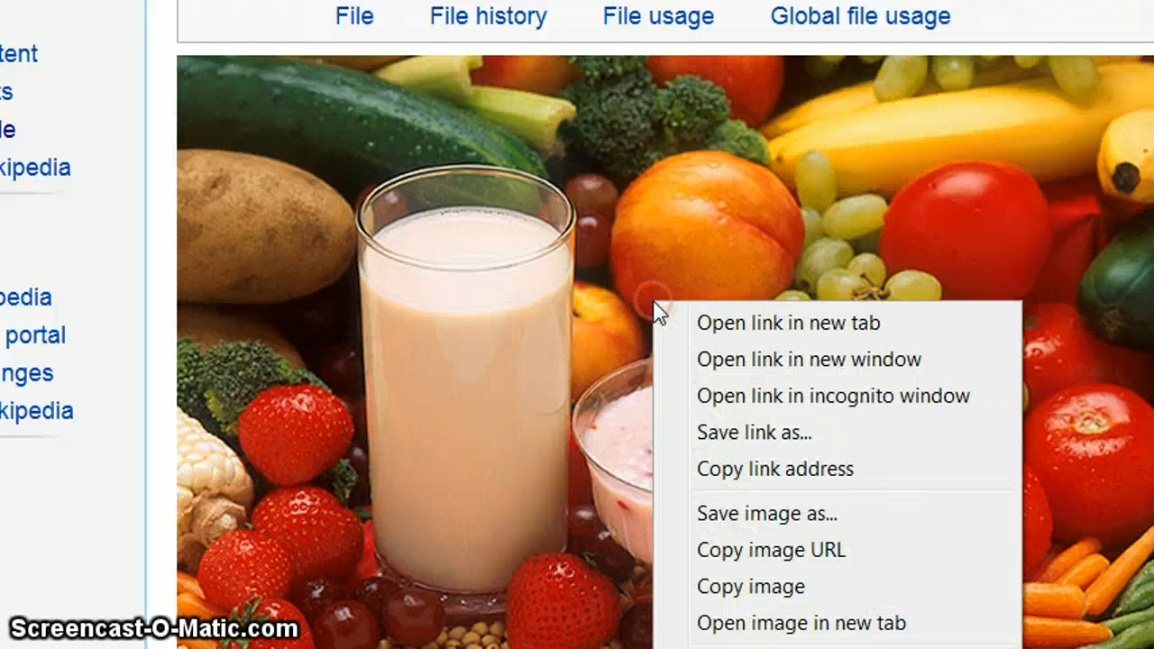
mouse_move(756, 549)
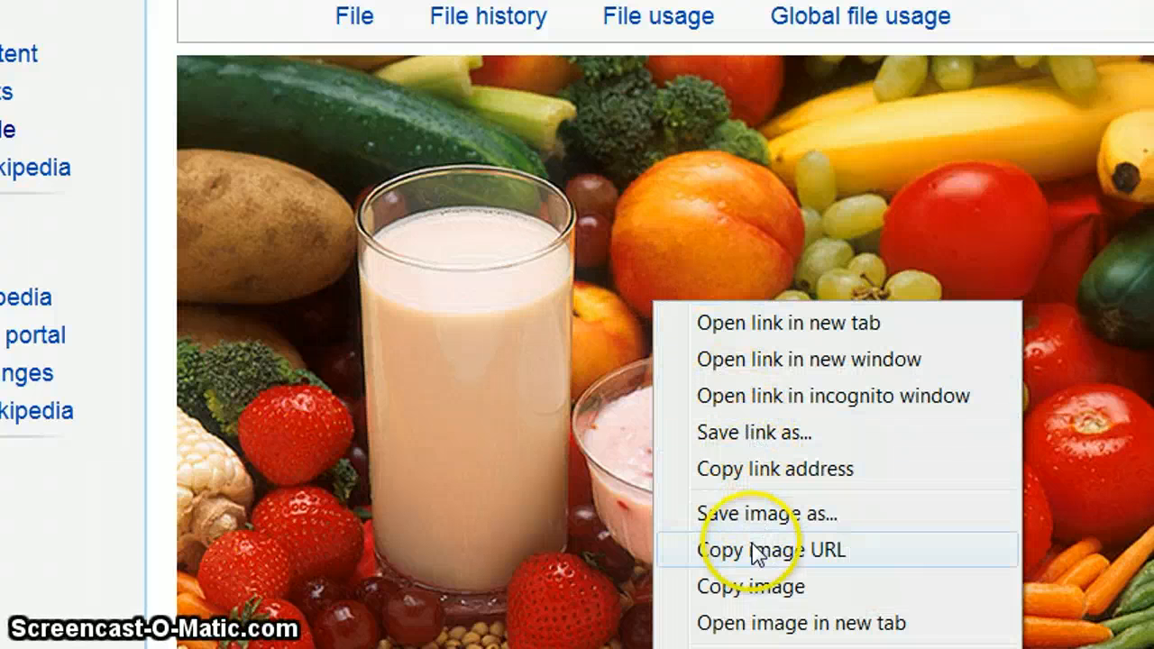
mouse_move(756, 586)
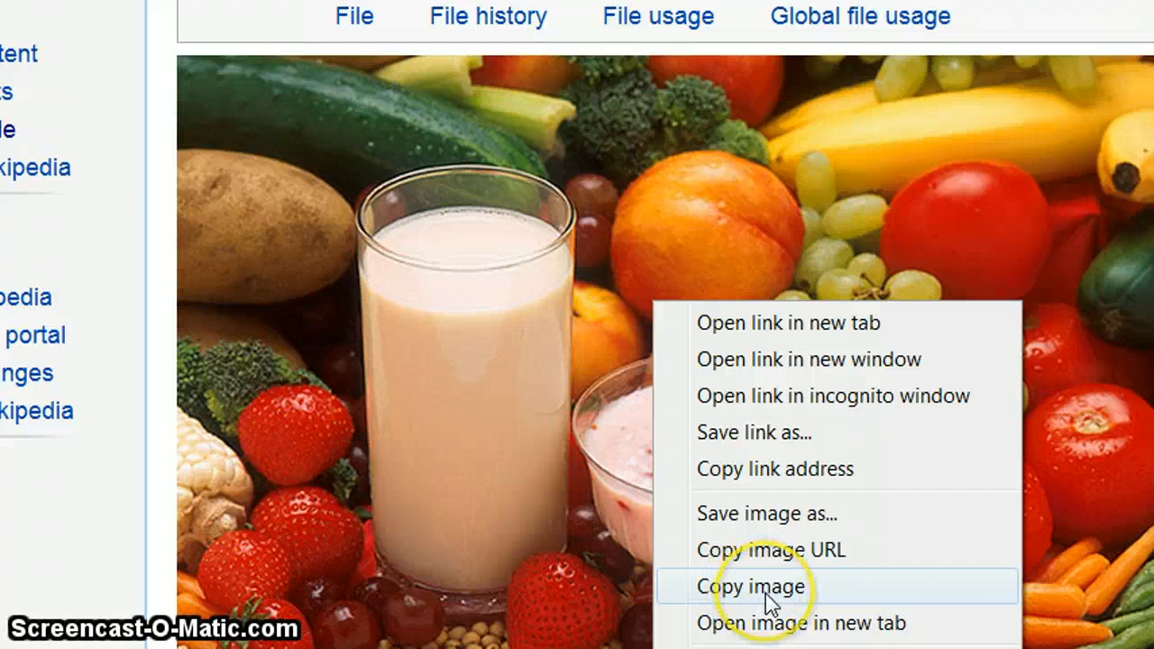
click(751, 587)
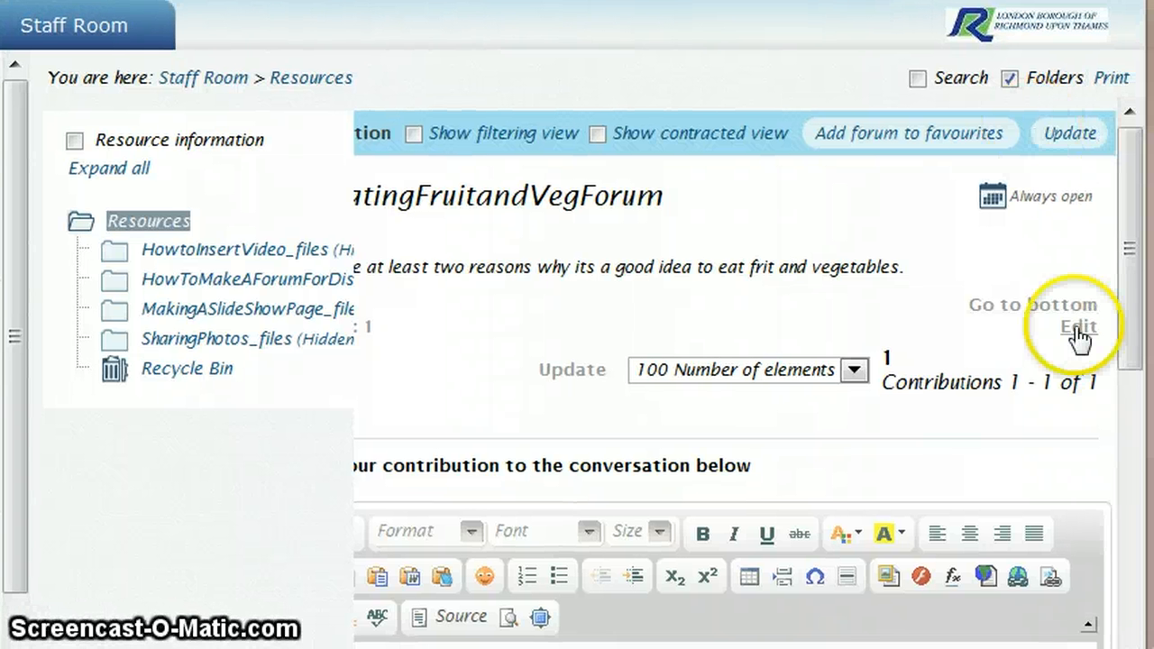
- Edit the forum and paste the copied photo into the description above the prompt
click(1079, 326)
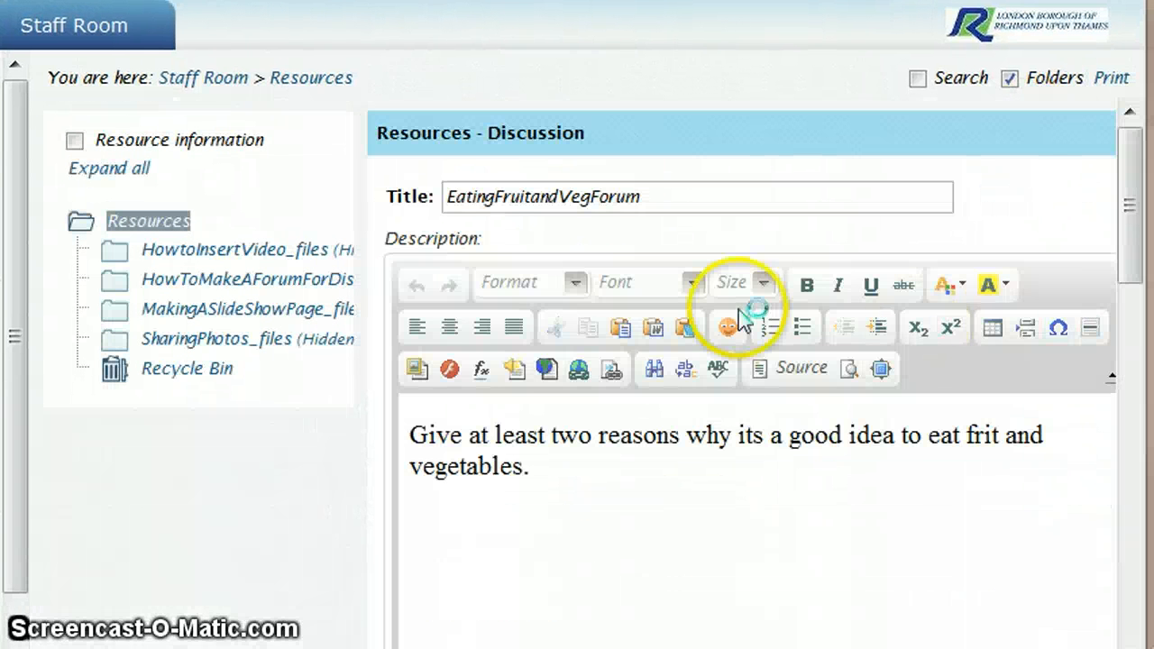
click(411, 435)
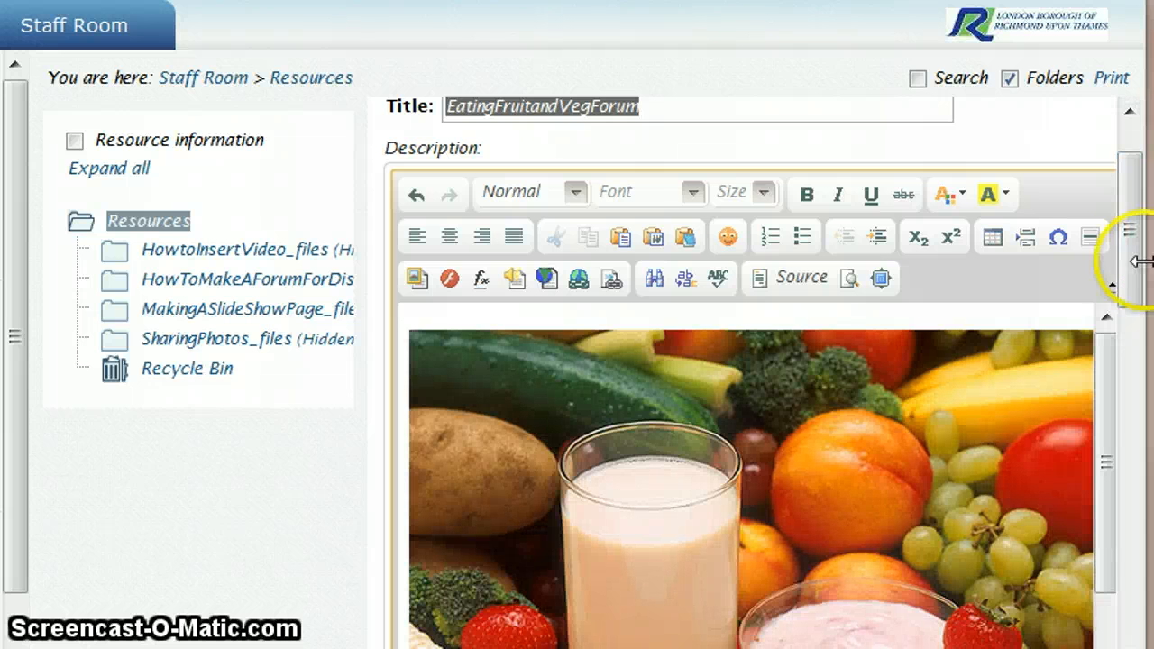
scroll(down, 3)
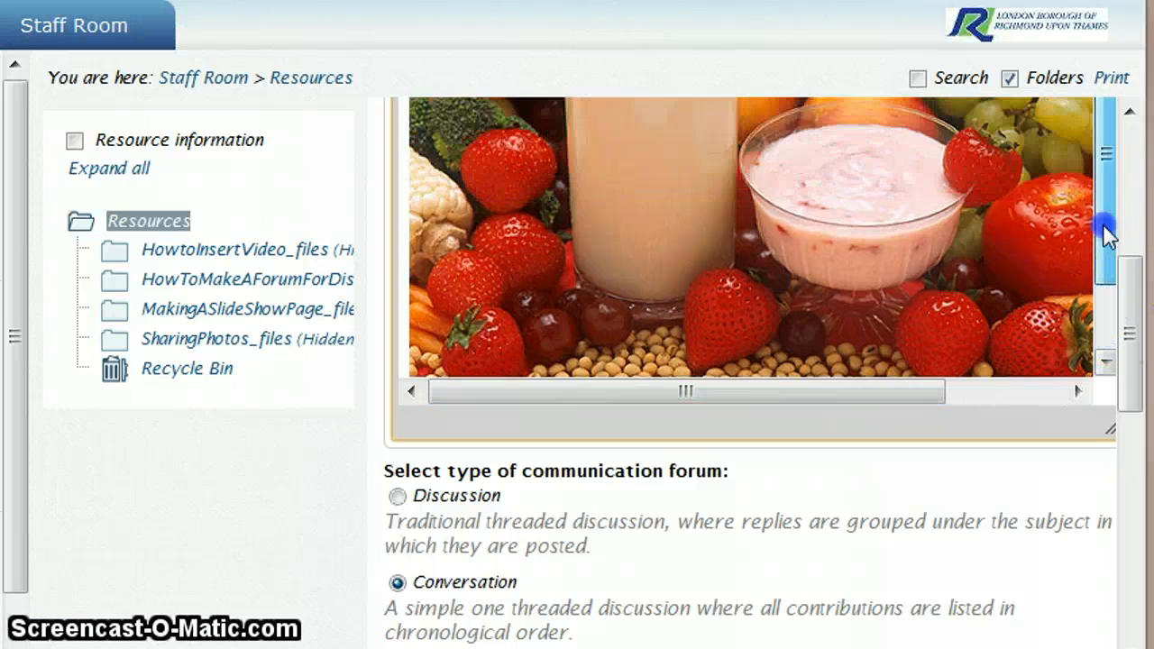
scroll(down, 3)
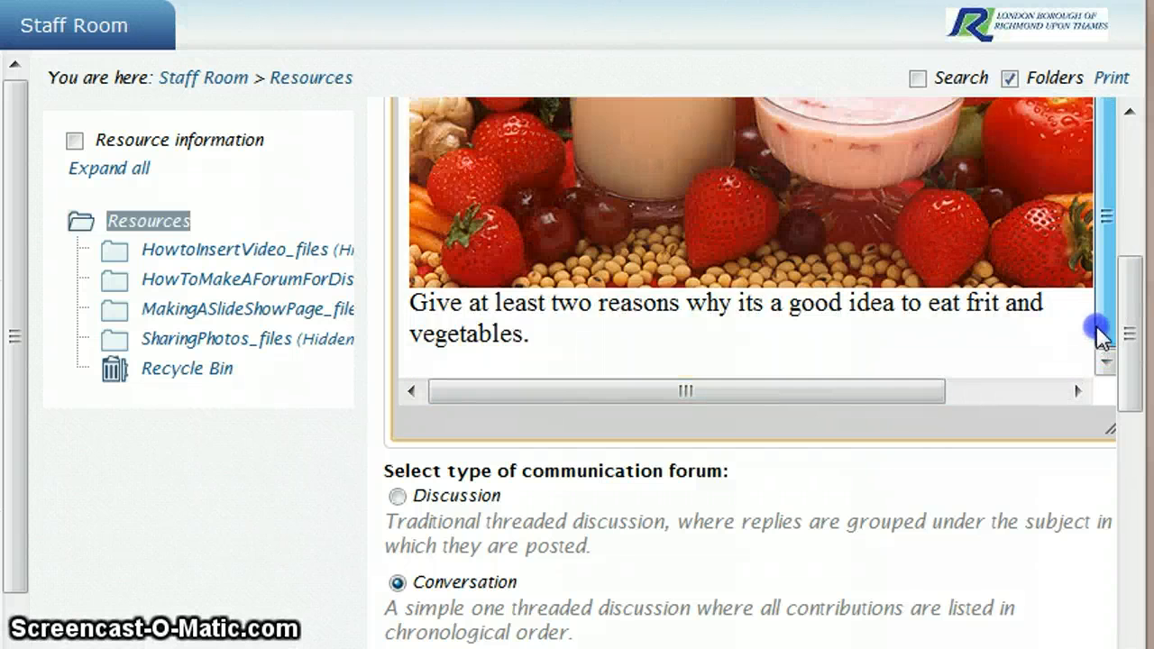
scroll(up, 3)
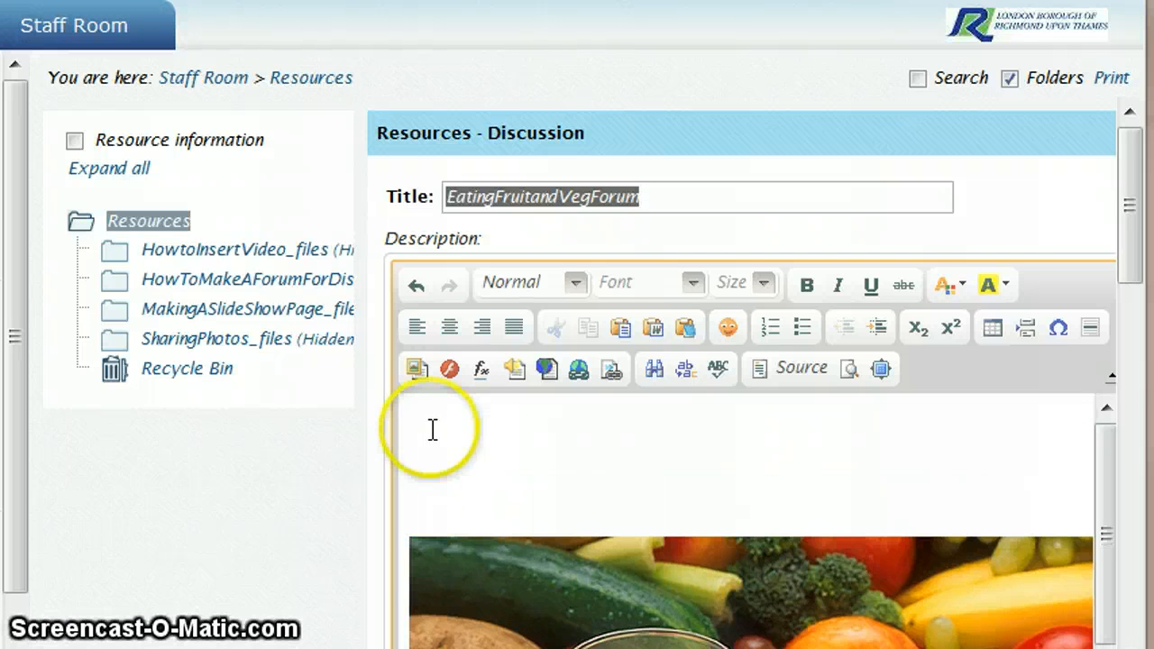
mouse_move(942, 365)
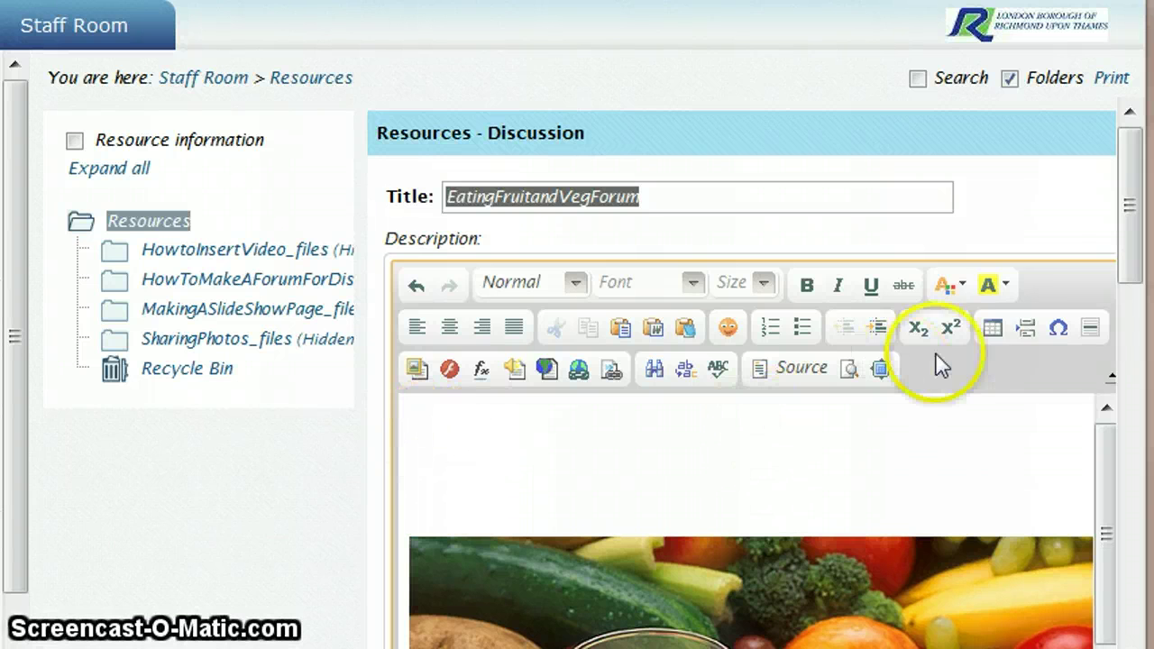
mouse_move(992, 327)
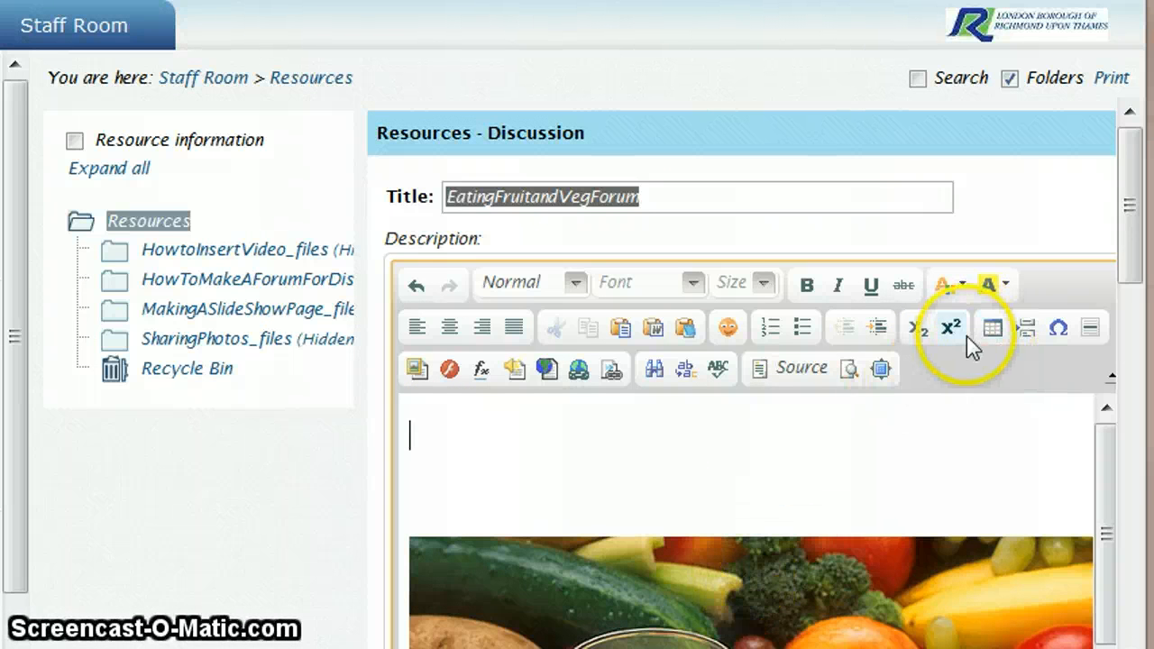
- Insert a one-row, two-column table with 100% width into the description
click(992, 327)
text(1)
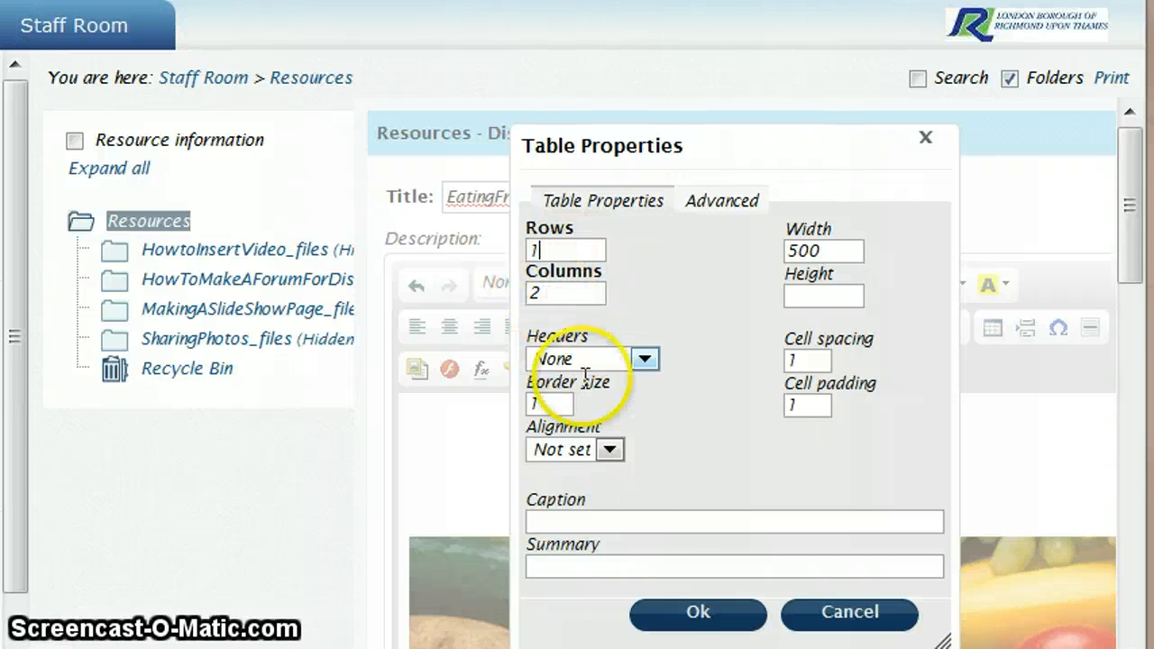
triple_click(823, 251)
text(100)
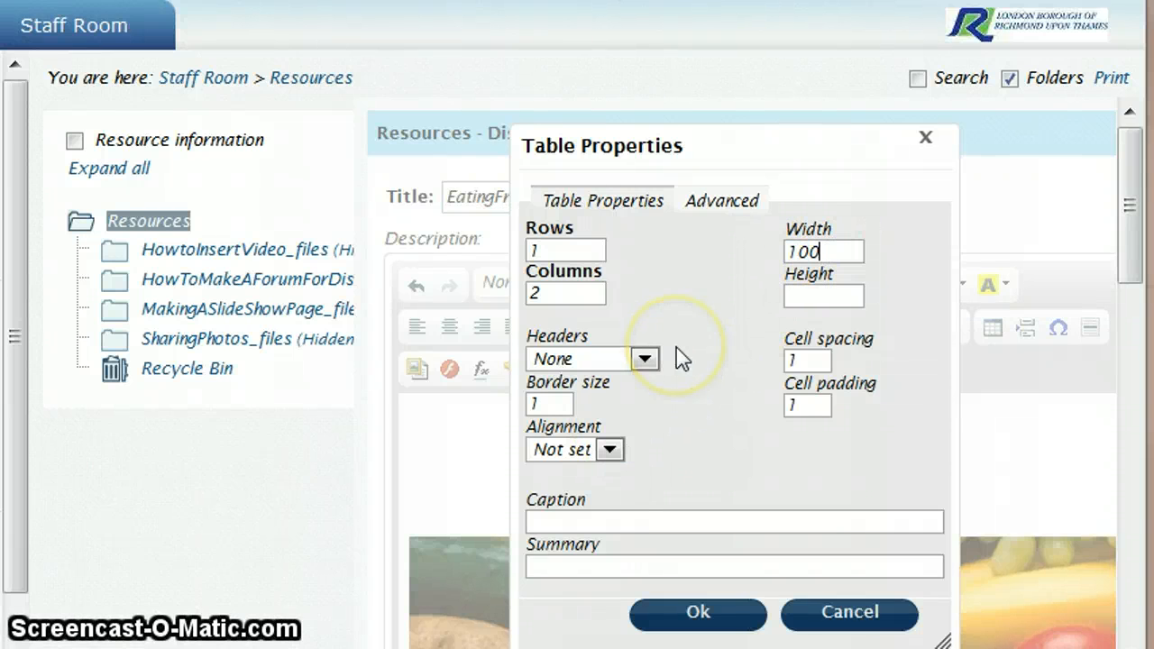
text(%)
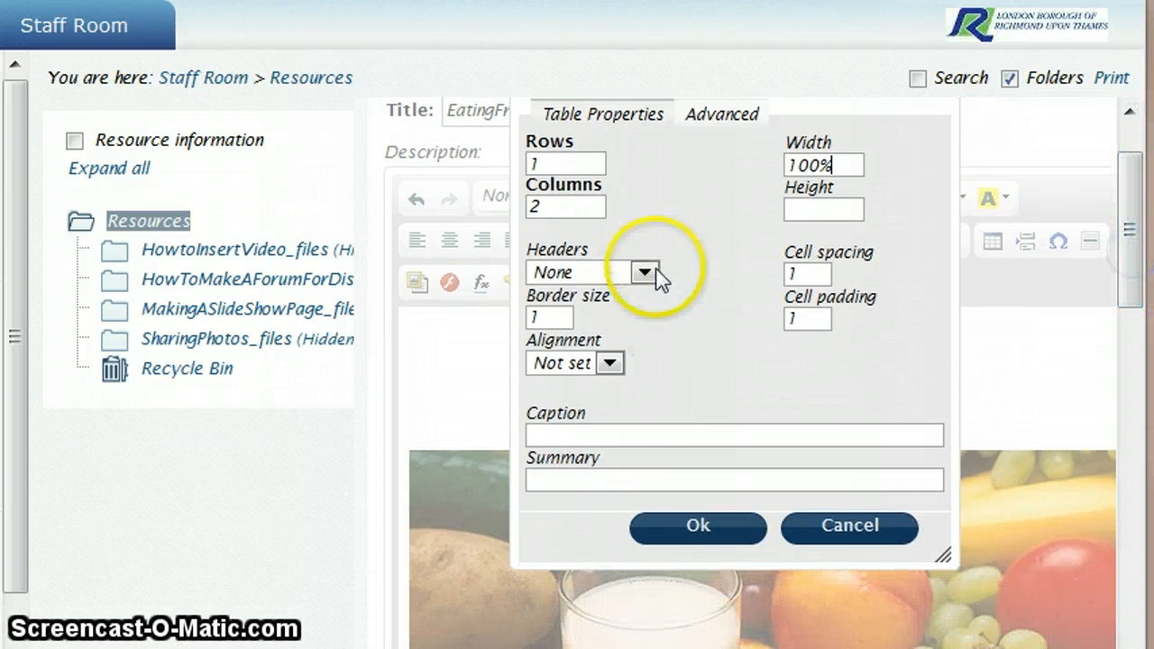
click(697, 526)
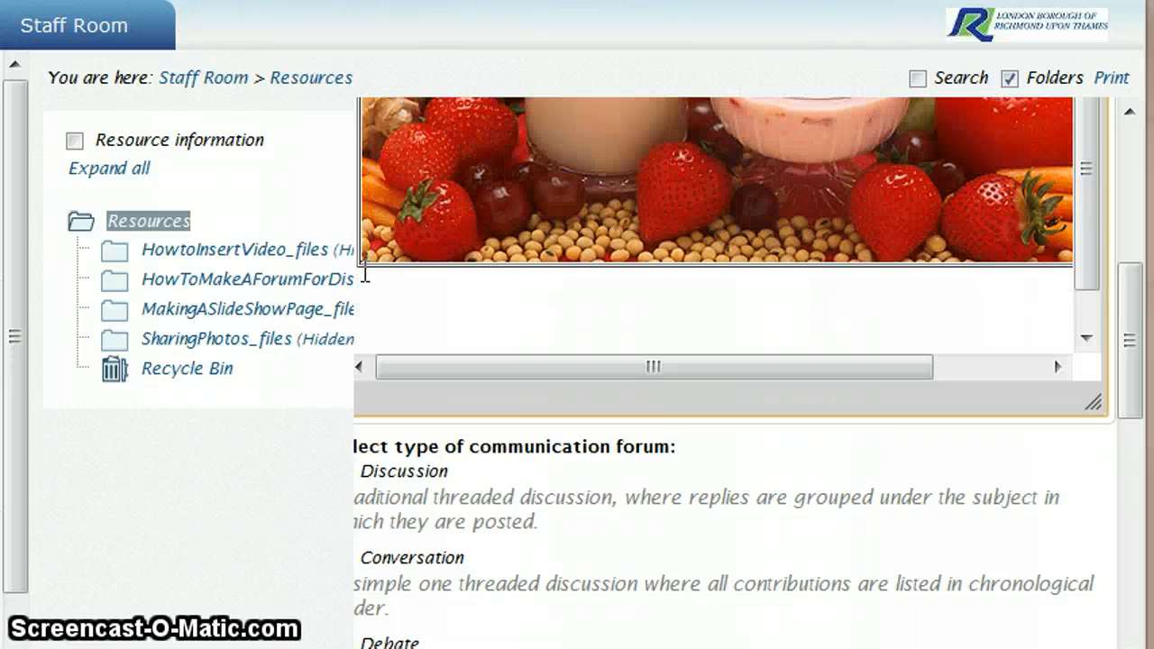
- Drag the food picture into the table's left cell beside the prompt
drag(654, 367, 765, 366)
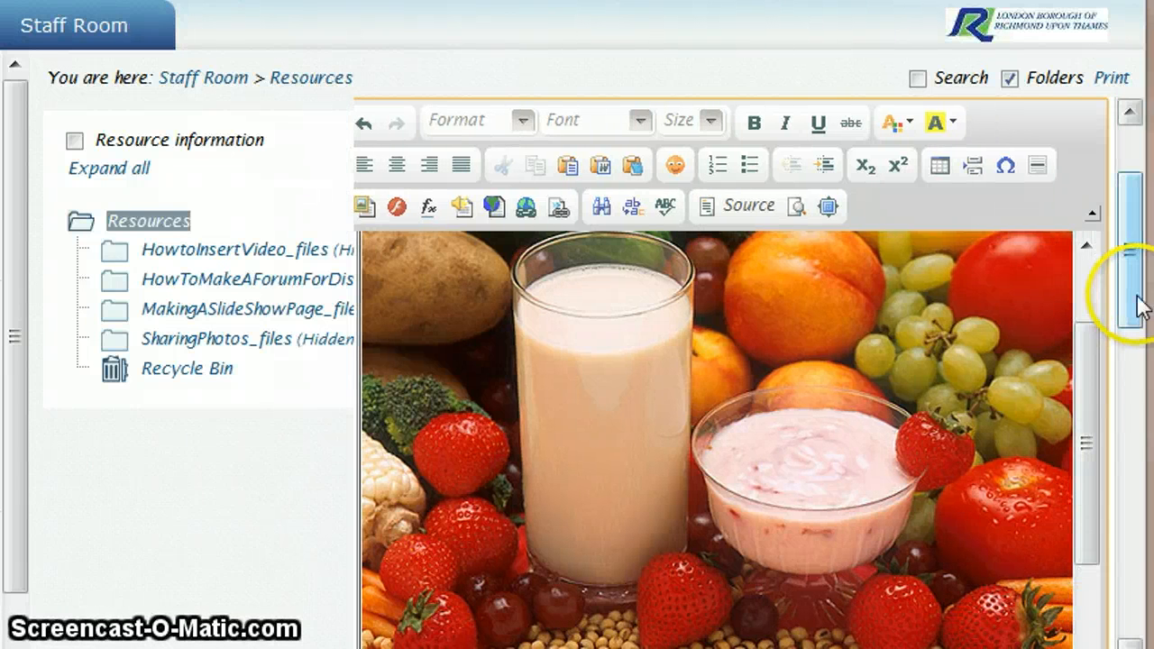
scroll(down, 3)
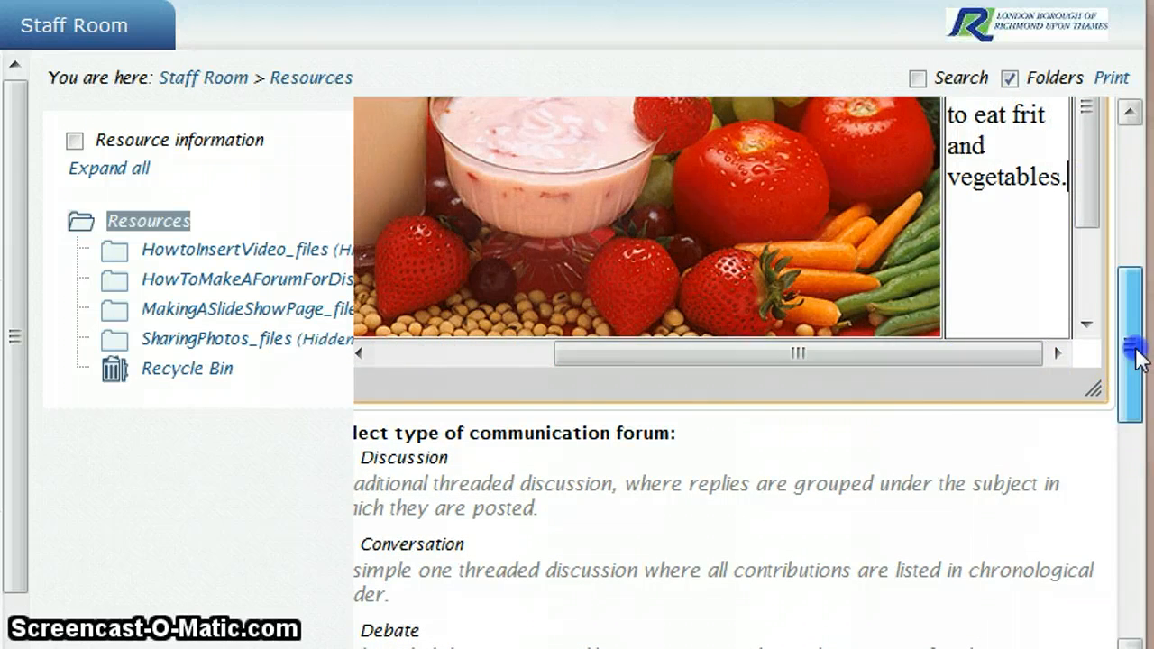
scroll(up, 3)
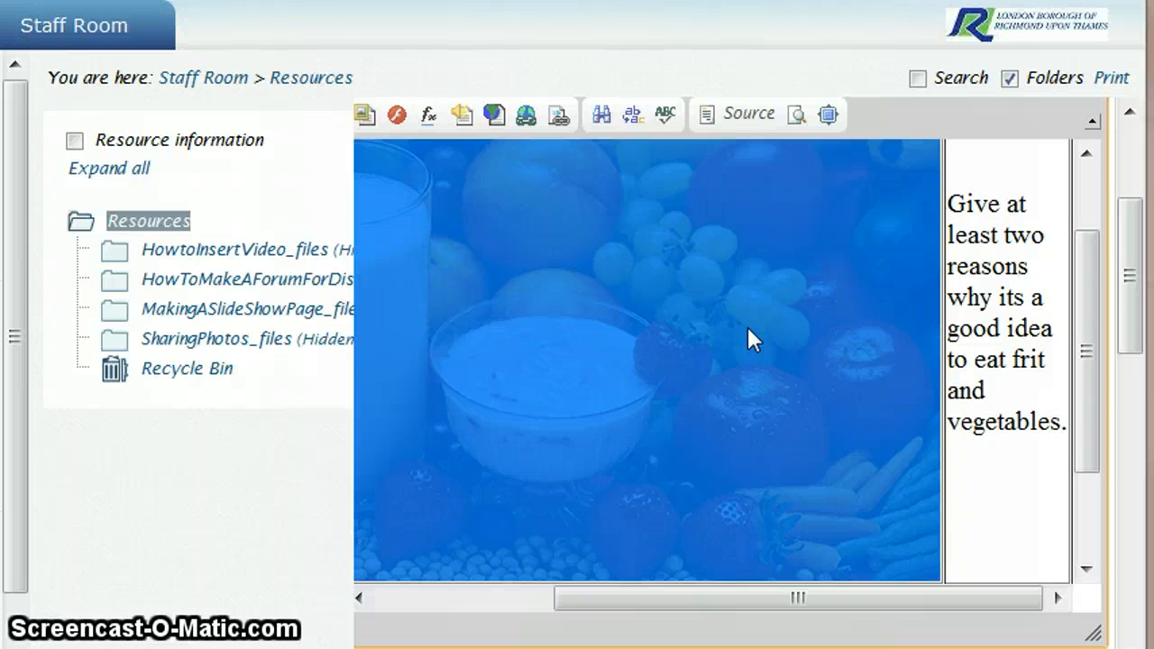
- Set the food picture's width to 300 in Image Properties, giving 300 by 191
right_click(753, 341)
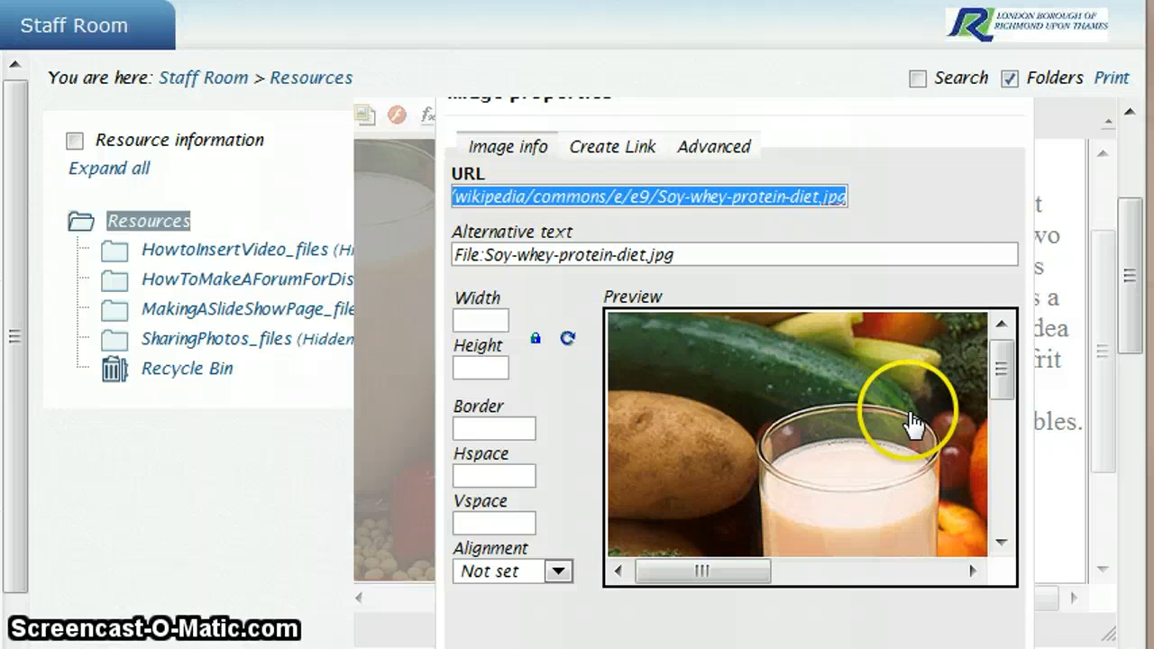
click(480, 320)
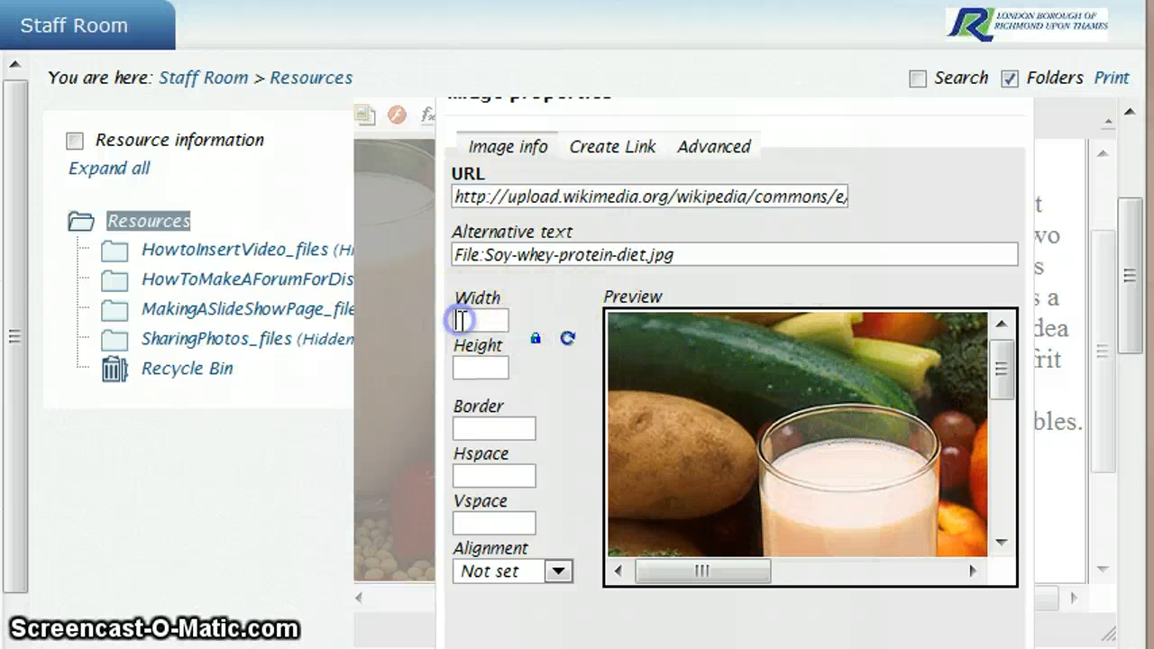
text(3)
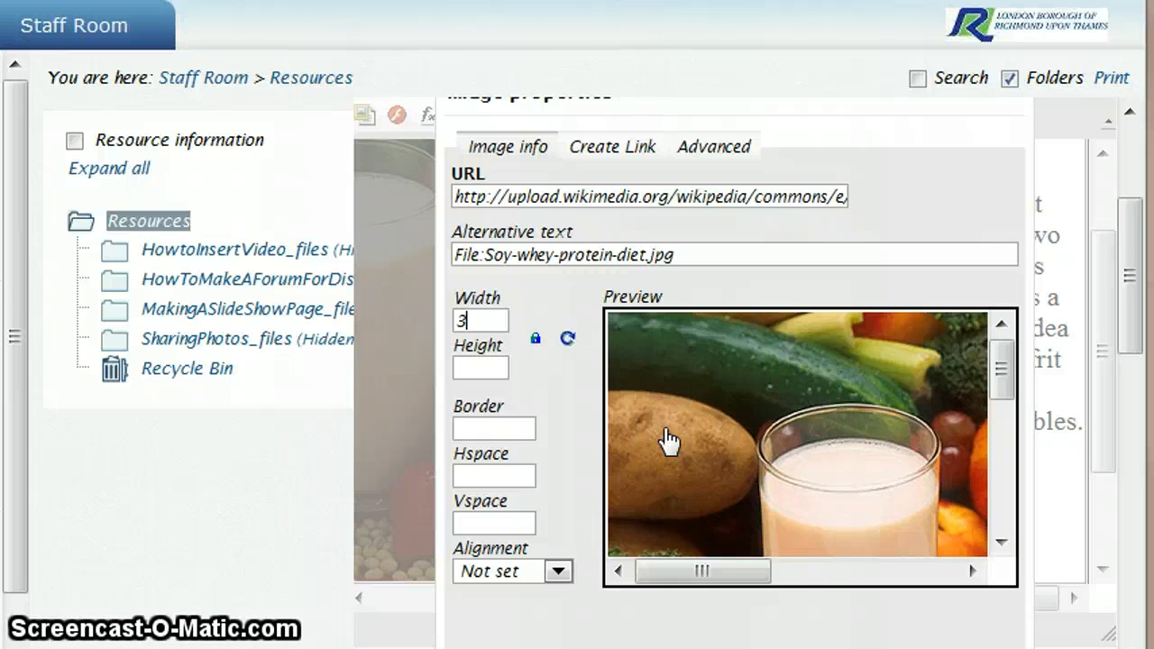
text(00)
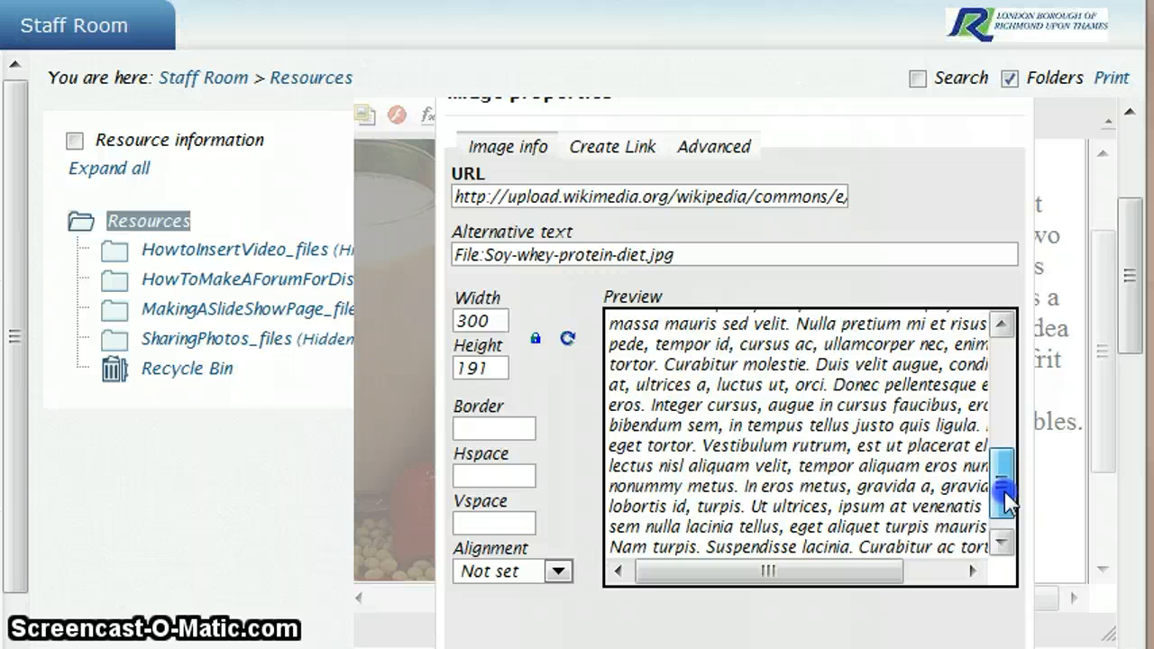
scroll(down, 3)
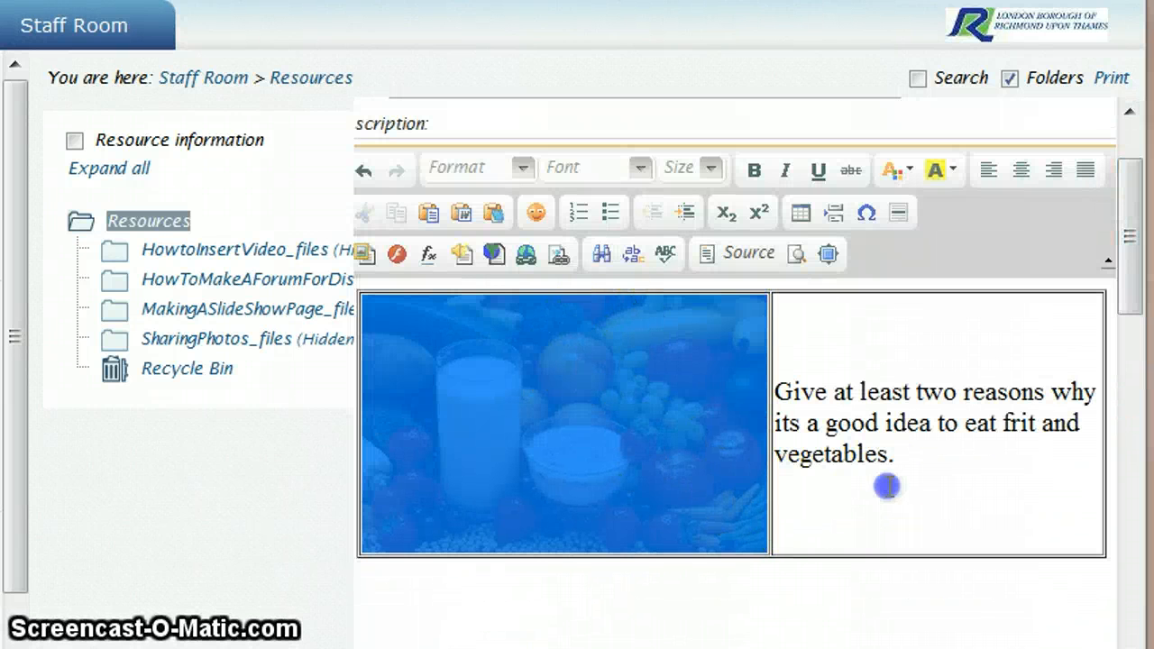
- Scroll through the EatingFruitandVegForum page to check the food photo beside the prompt table
scroll(down, 3)
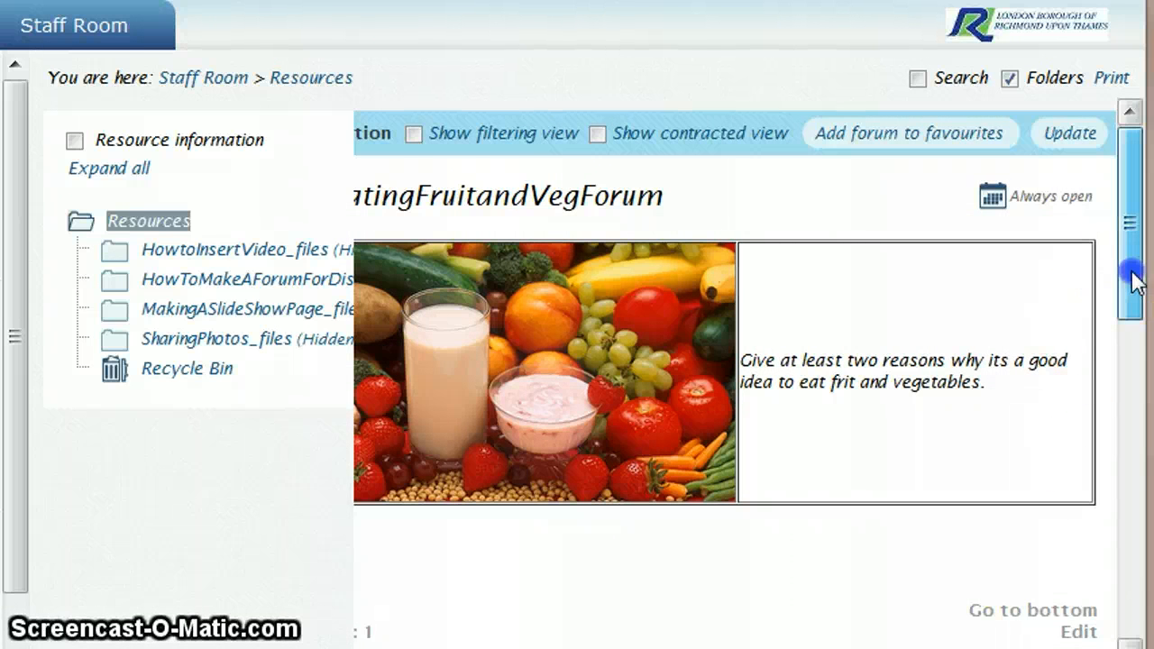
scroll(down, 3)
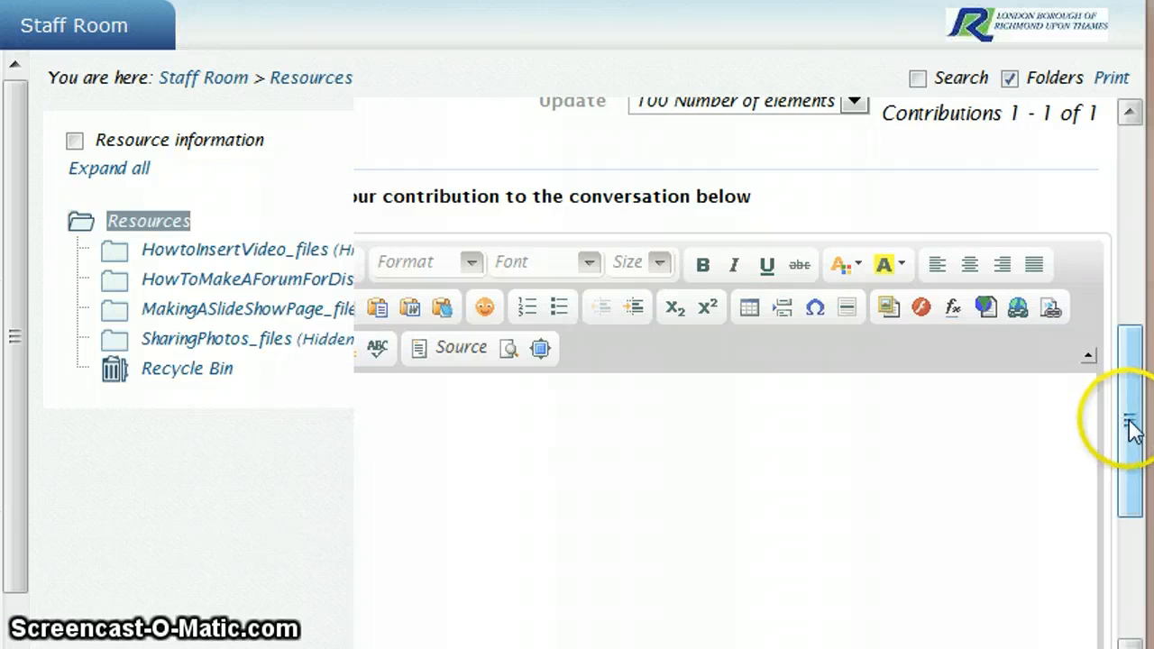
scroll(down, 3)
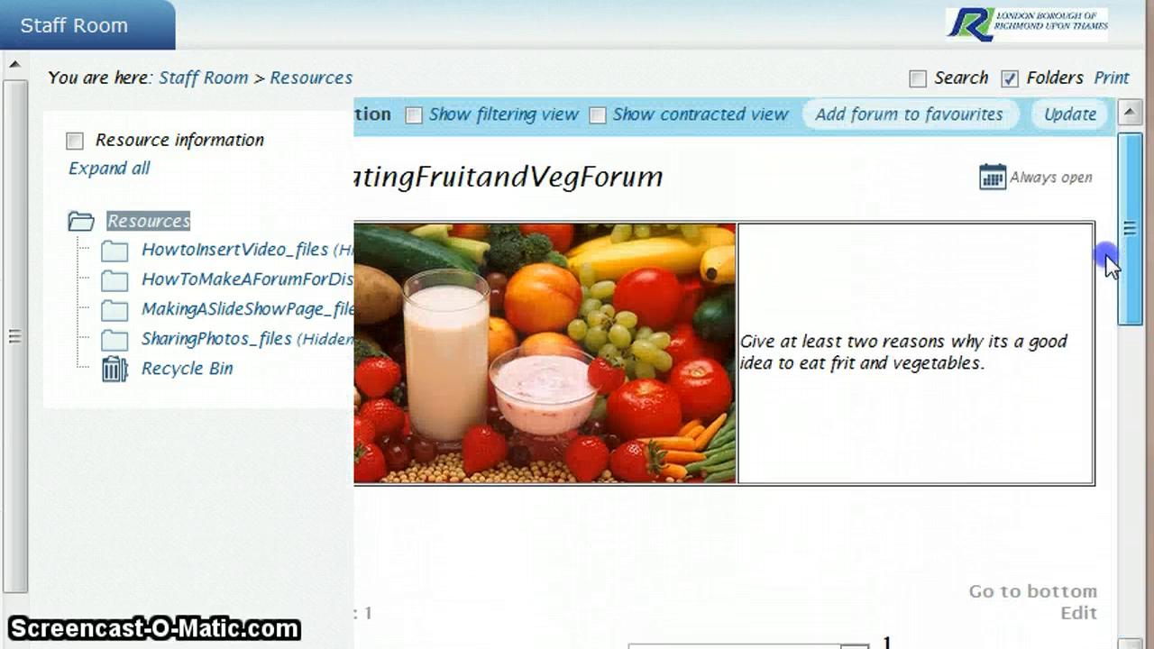
scroll(up, 3)
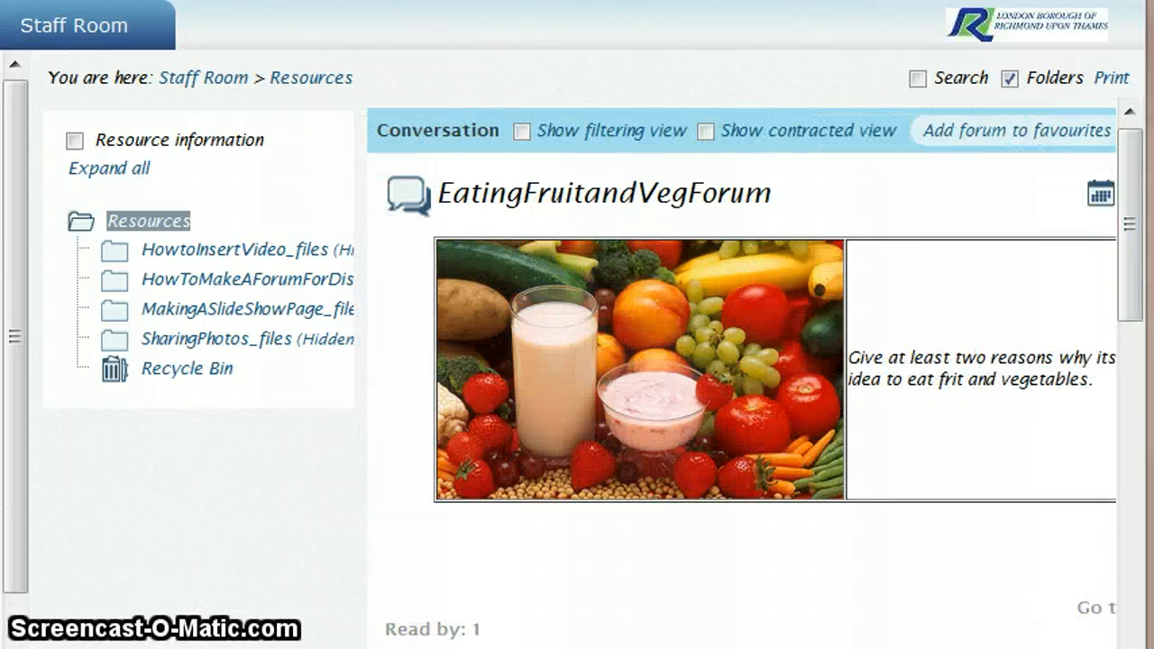
mouse_move(171, 171)
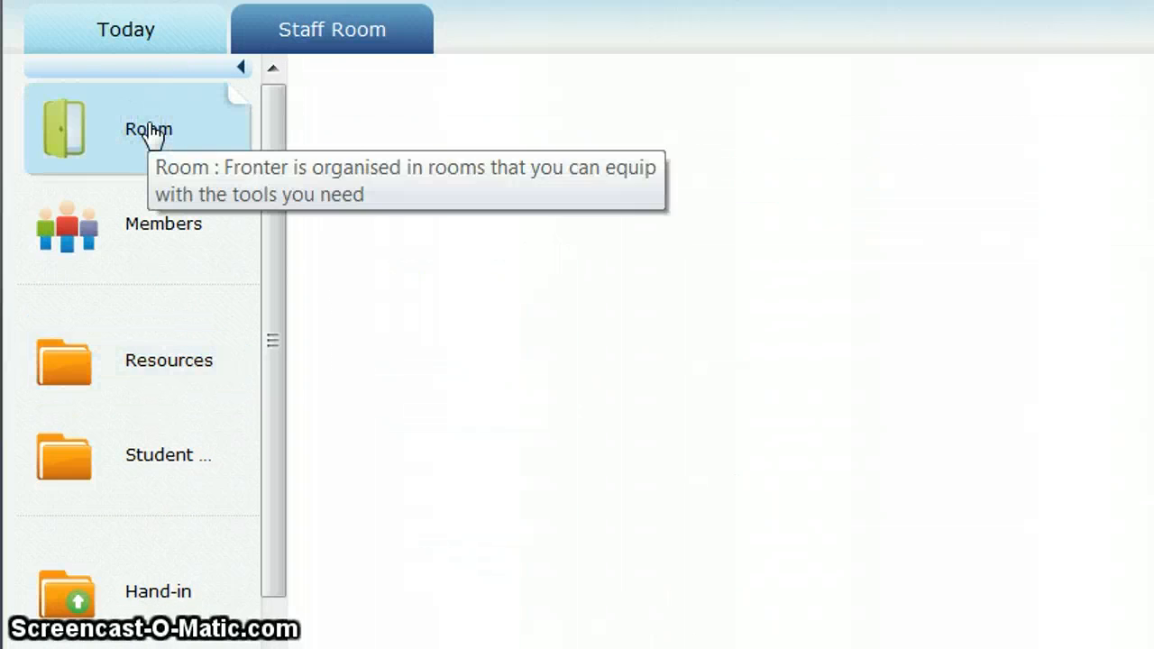
- Start a new Staff Room message and type 'Can you answer these qestions?'
click(149, 128)
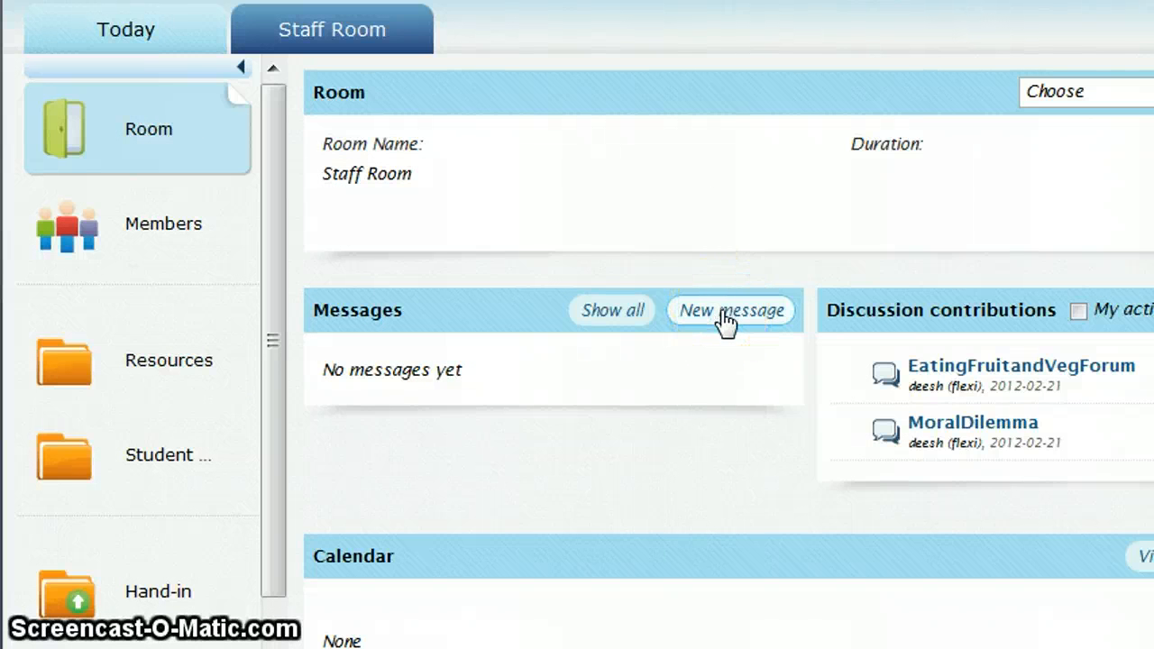
click(730, 311)
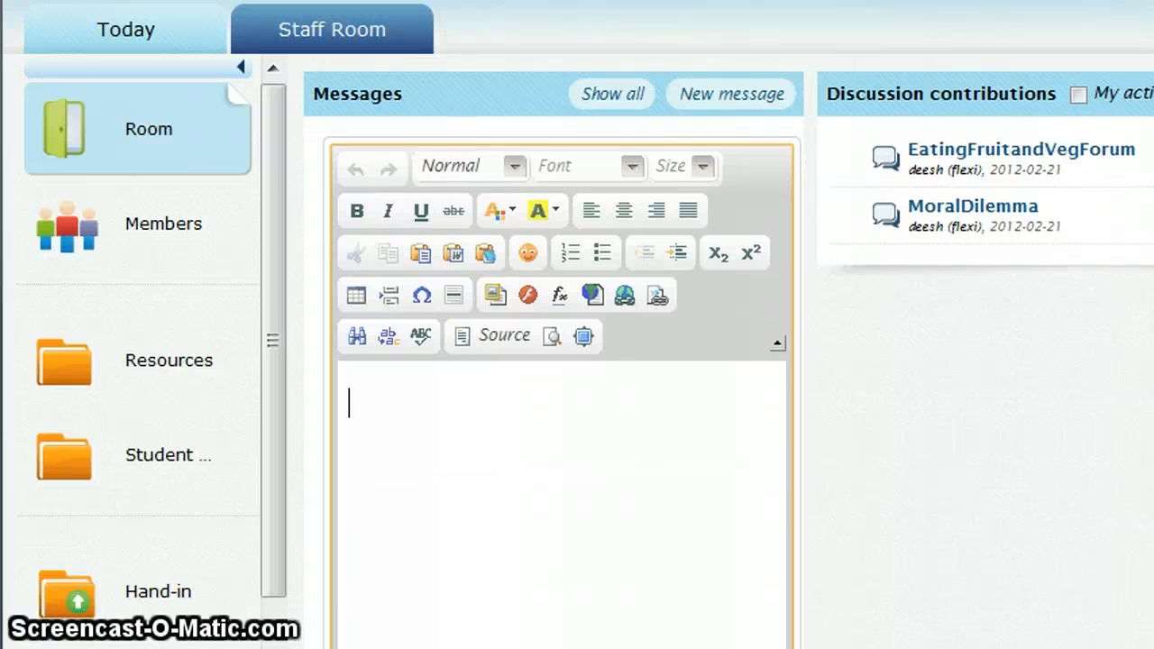
mouse_move(566, 409)
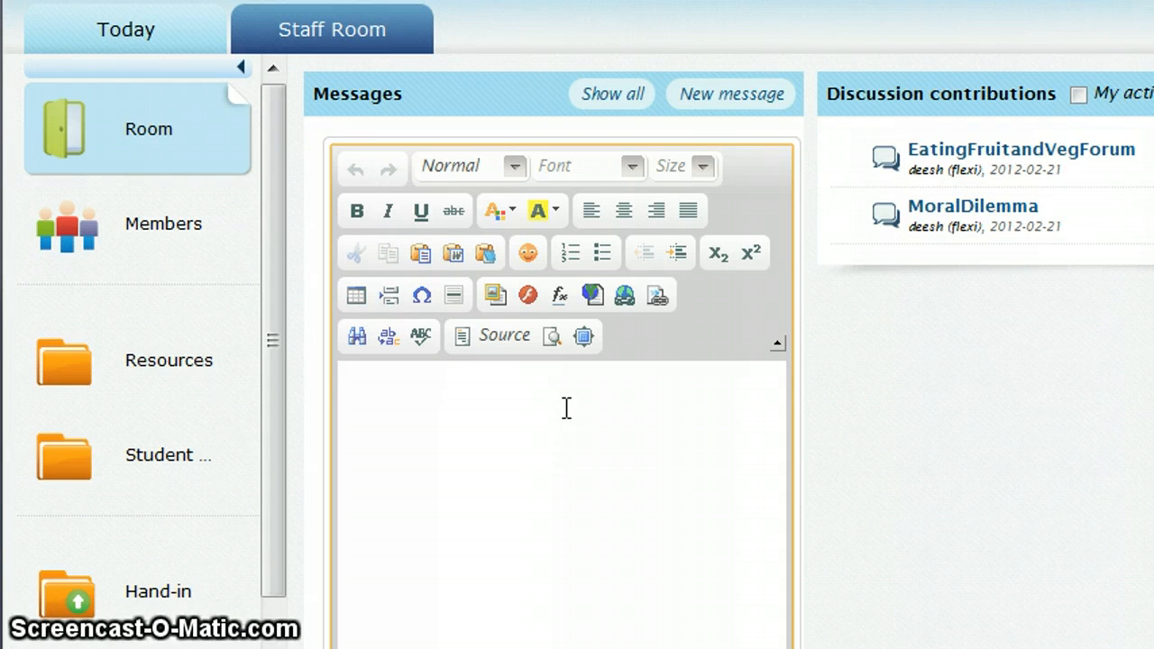
text(Can y)
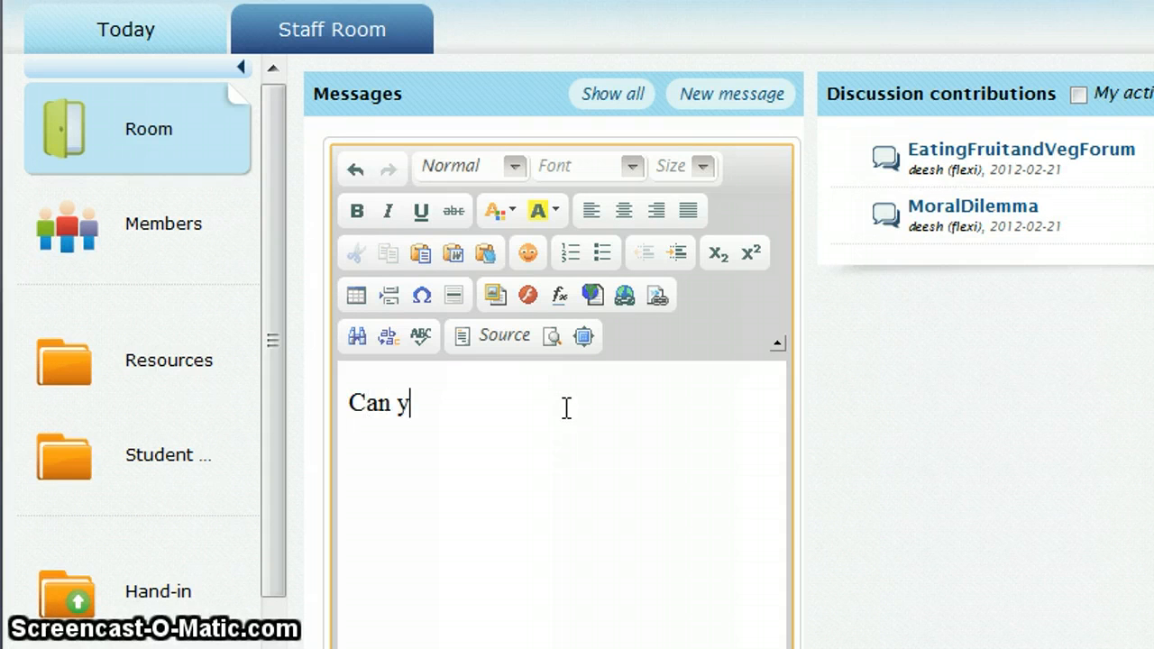
text(o)
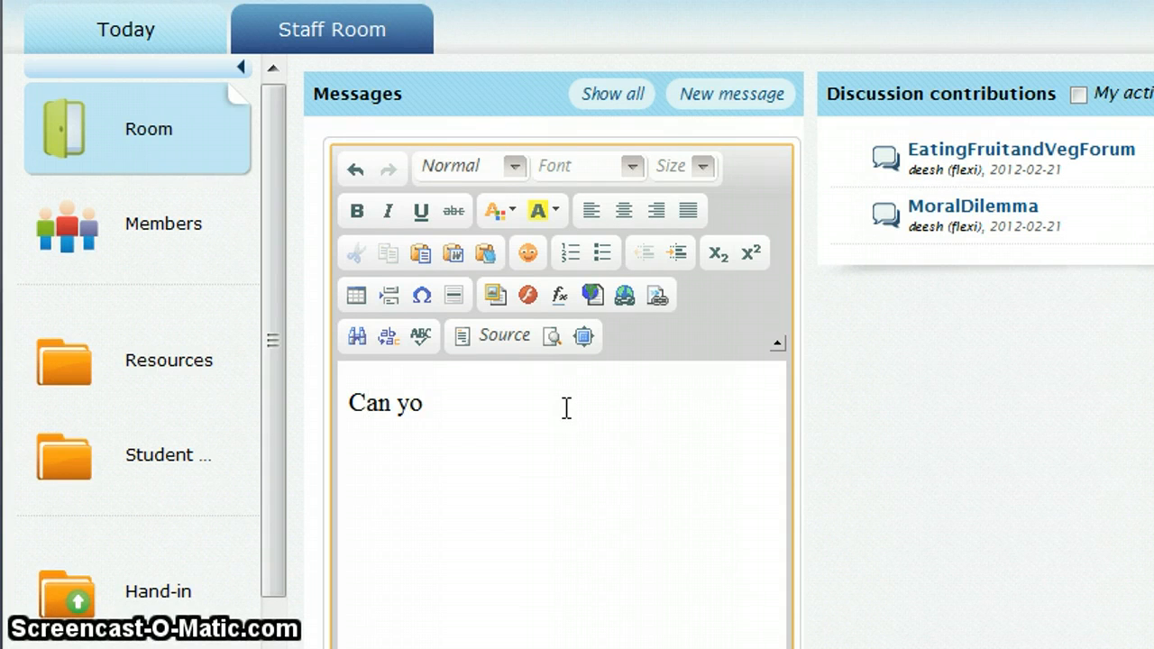
text(u answ)
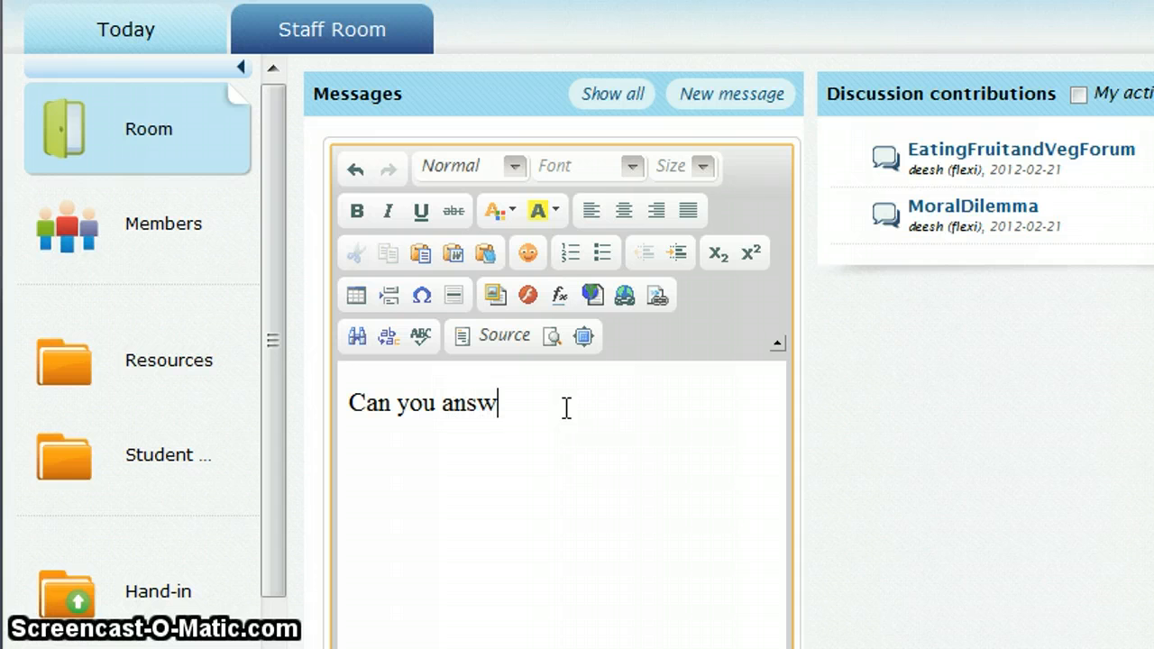
text(er these)
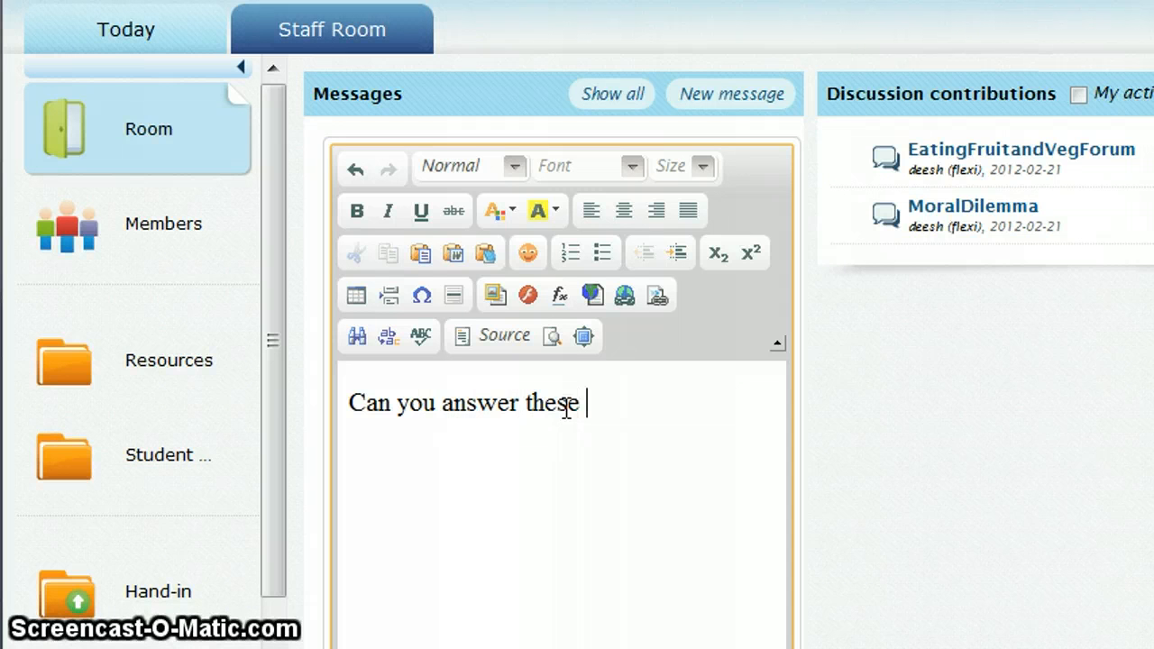
text(qestio)
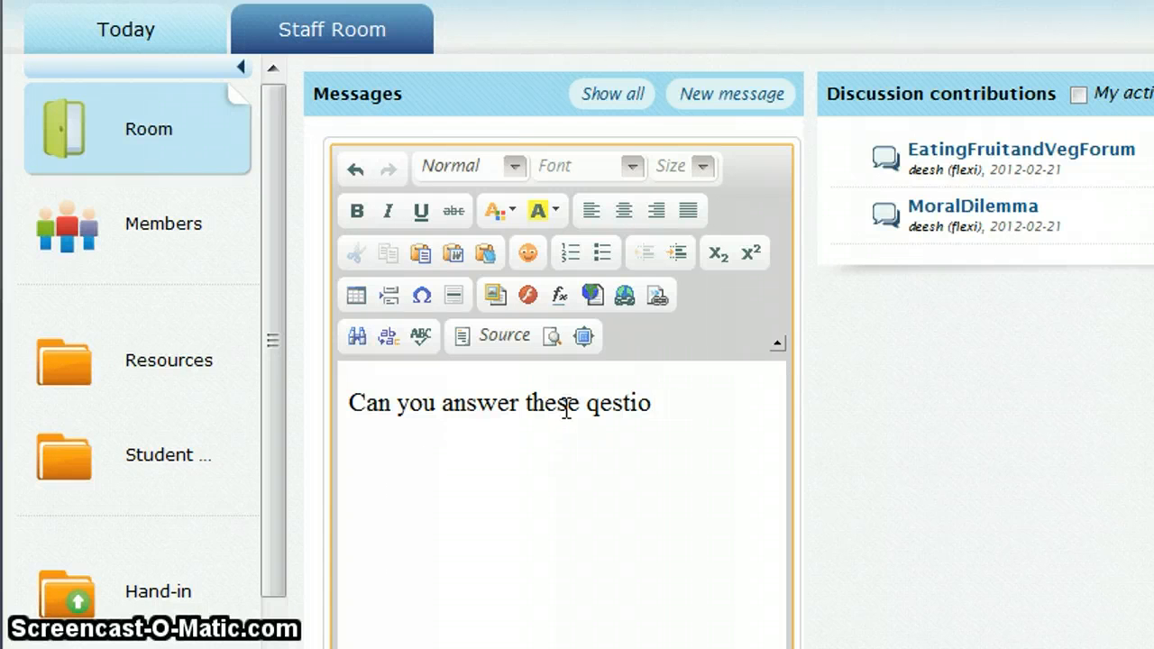
text(ns?)
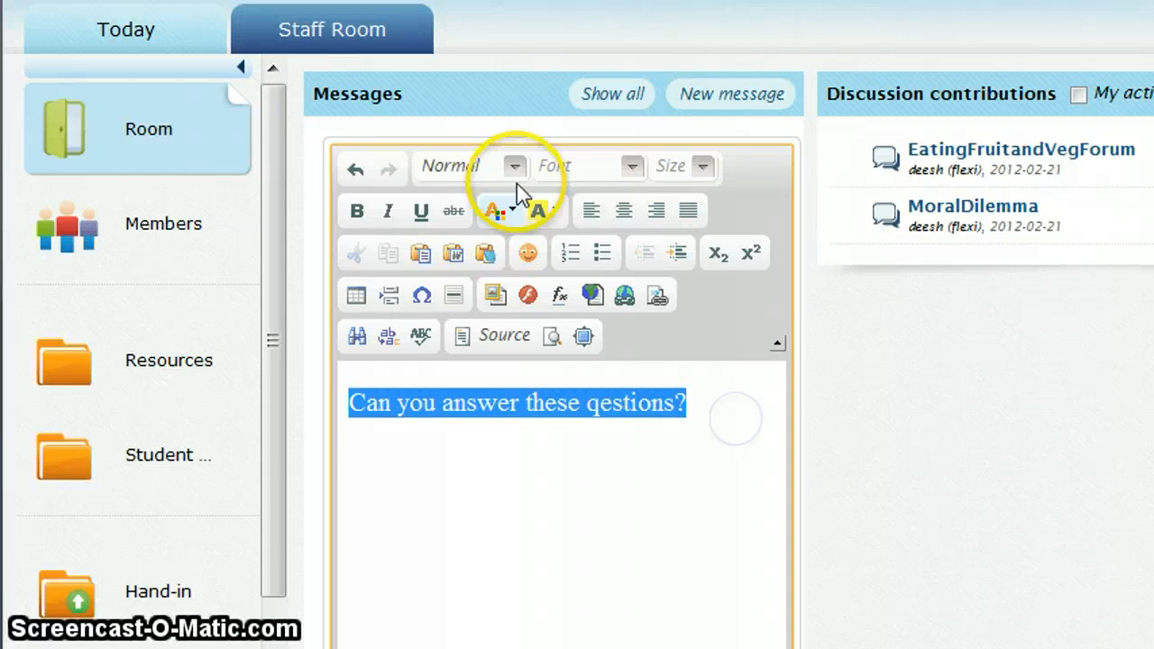
- Set the message text to size 26, then select the words 'answer these'
click(702, 166)
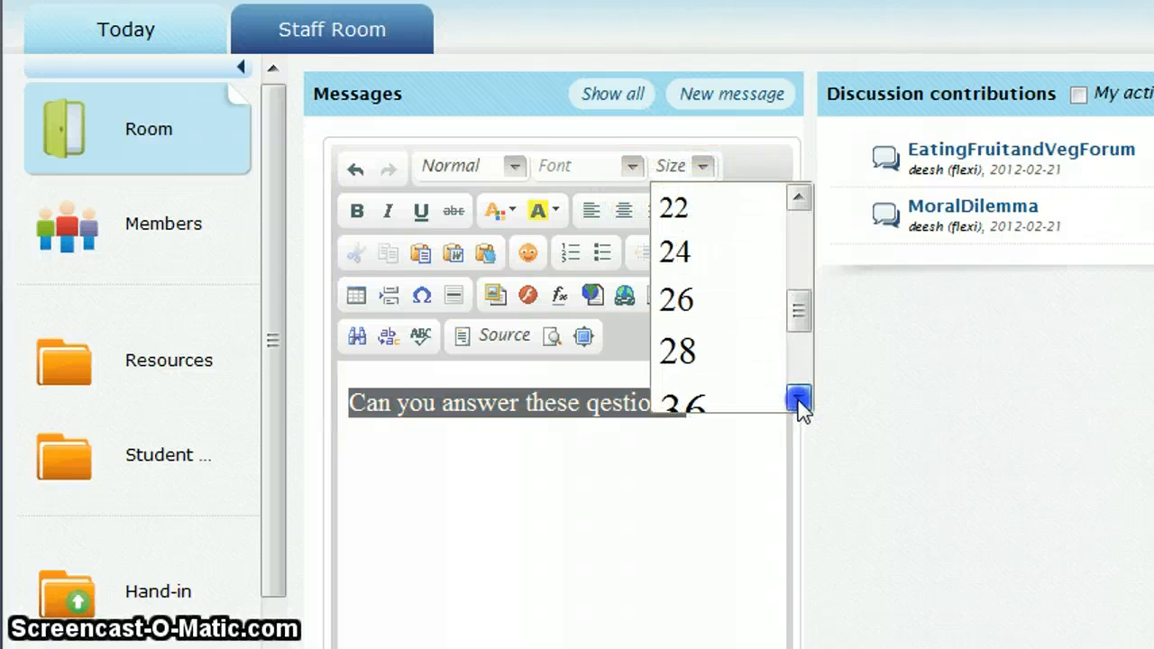
click(676, 300)
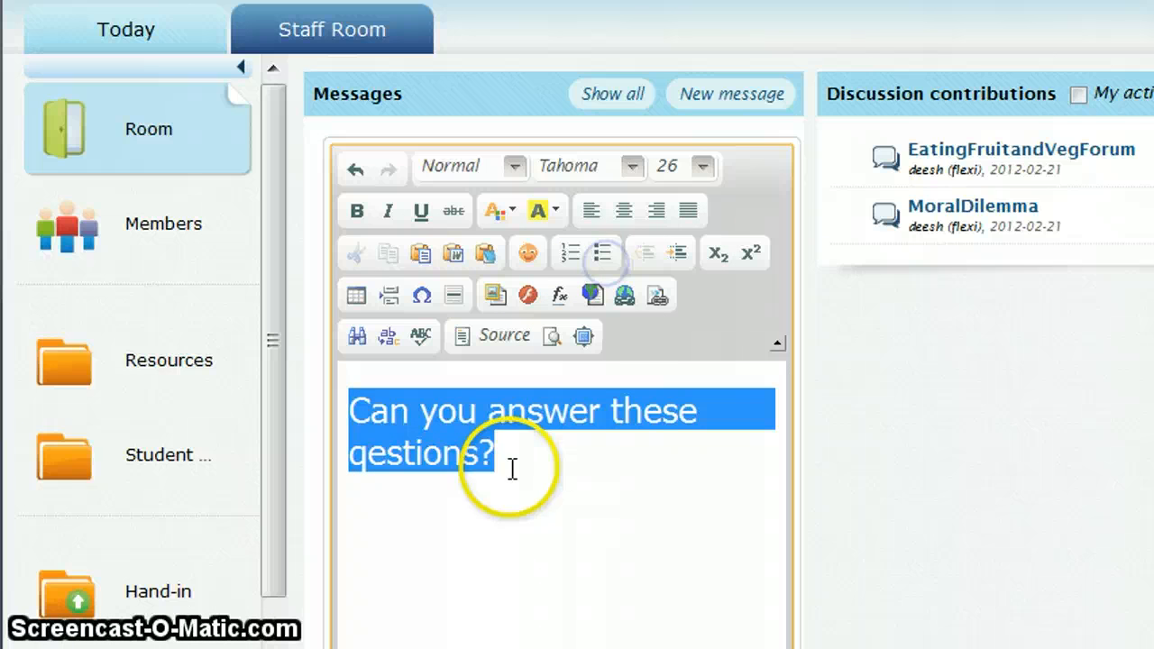
click(487, 451)
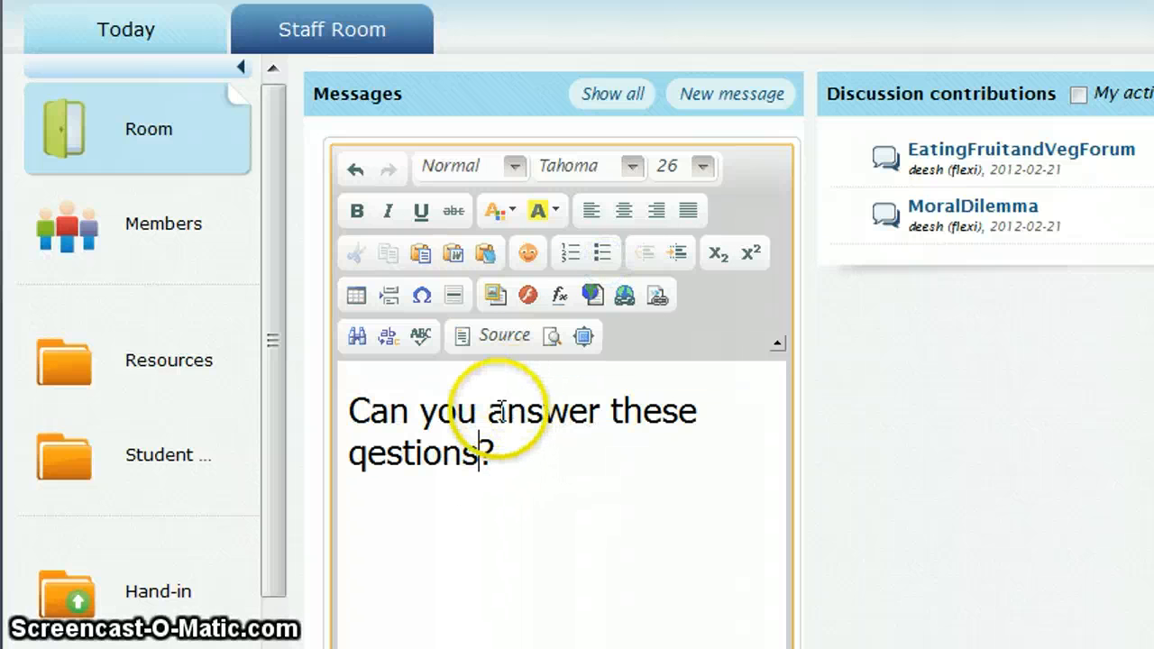
drag(487, 411, 699, 411)
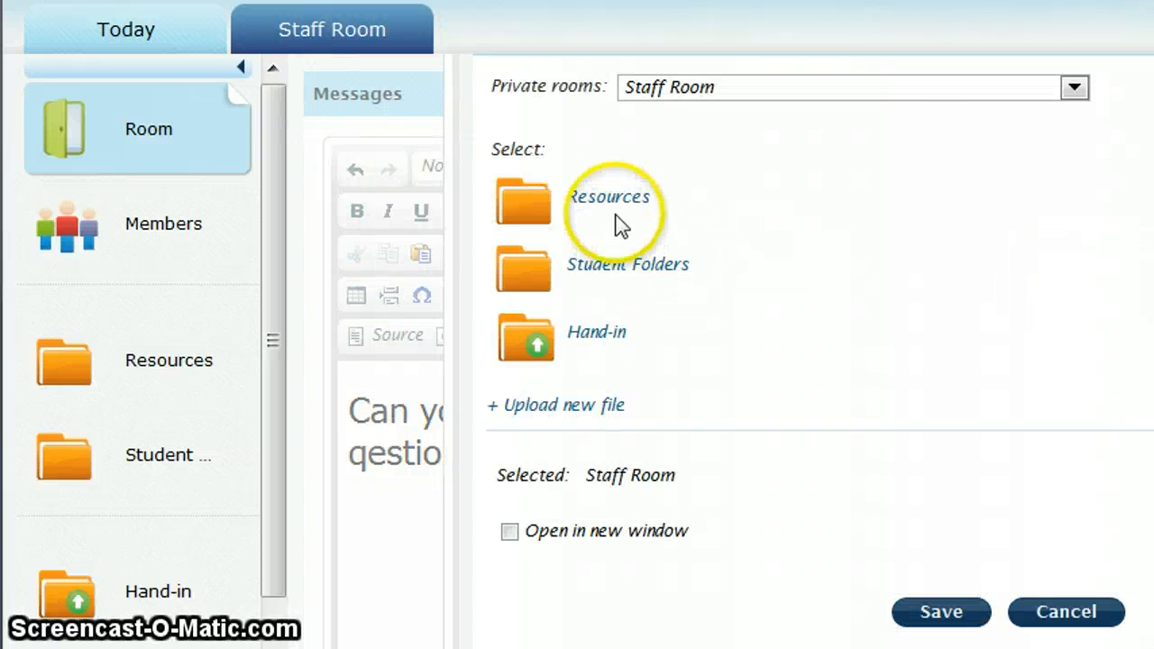
- Link 'answer these' to the EatingFruitandVegForum resource in the Resources folder
click(609, 196)
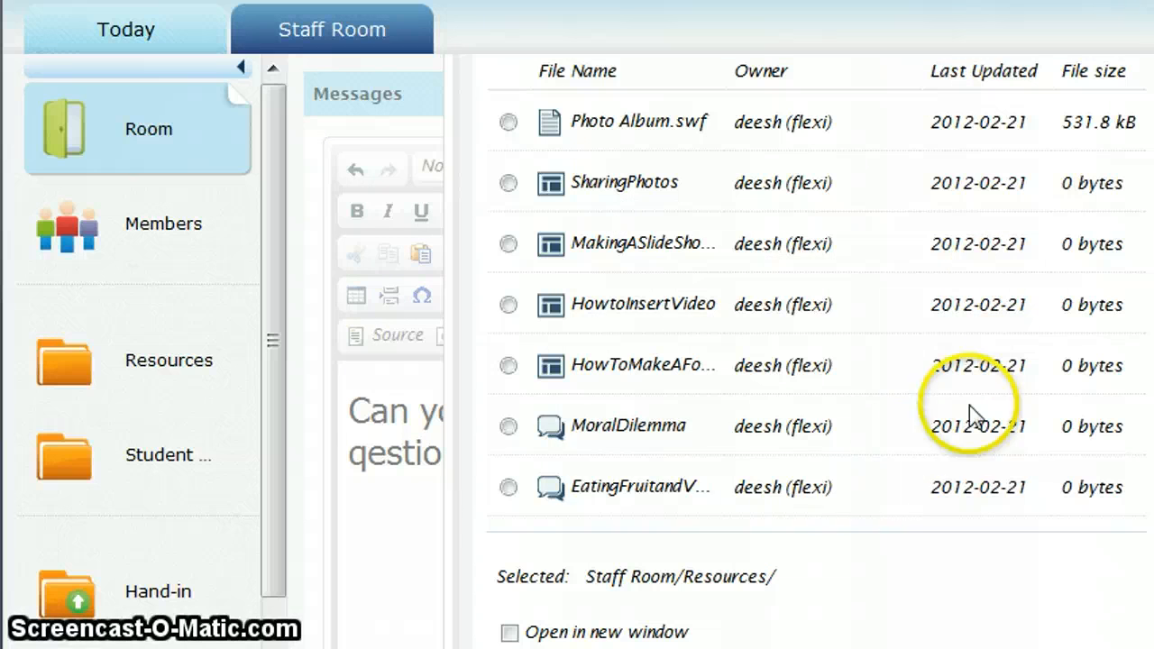
mouse_move(602, 487)
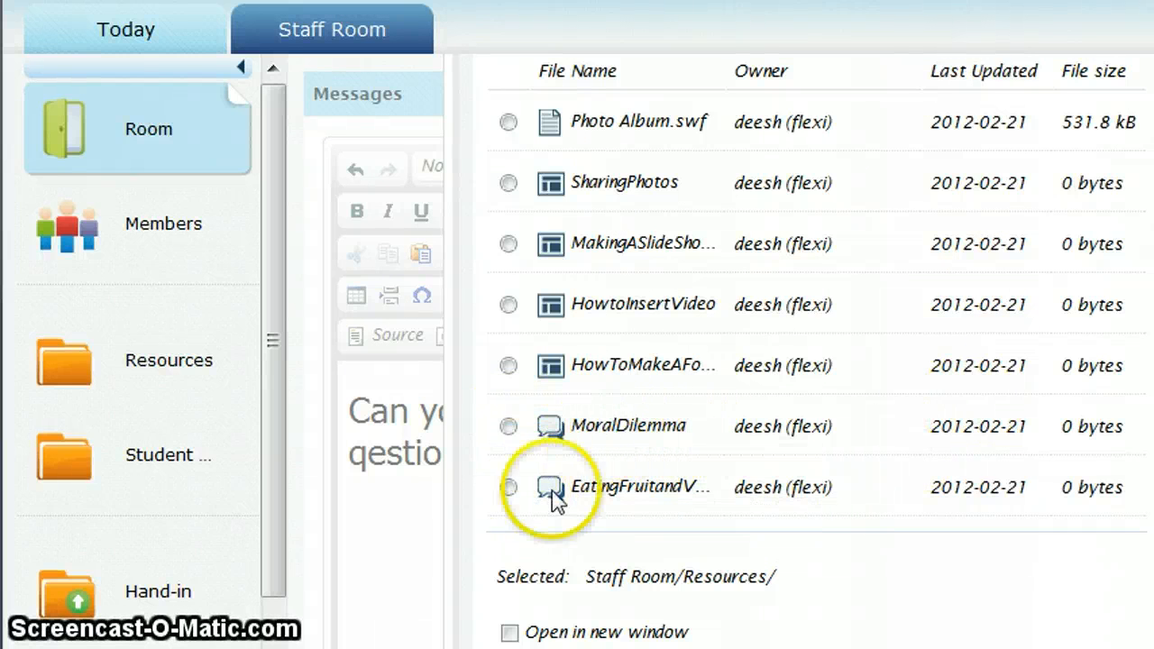
click(508, 487)
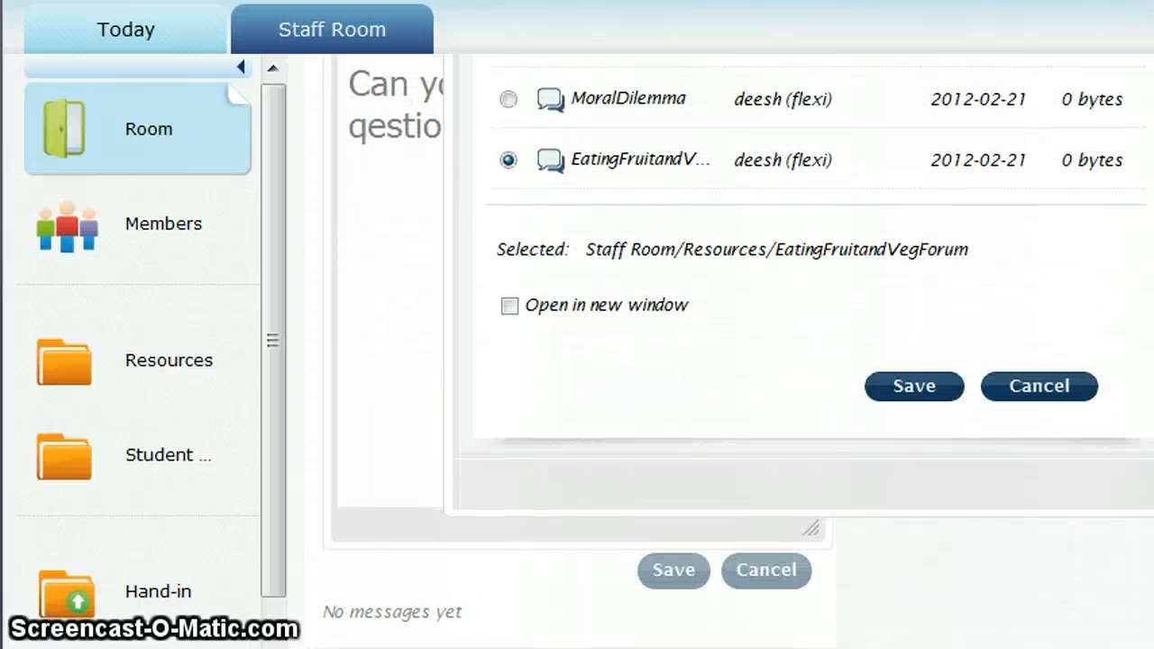
mouse_move(913, 386)
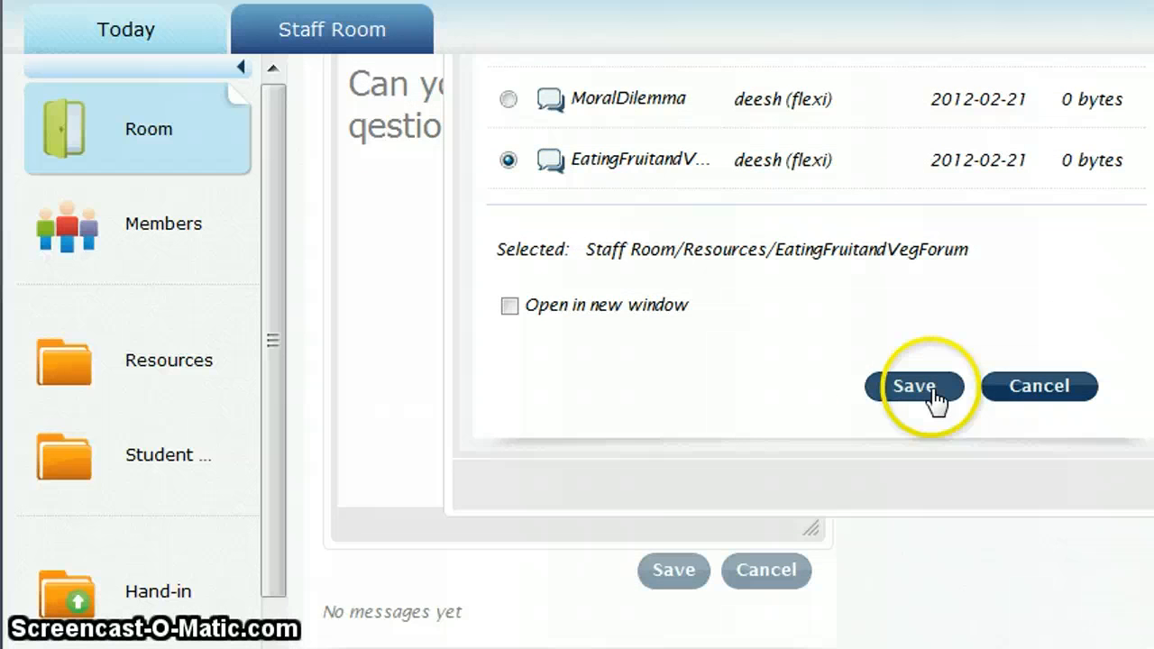
click(913, 386)
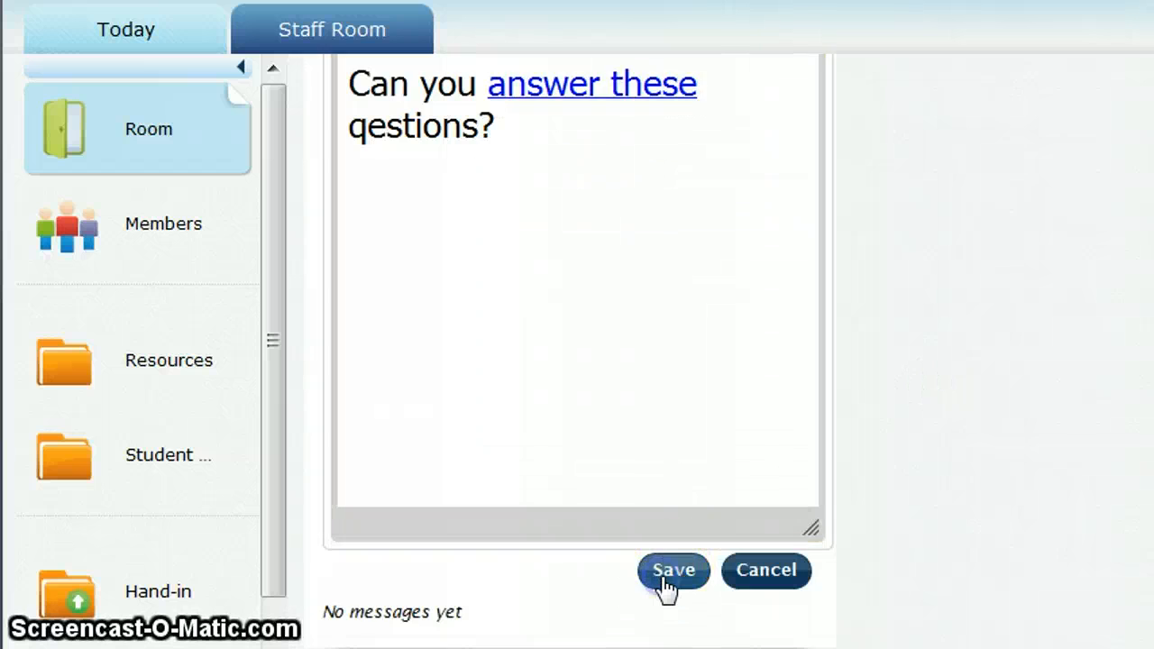
- Post the message, check the linked forum page, and return to the Room overview
click(673, 570)
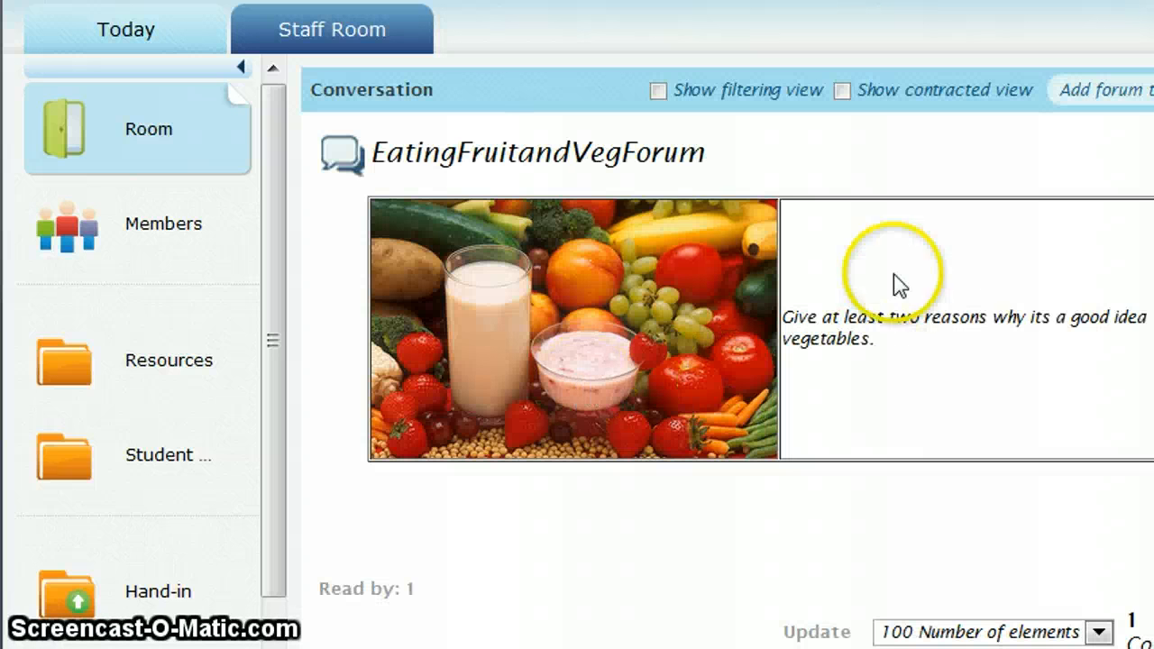
scroll(down, 3)
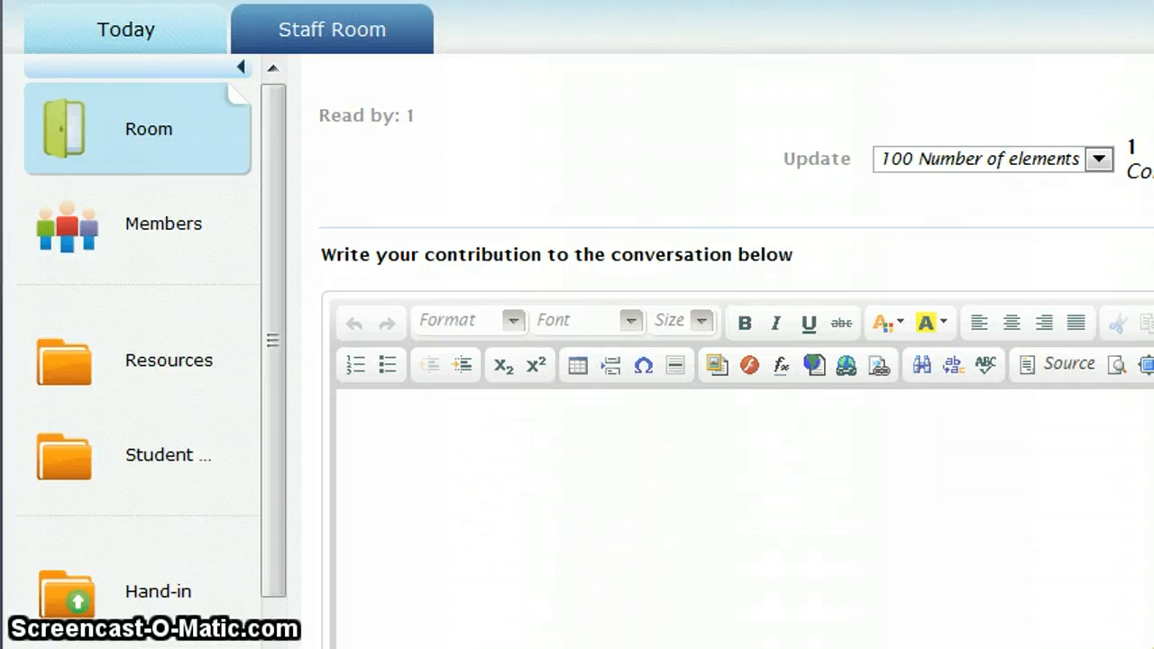
click(149, 129)
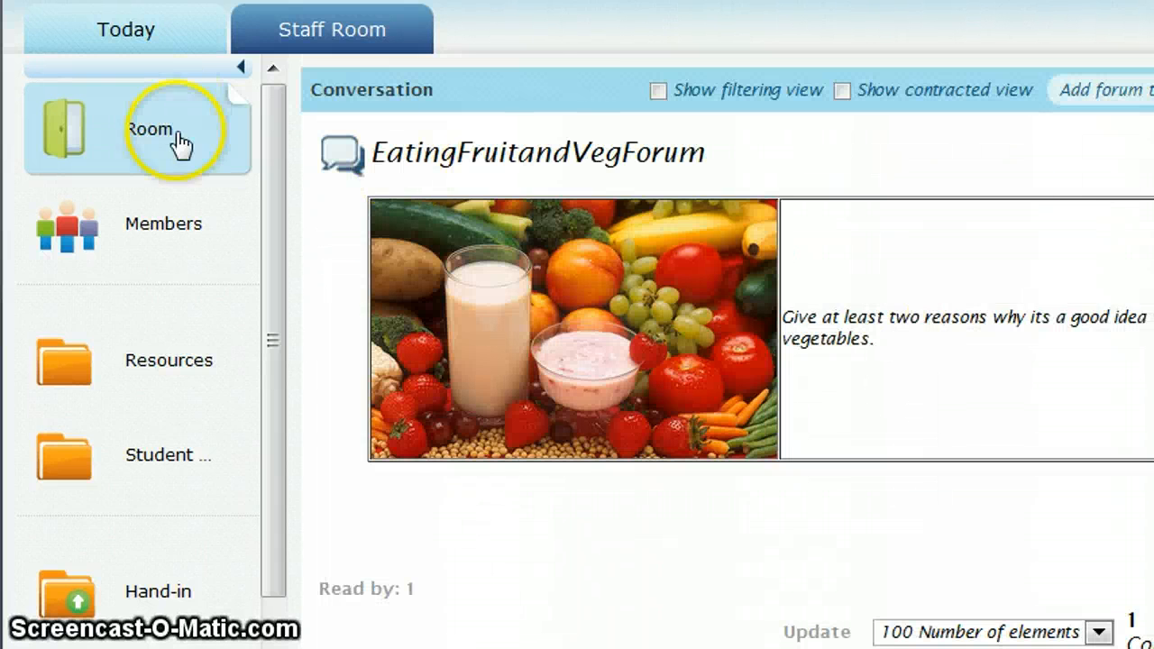